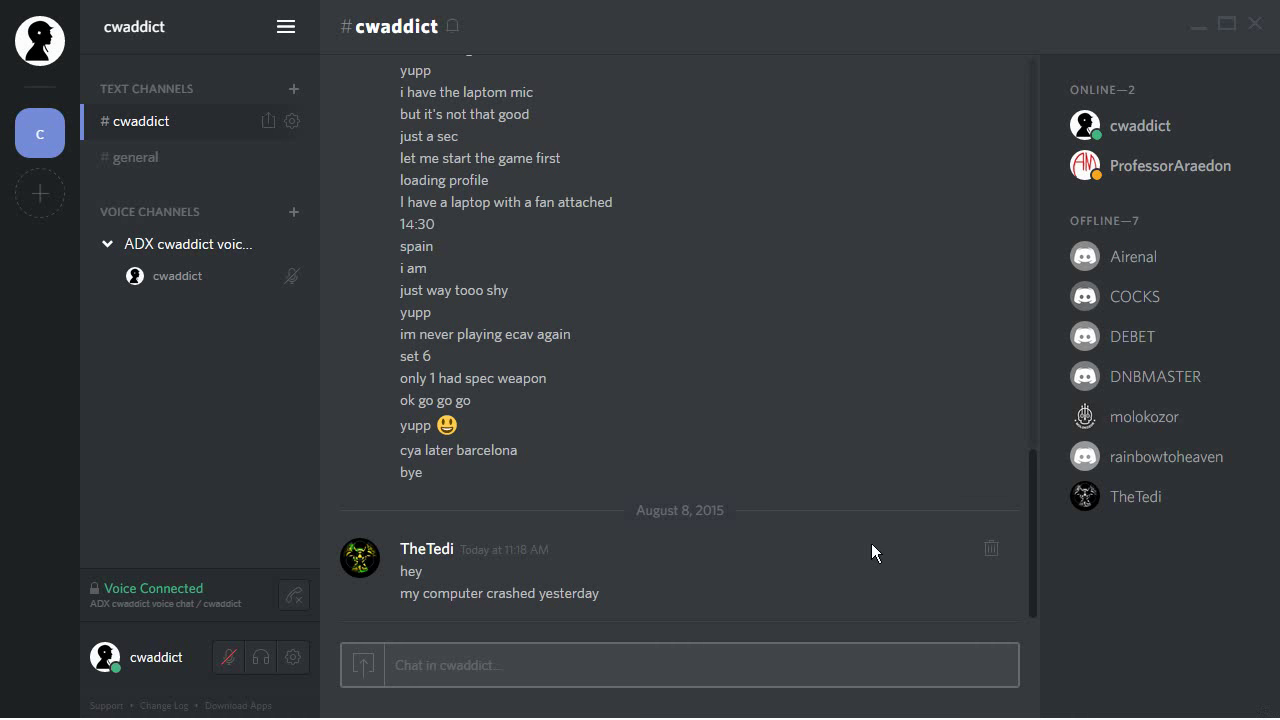
mouse_move(368, 455)
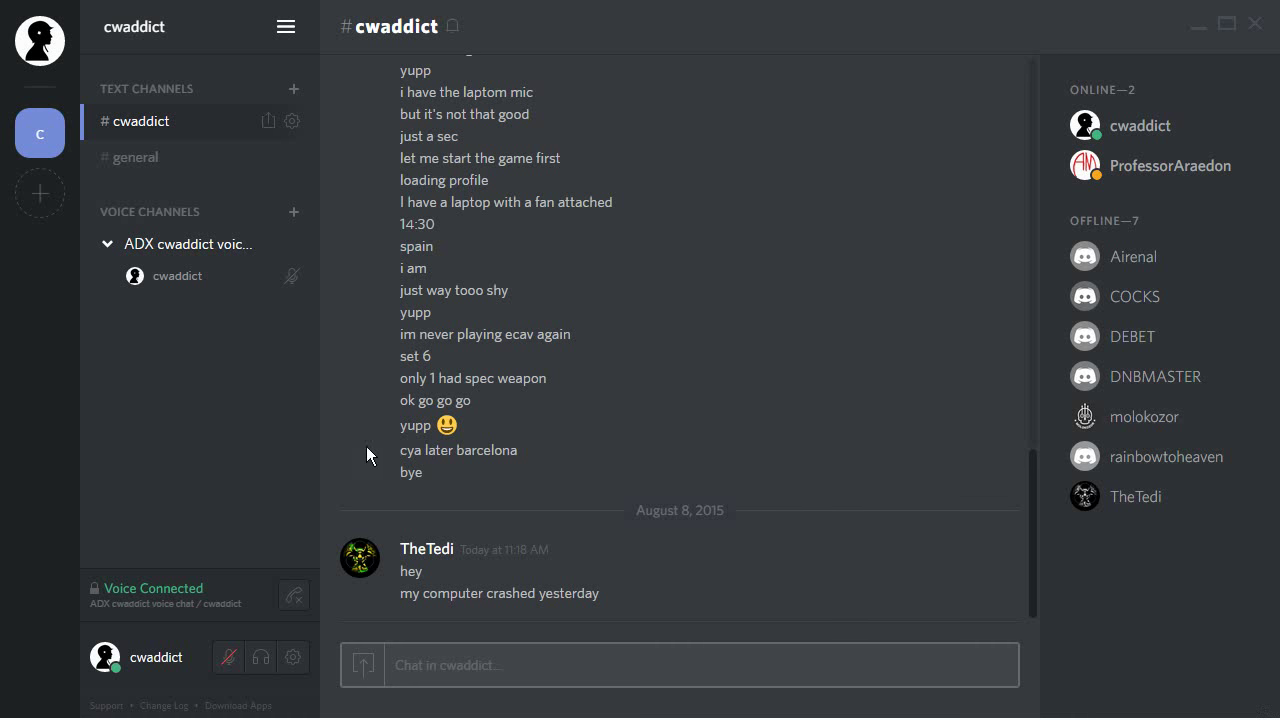
mouse_move(241, 400)
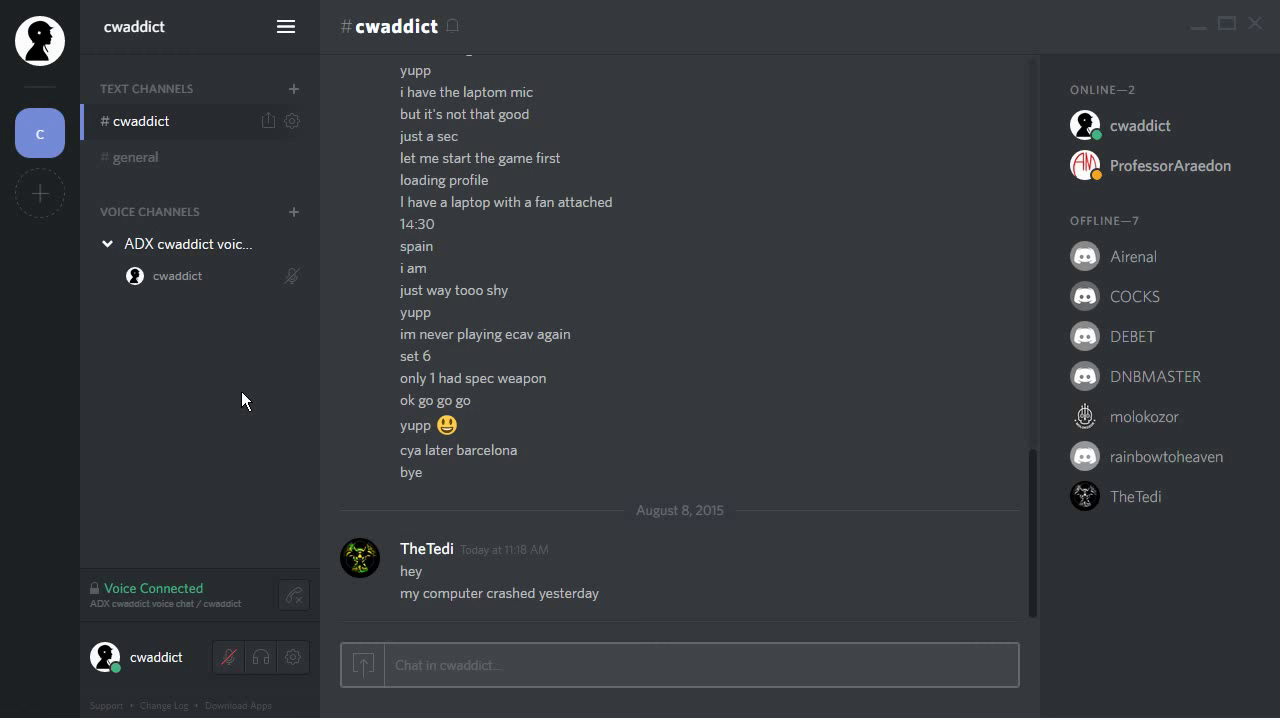
mouse_move(214, 440)
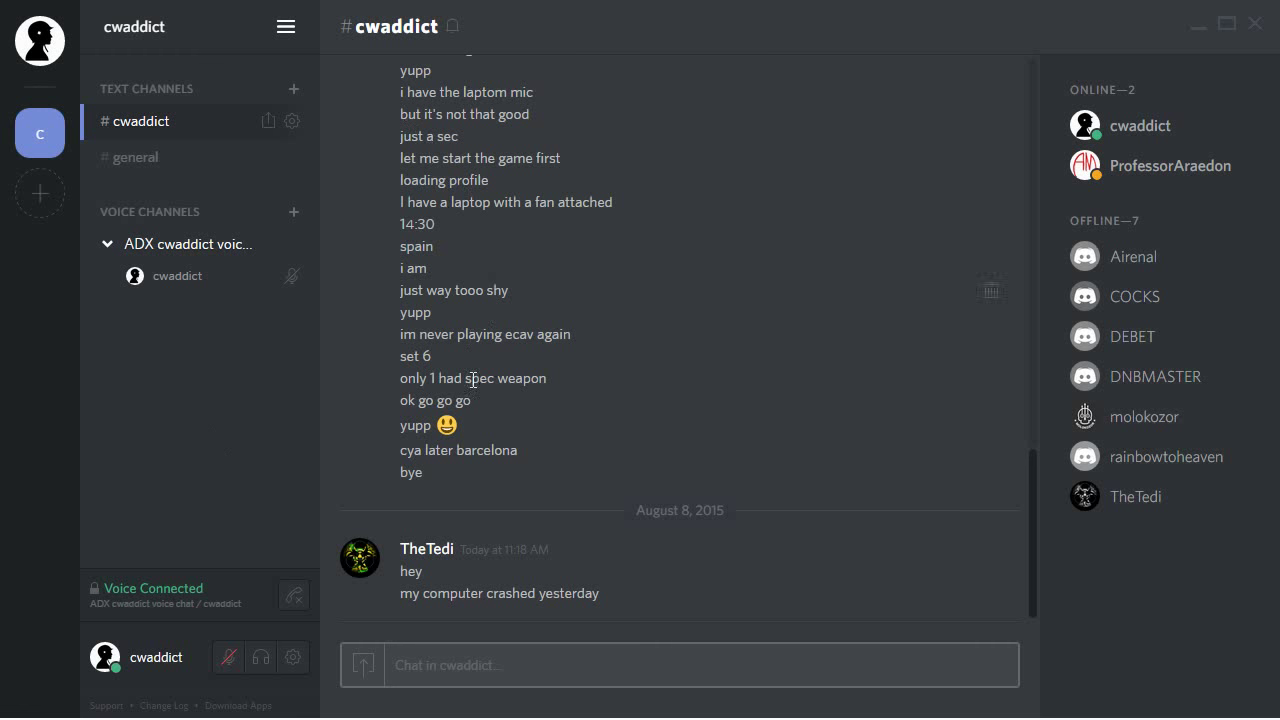
Create the 'testing ADX' voice channel under Voice Channels and connect to it.
scroll("up", 3)
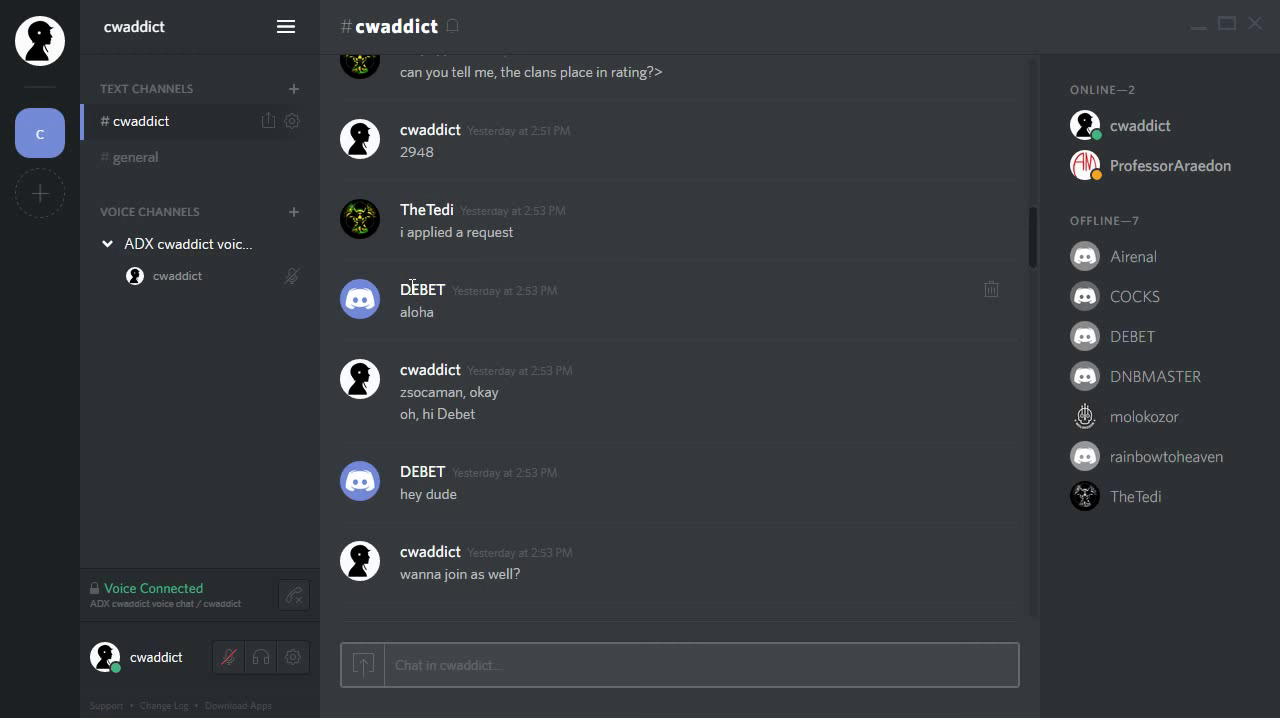
mouse_move(493, 357)
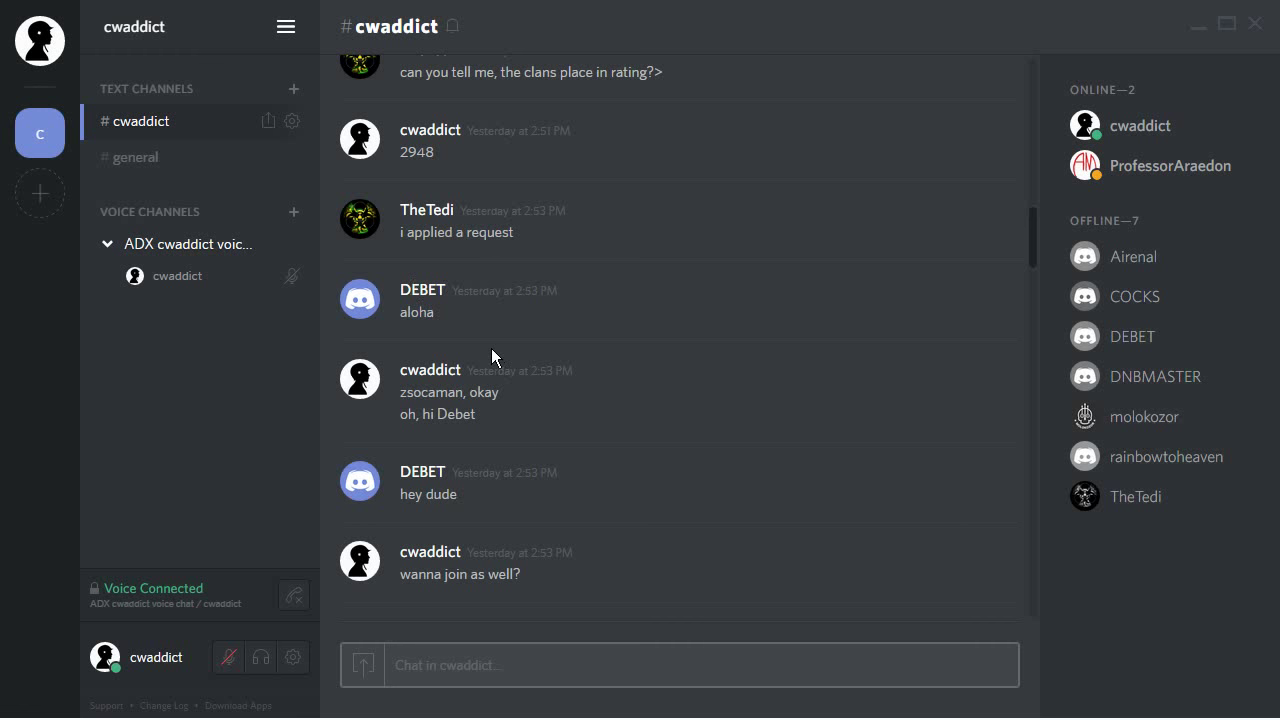
mouse_move(417, 375)
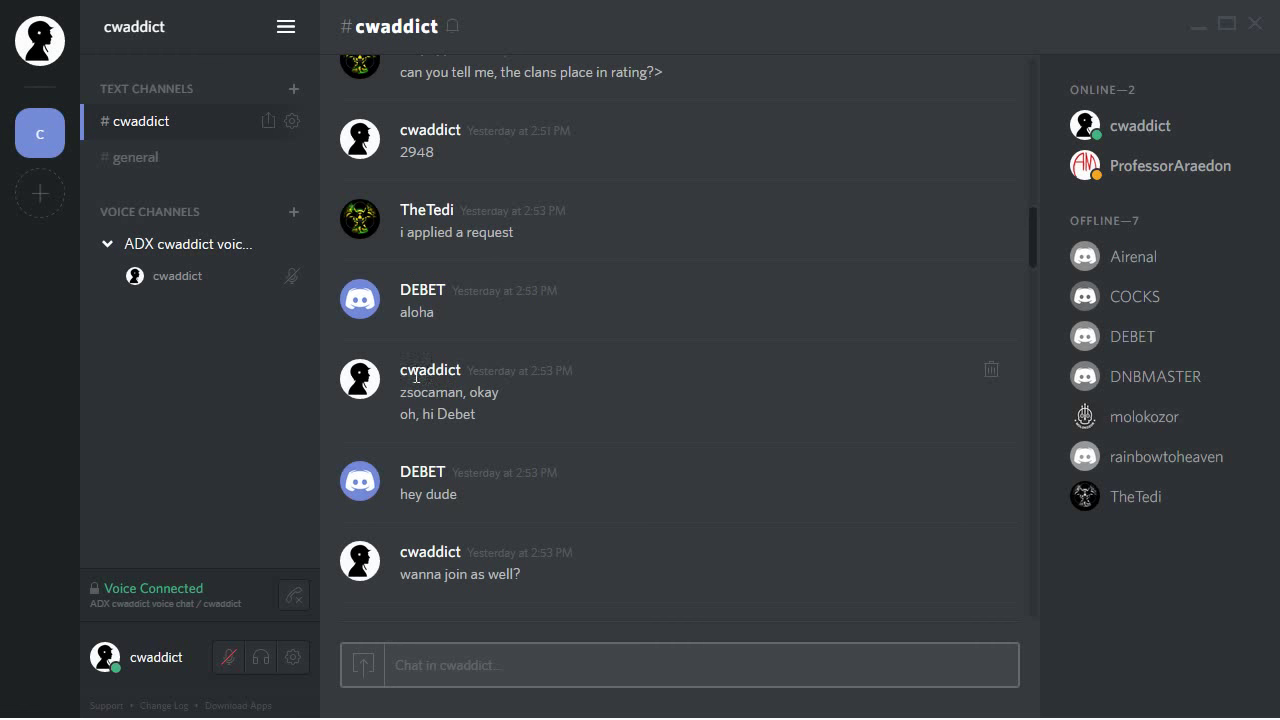
mouse_move(155, 110)
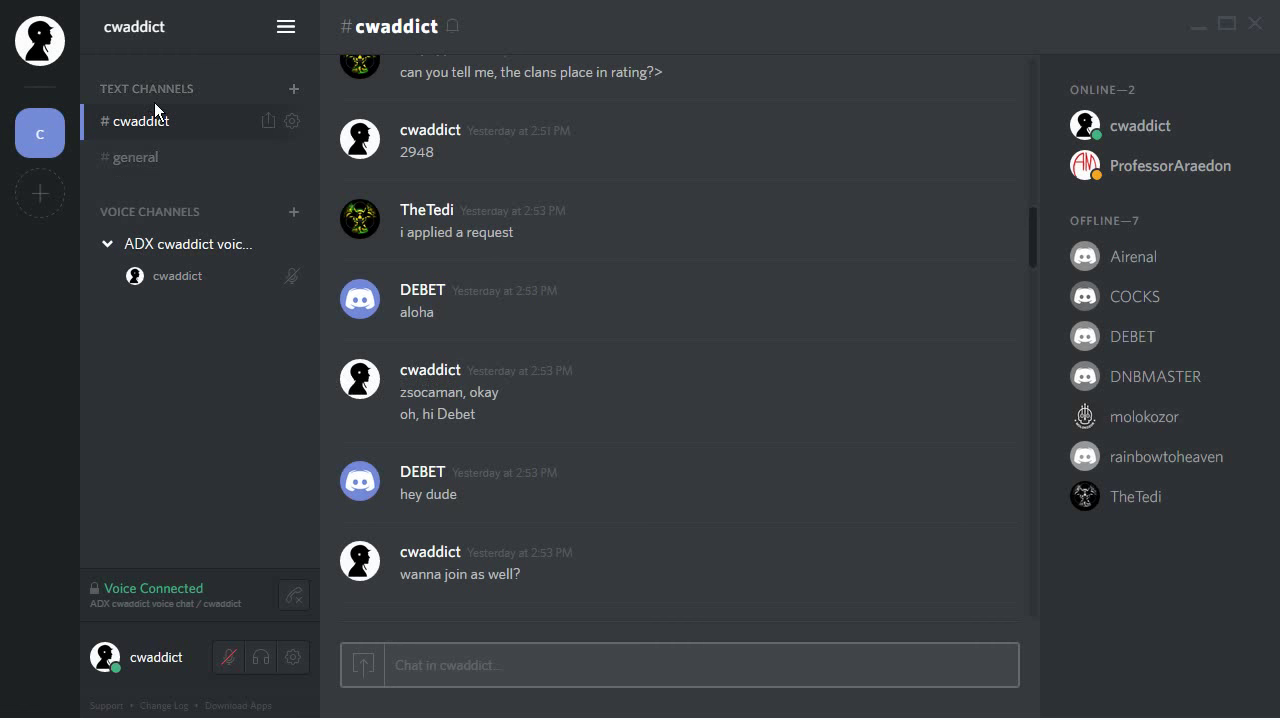
mouse_move(148, 220)
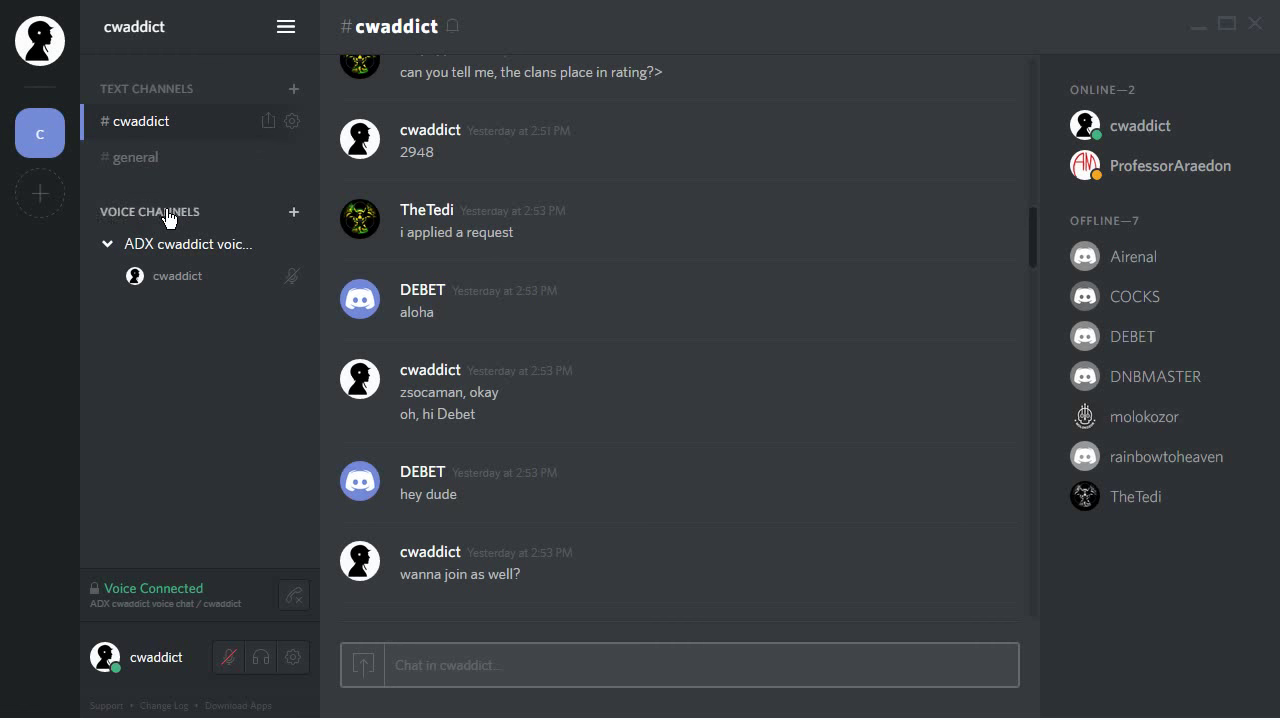
mouse_move(280, 222)
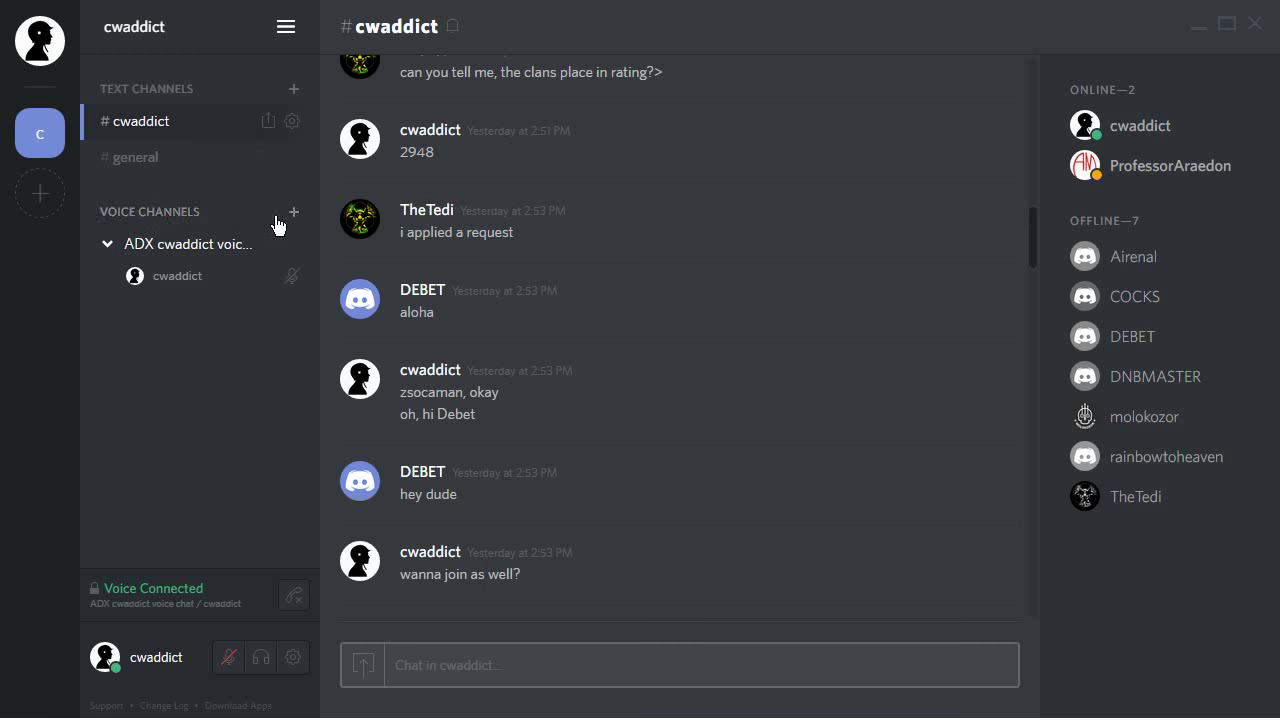
mouse_move(294, 214)
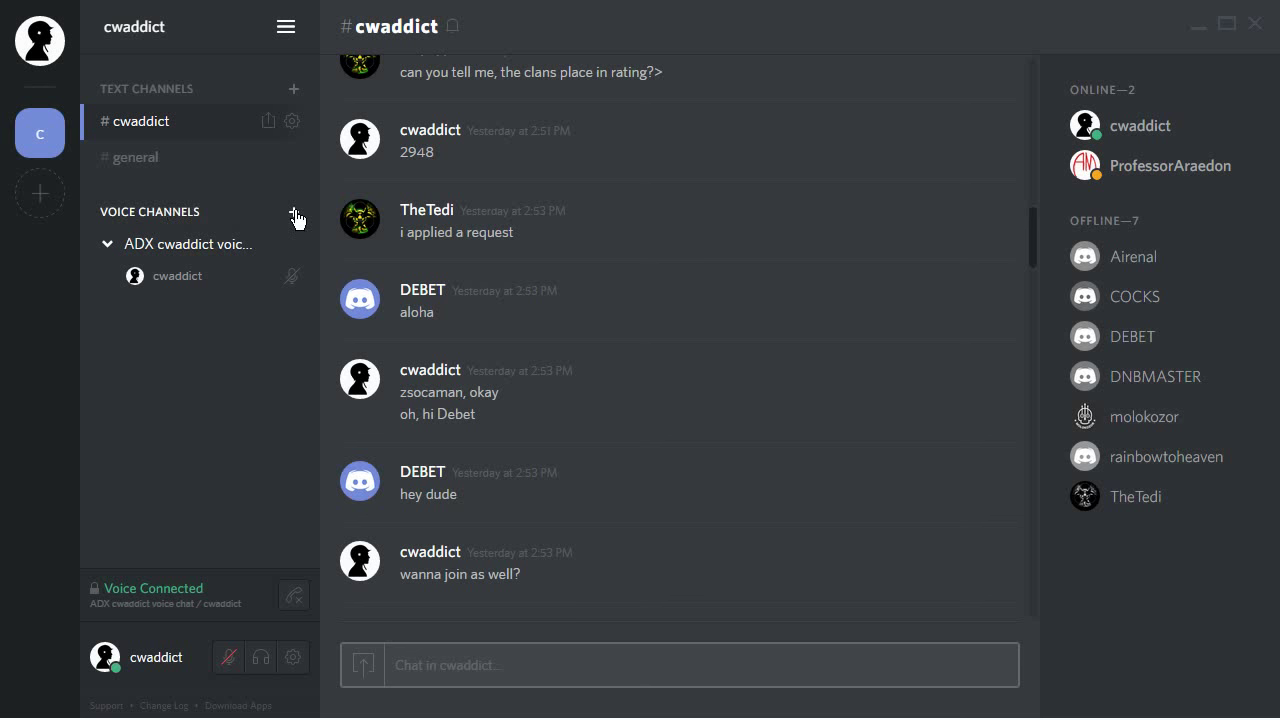
left_click(294, 211)
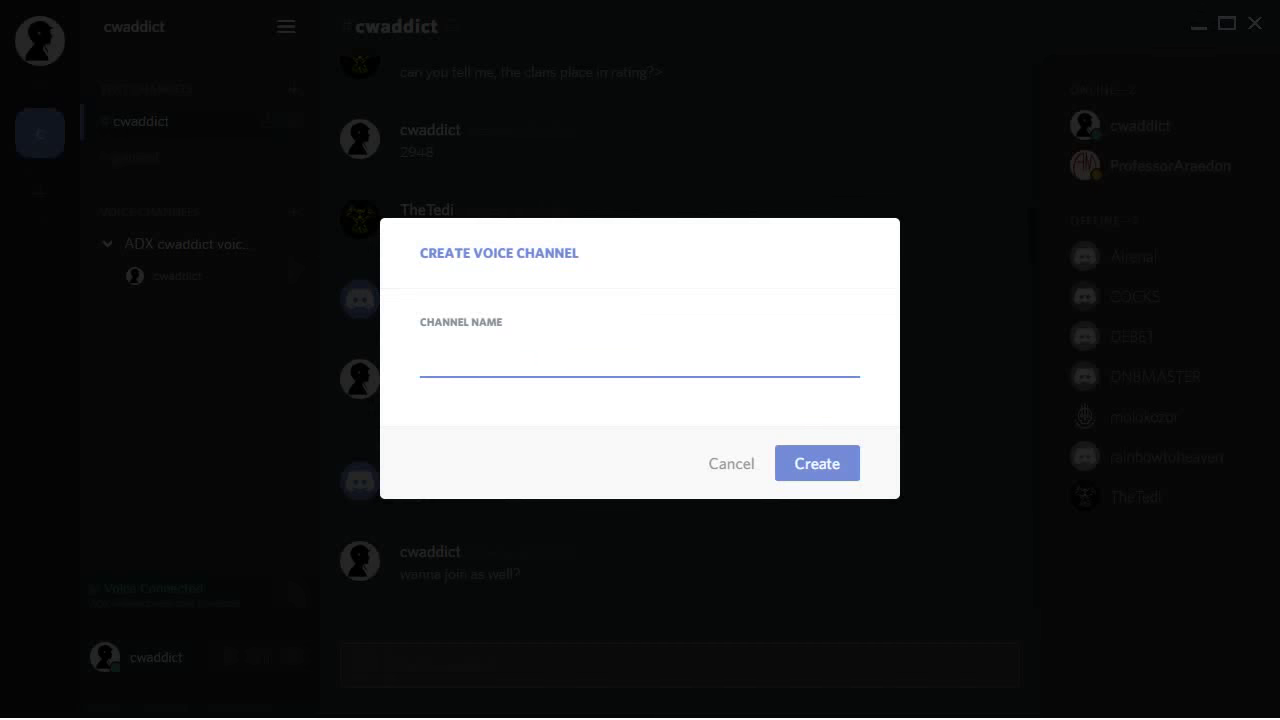
type("tes")
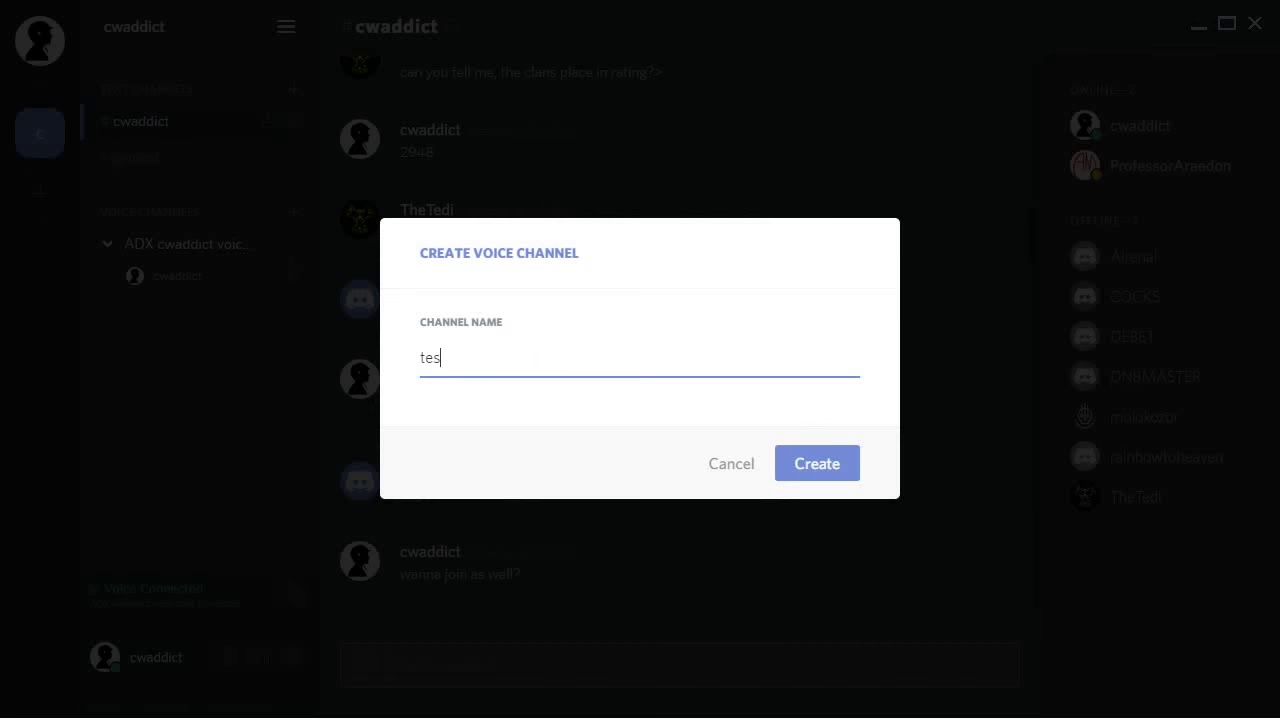
type("ting")
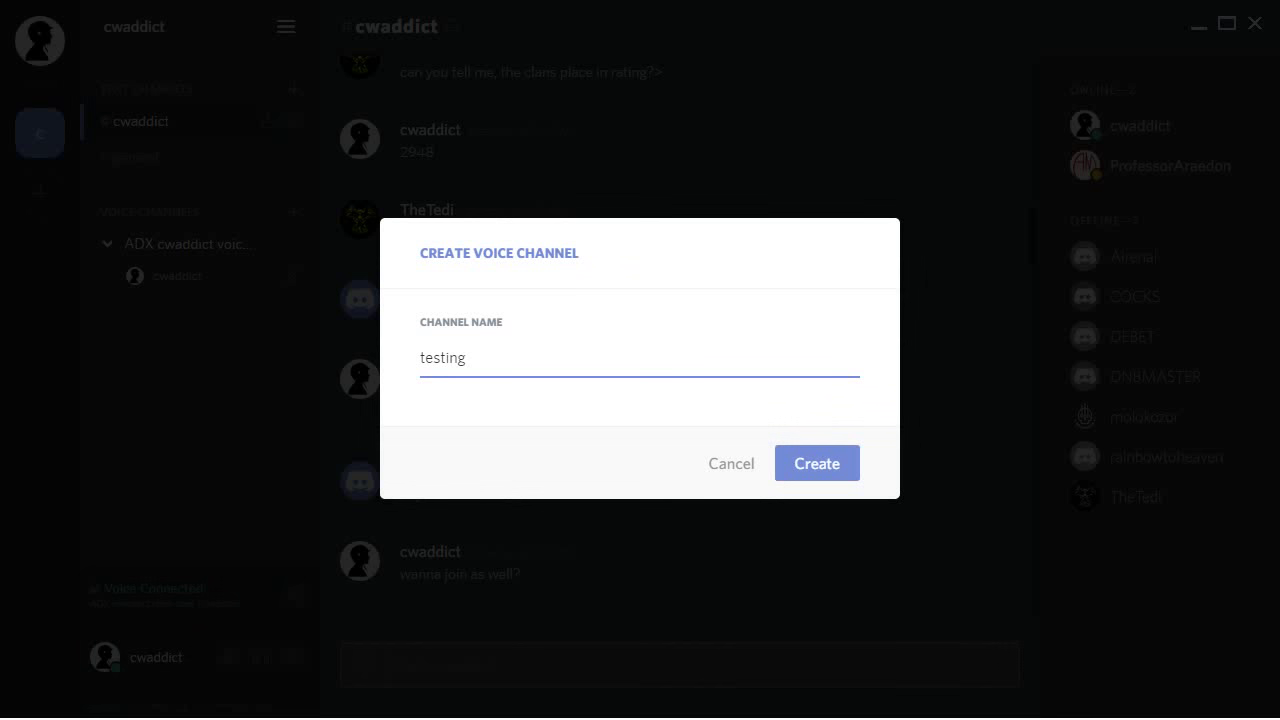
left_click(816, 463)
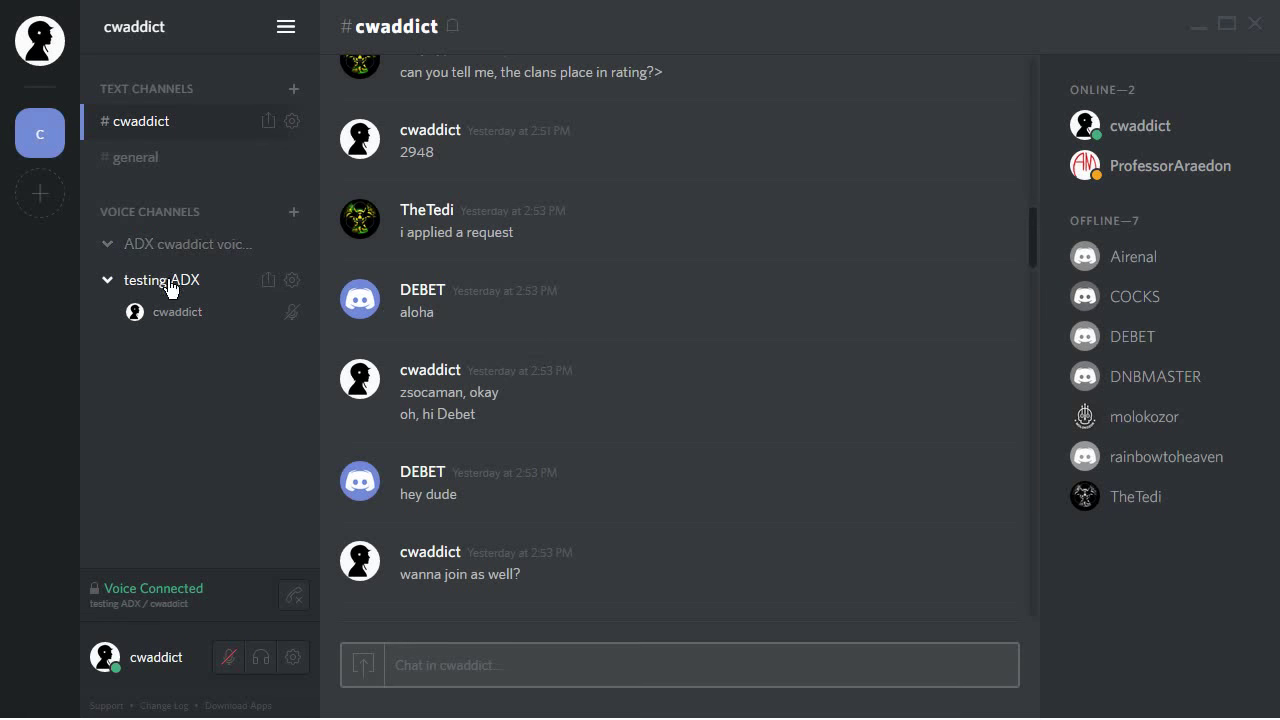
mouse_move(293, 280)
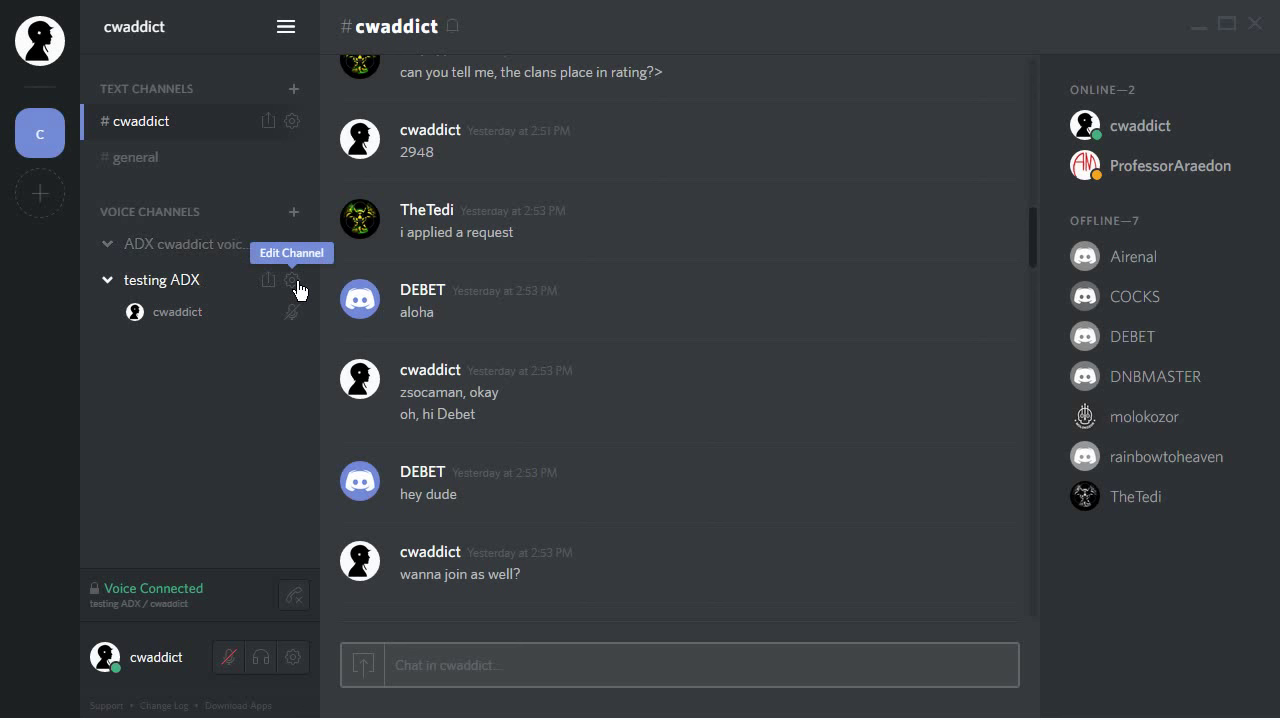
left_click(293, 280)
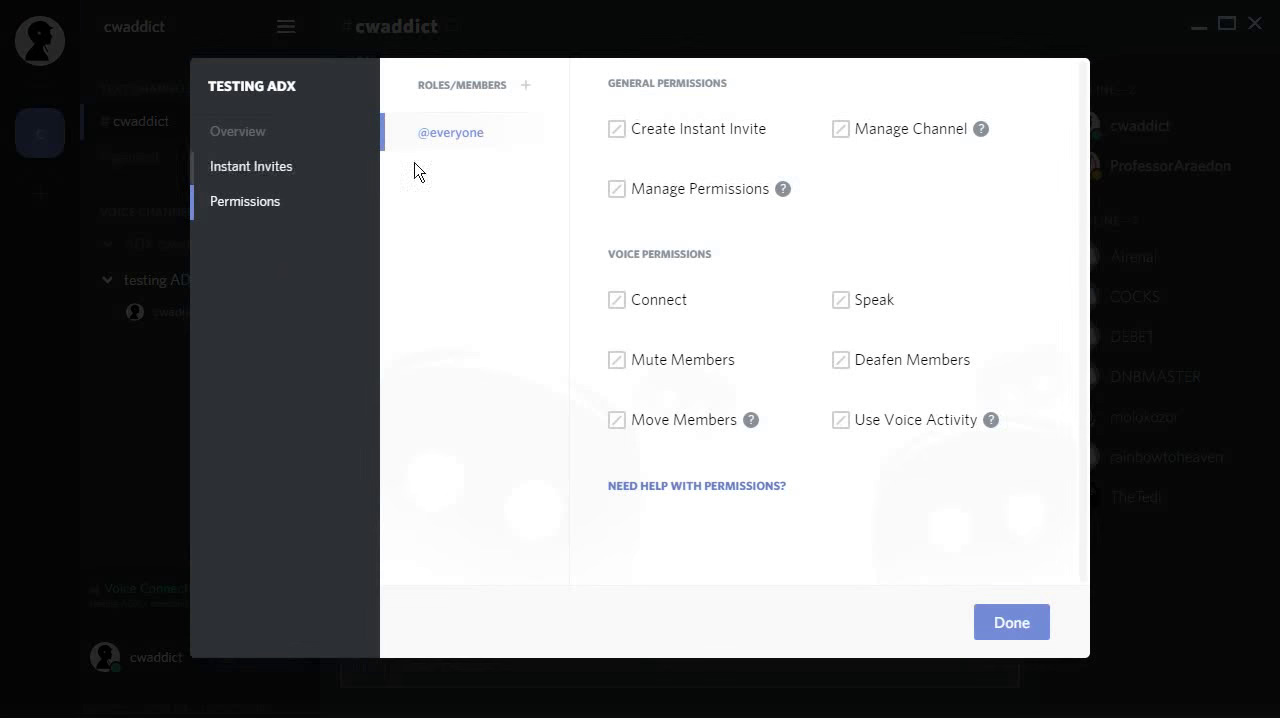
left_click(251, 166)
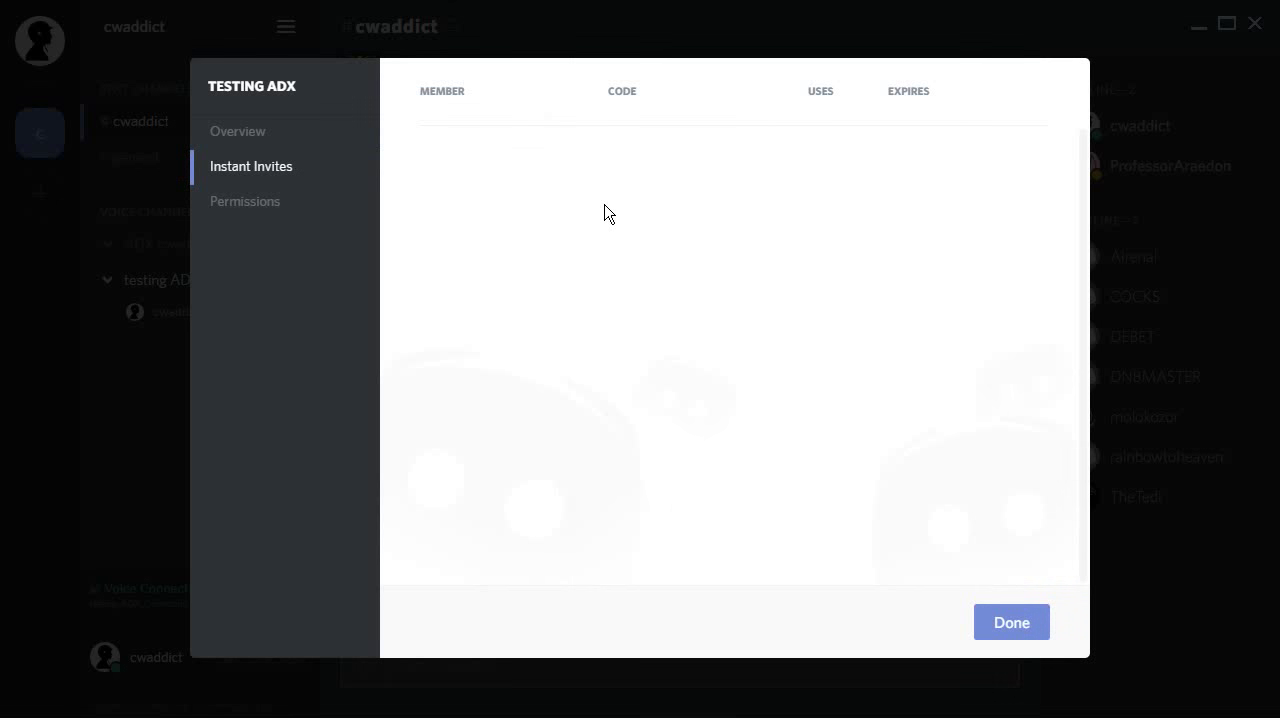
left_click(237, 131)
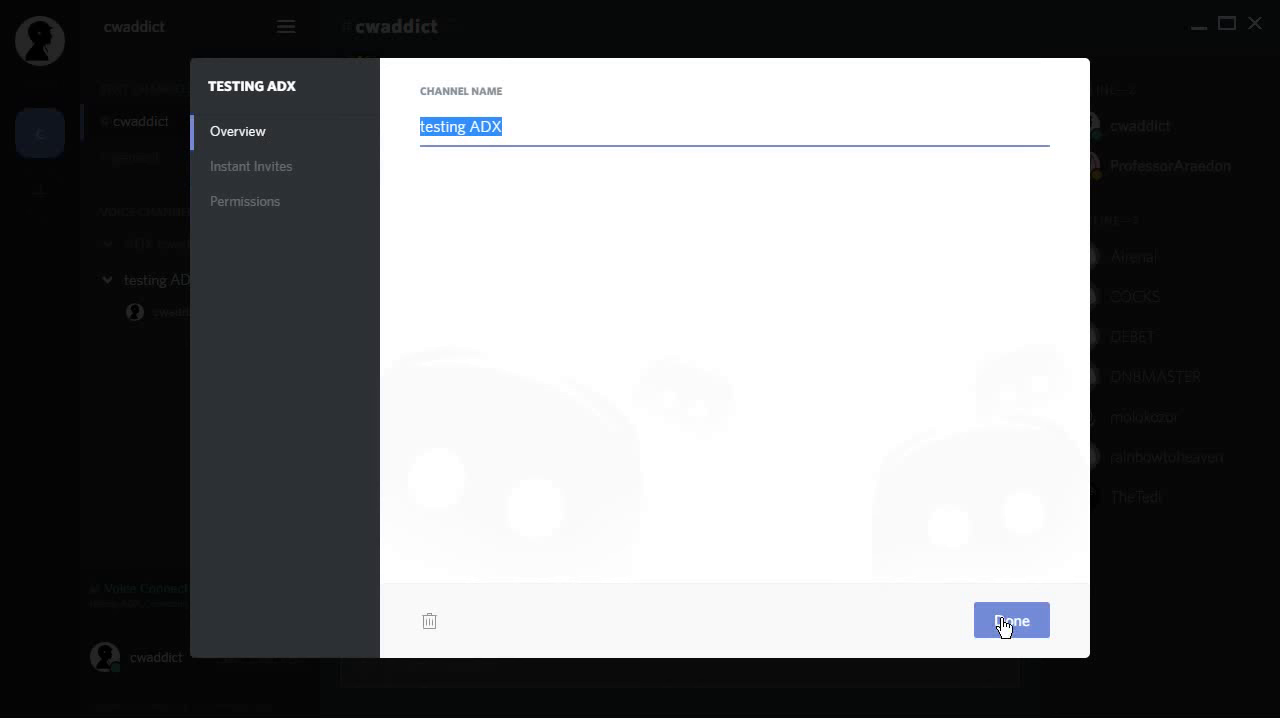
left_click(1011, 620)
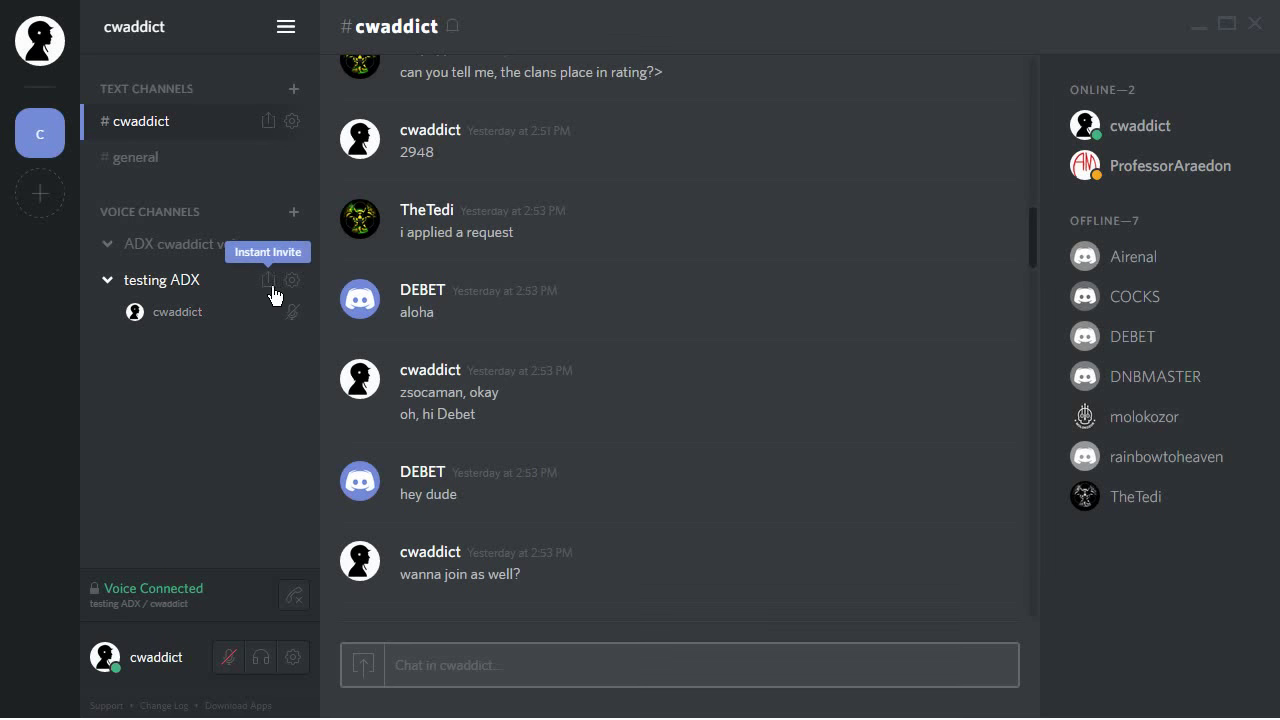
Bring up the instant invite popup for the testing ADX voice channel.
left_click(268, 279)
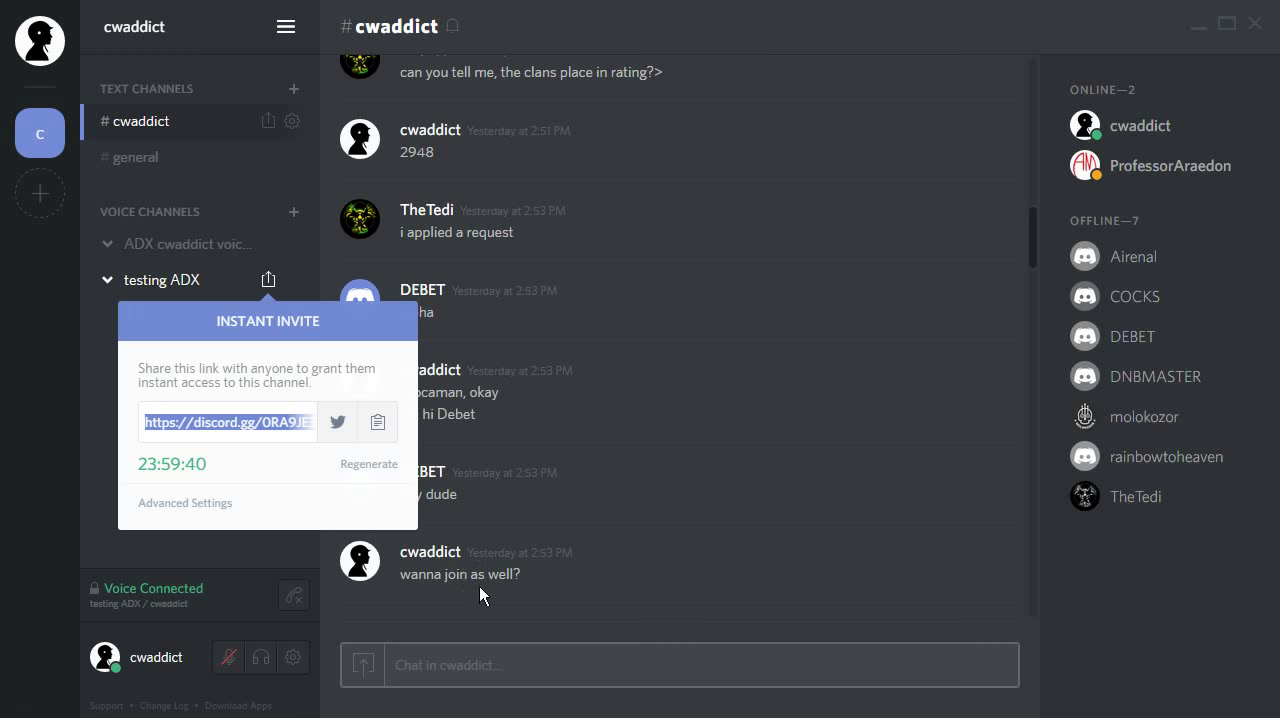
mouse_move(358, 489)
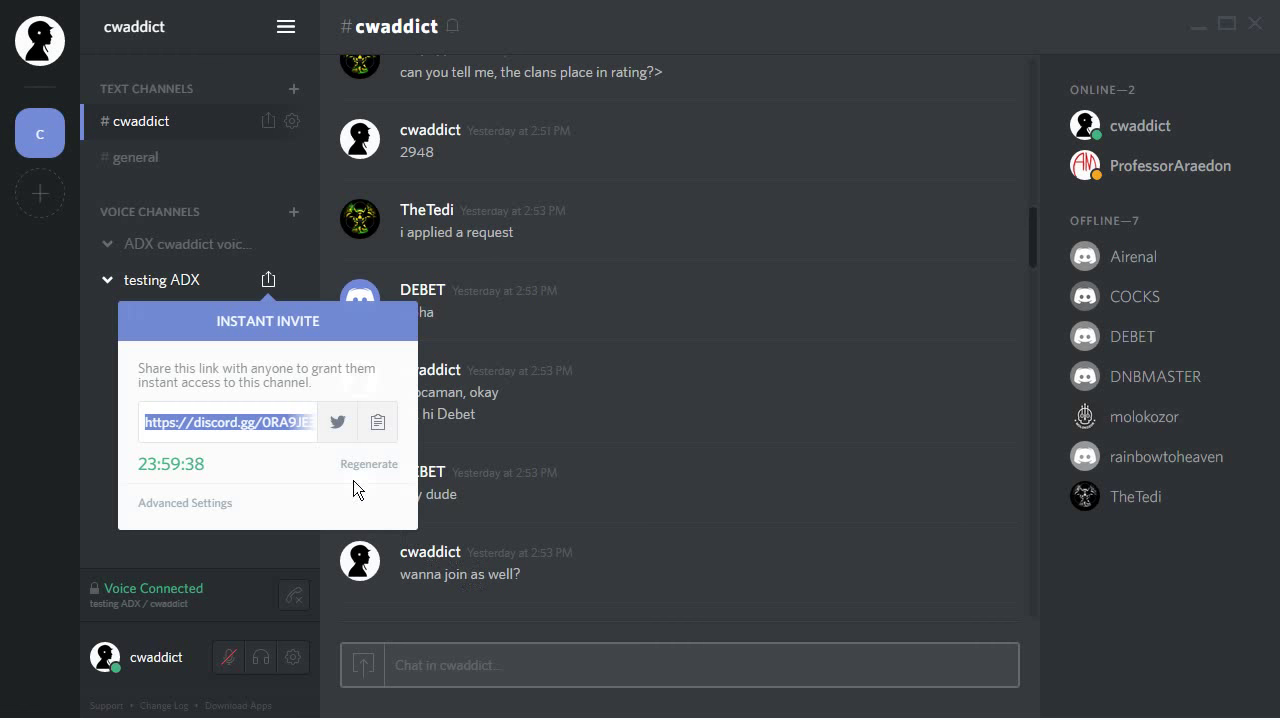
mouse_move(256, 481)
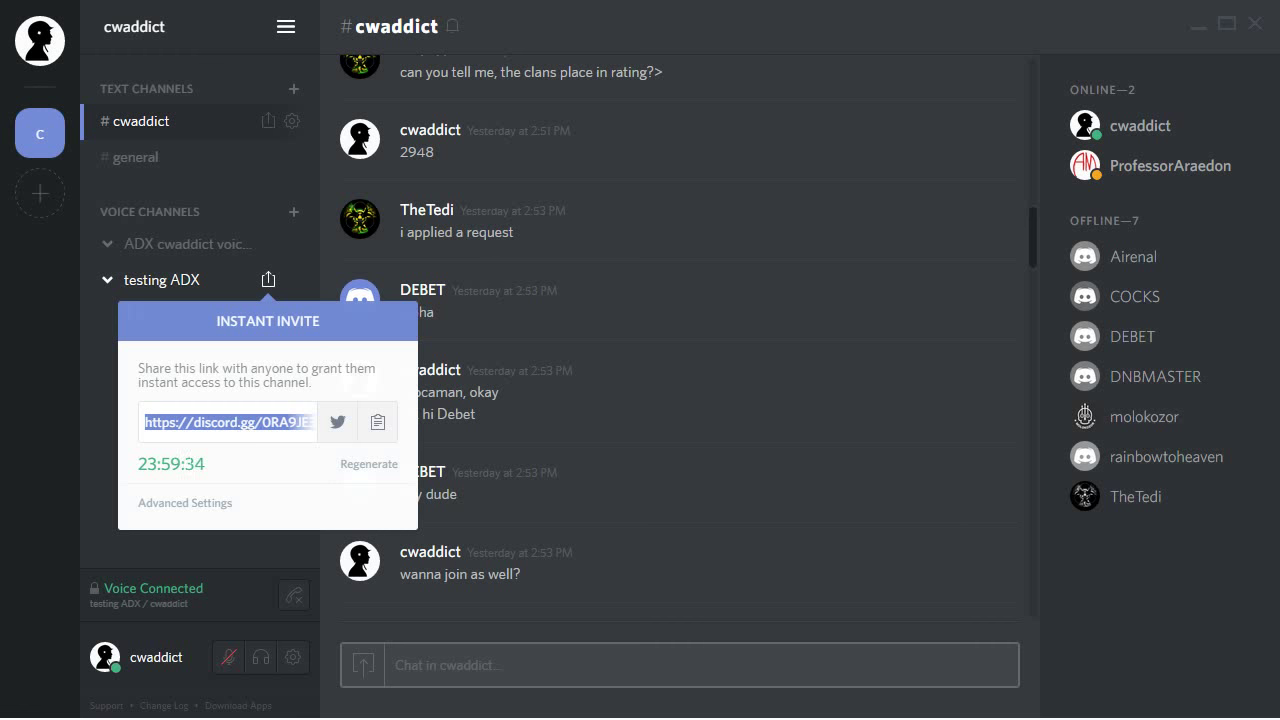
mouse_move(1111, 417)
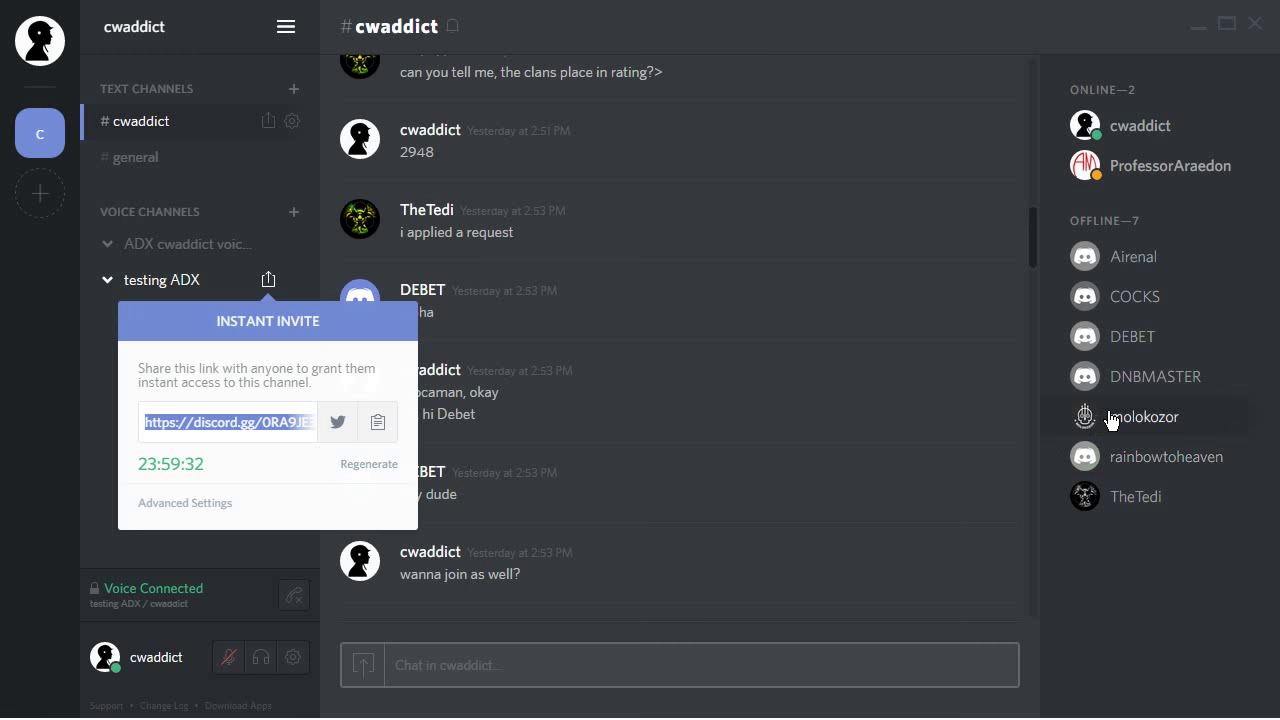
mouse_move(478, 410)
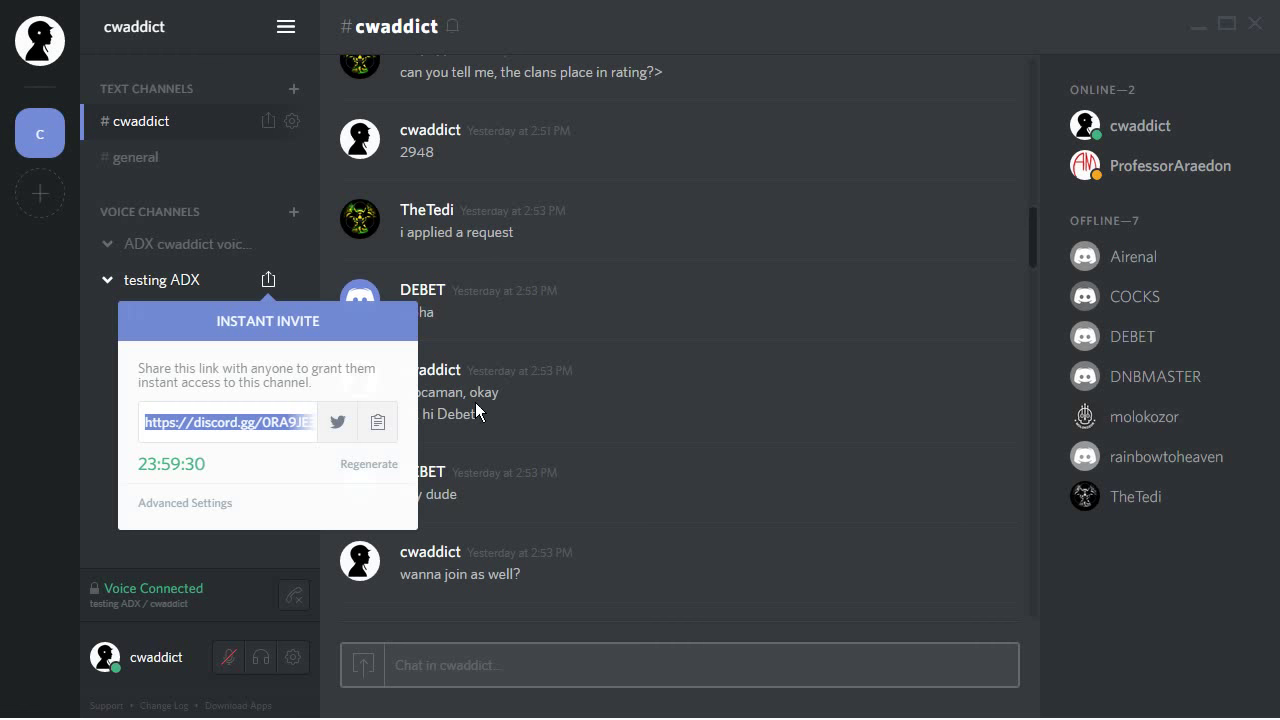
mouse_move(210, 502)
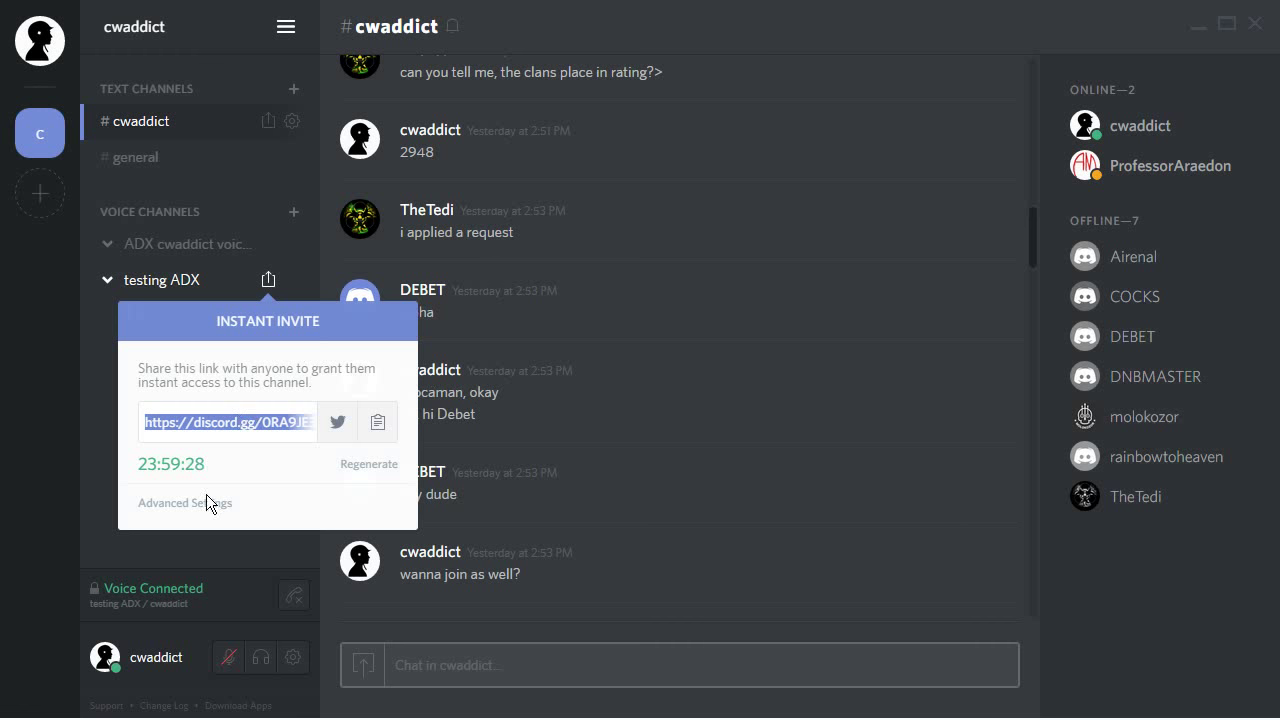
Set the testing ADX invite's Expire After to Never and try the human-readable code option.
left_click(184, 503)
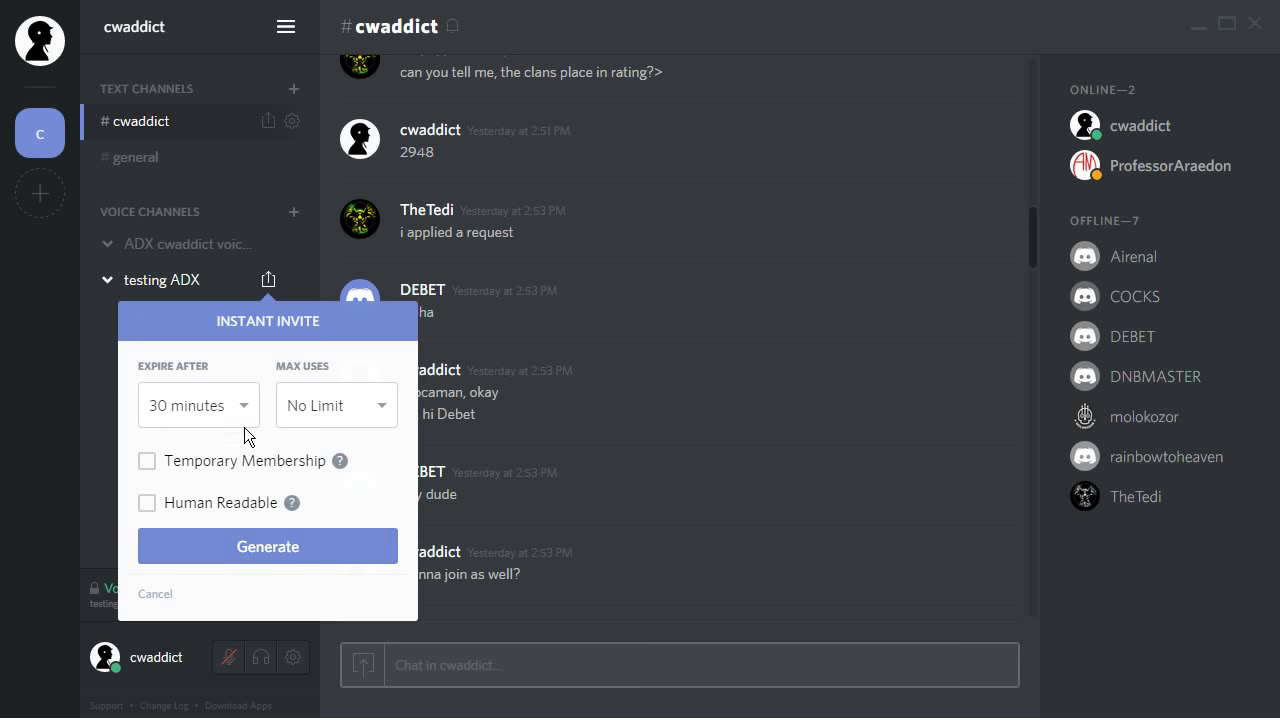
mouse_move(263, 601)
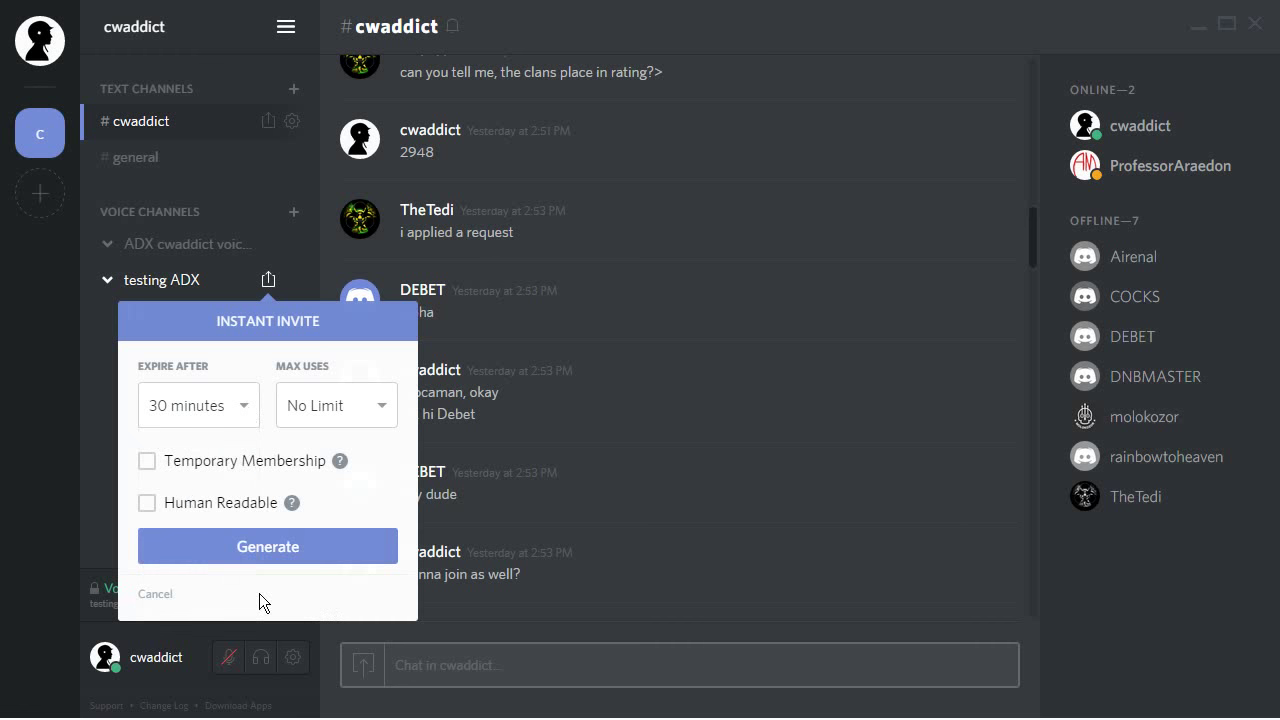
left_click(267, 546)
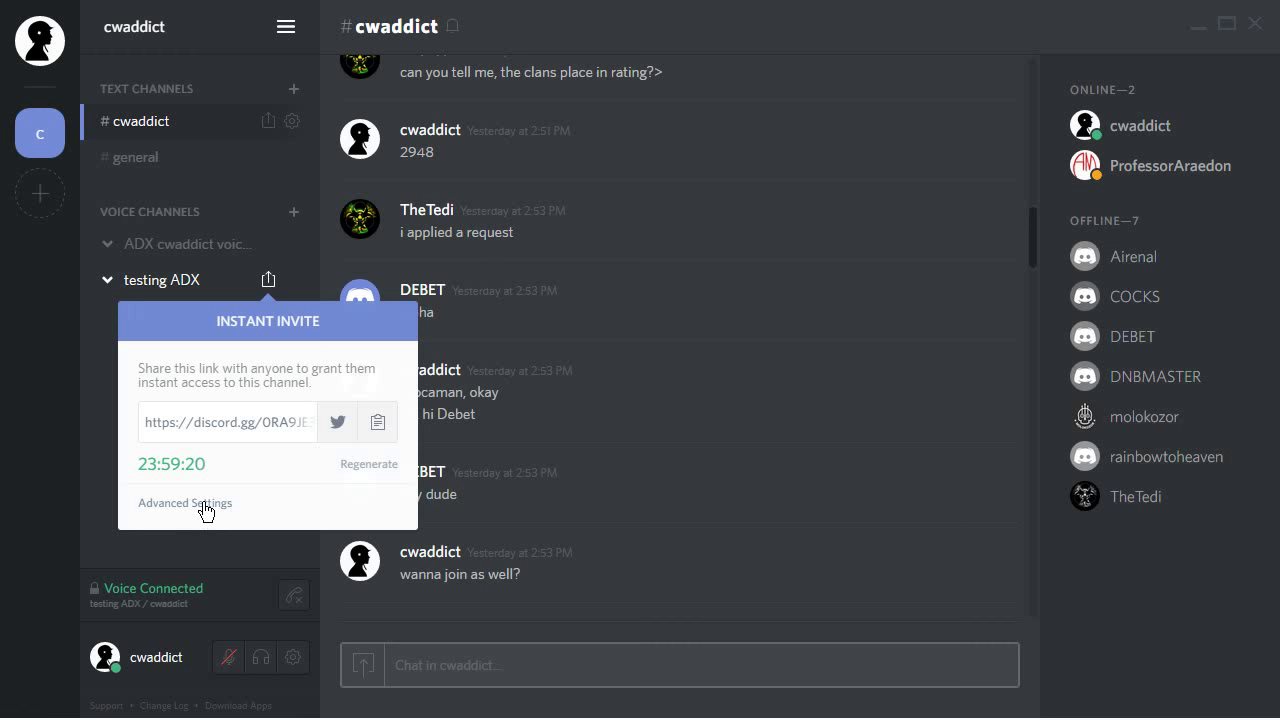
left_click(184, 503)
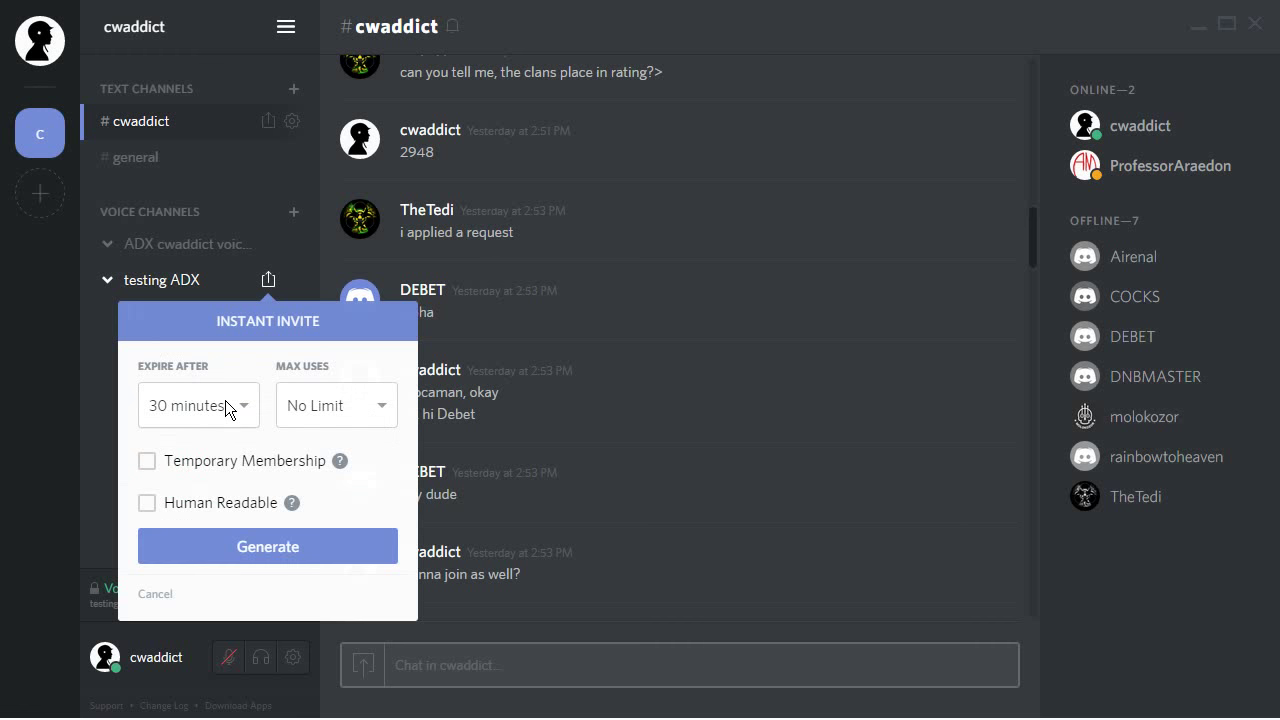
left_click(197, 404)
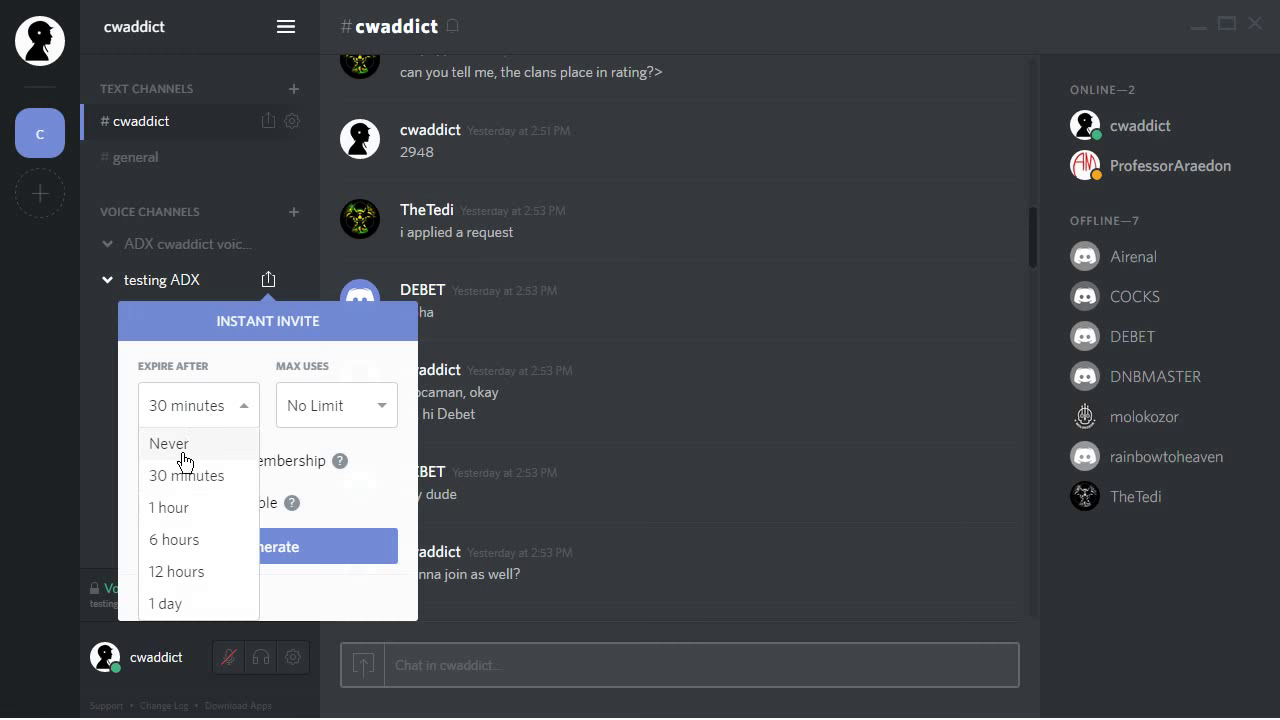
mouse_move(190, 458)
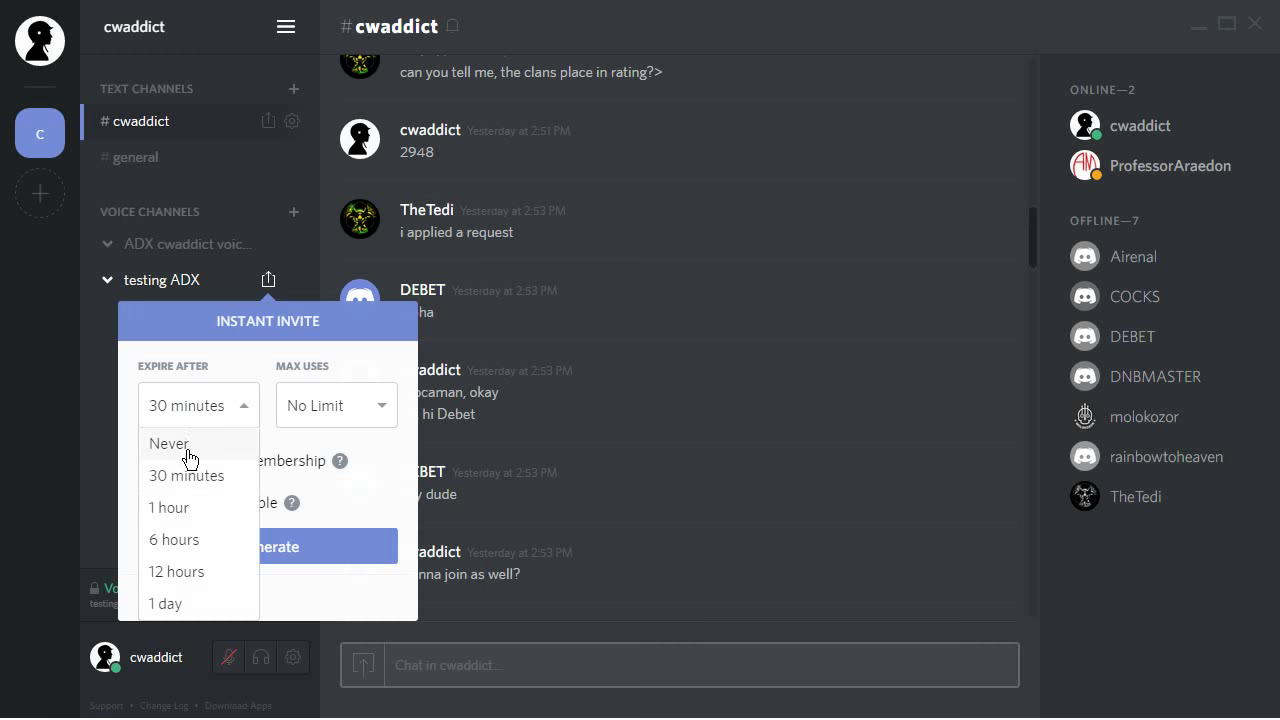
left_click(190, 443)
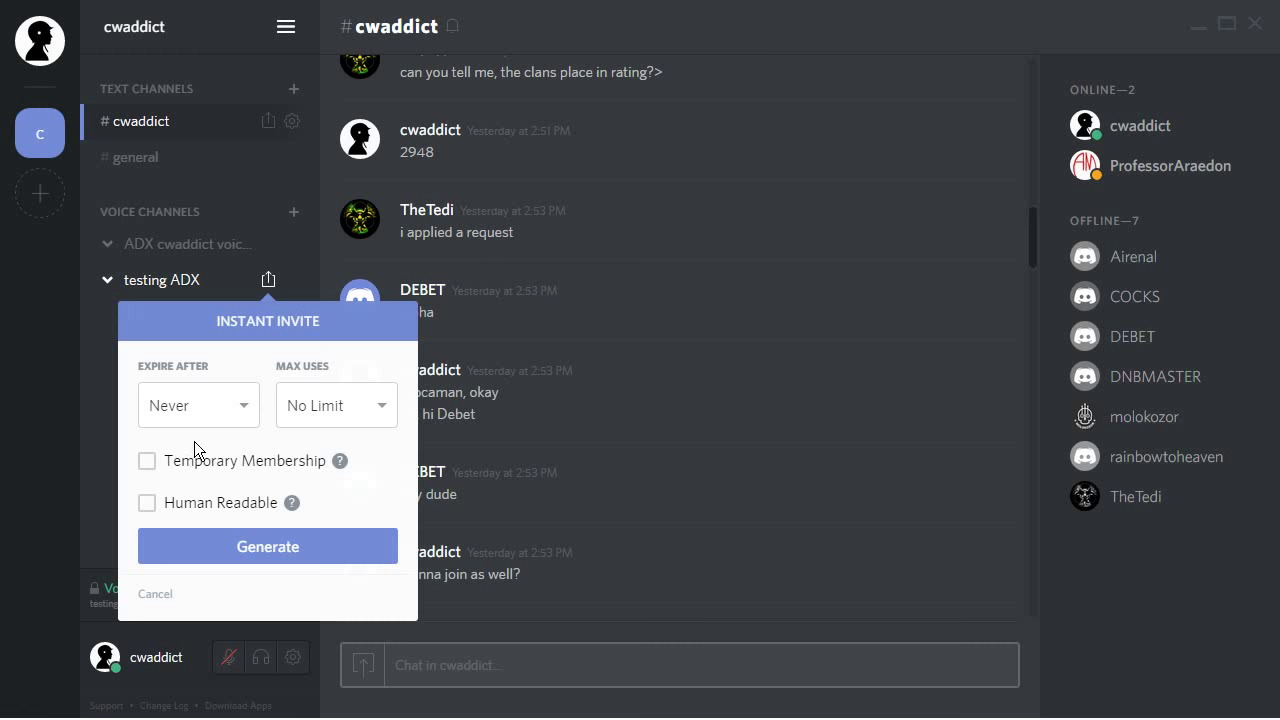
left_click(336, 405)
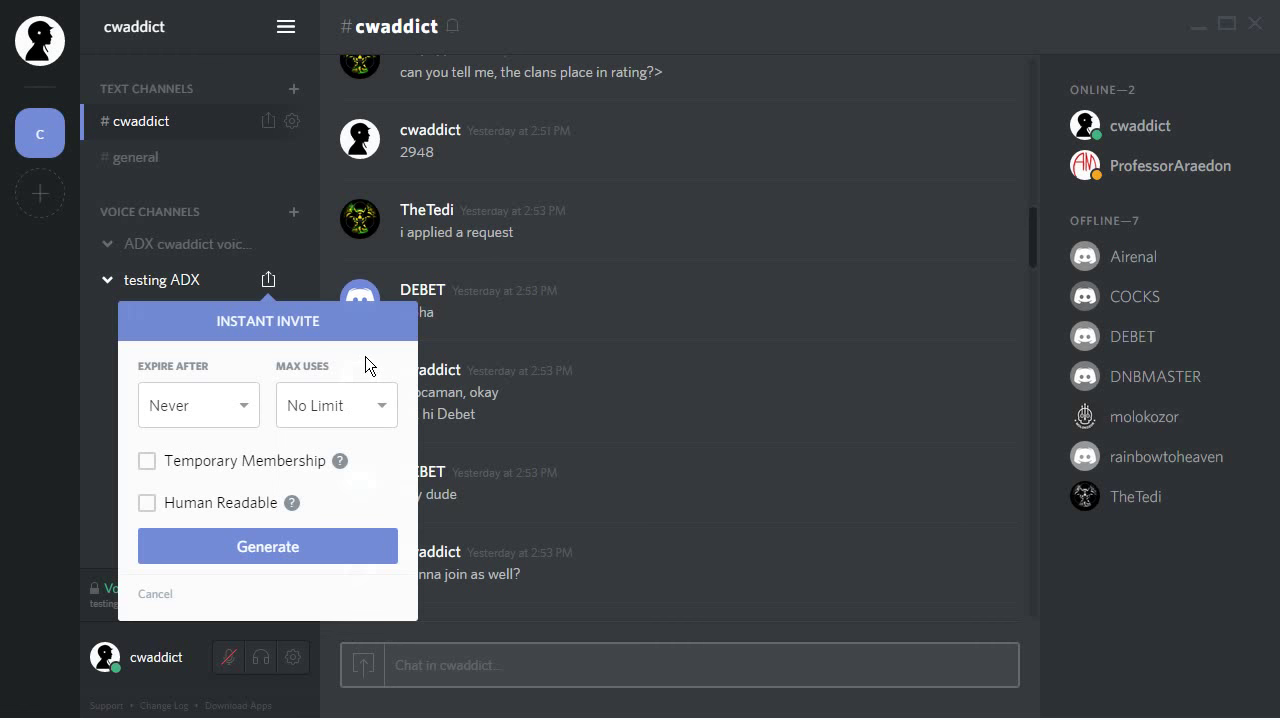
mouse_move(350, 407)
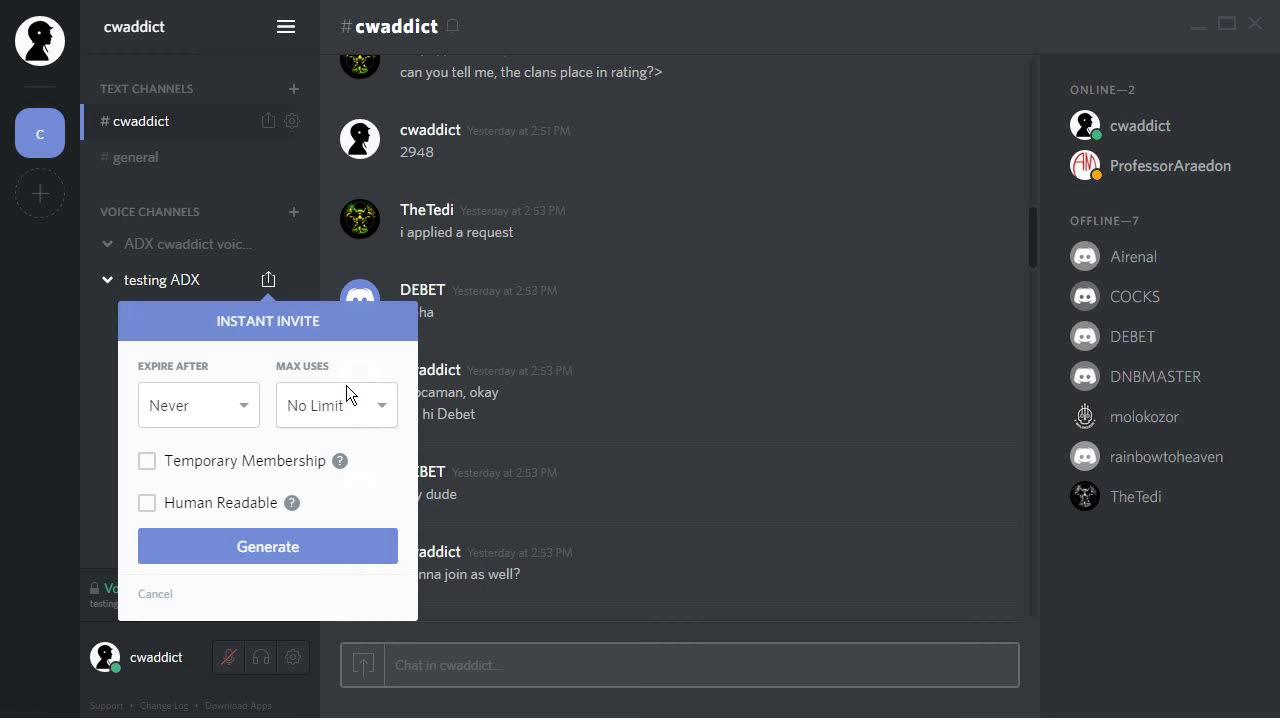
mouse_move(339, 461)
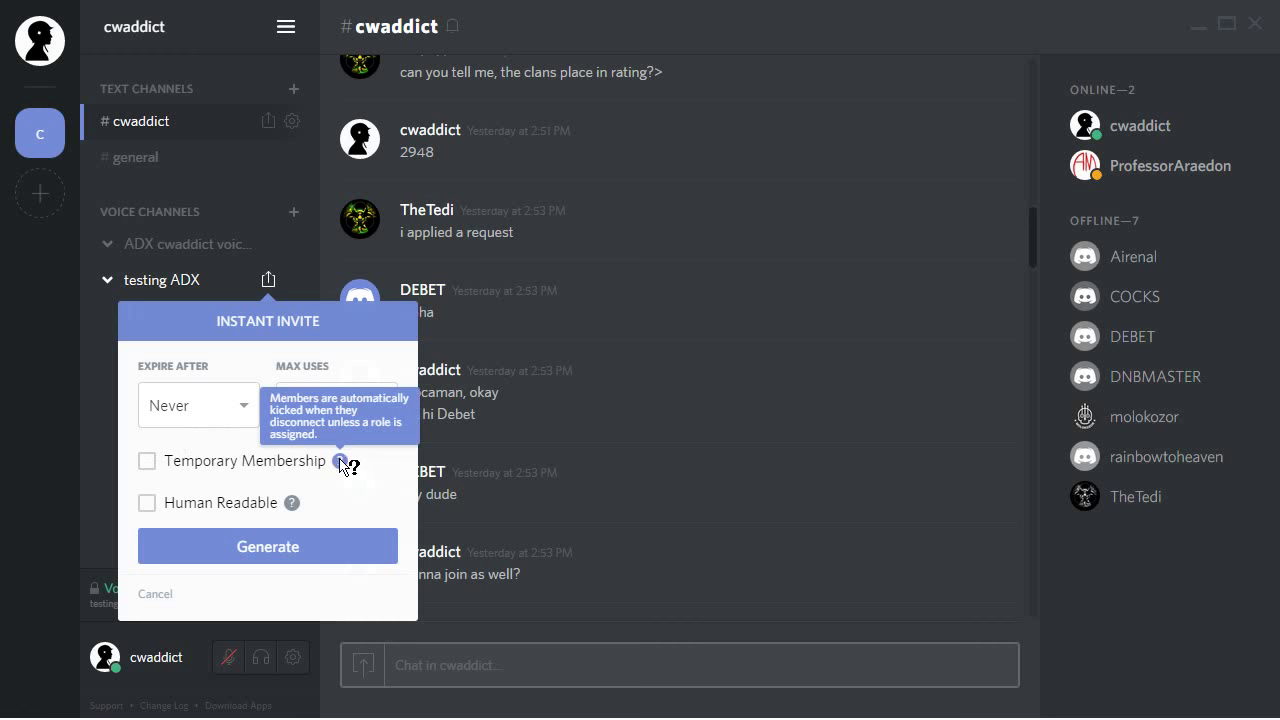
mouse_move(343, 472)
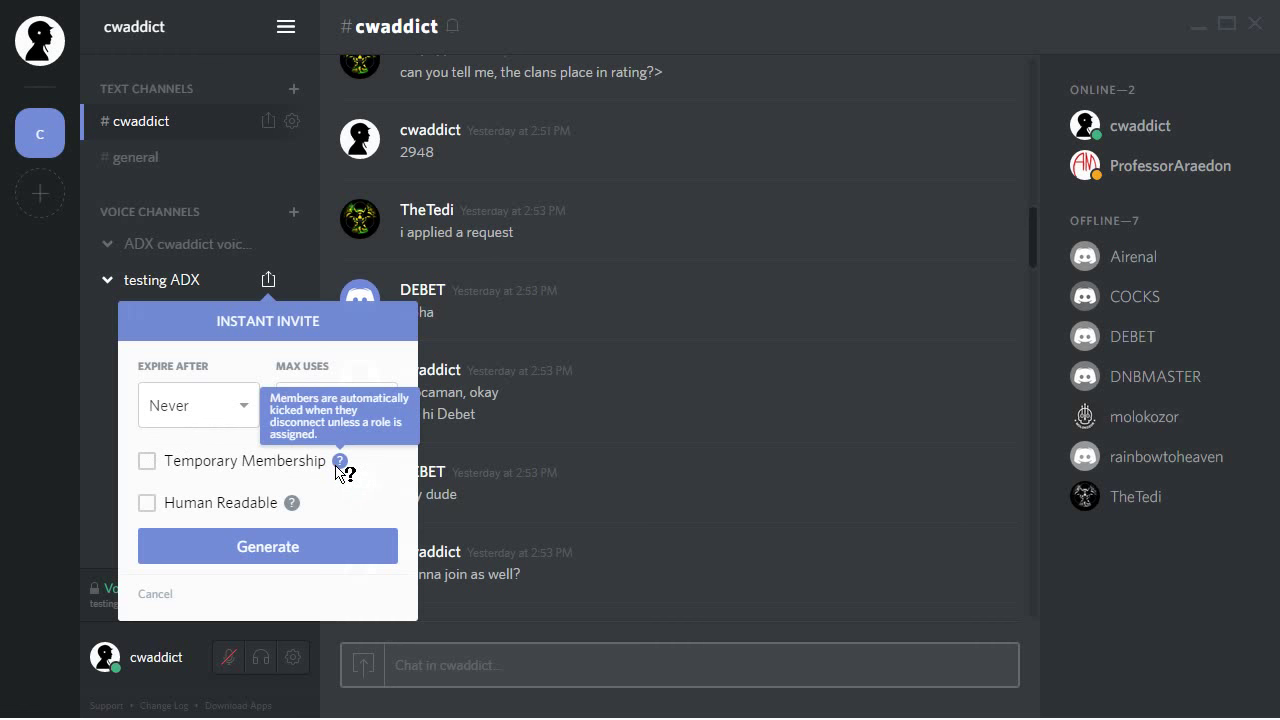
mouse_move(343, 467)
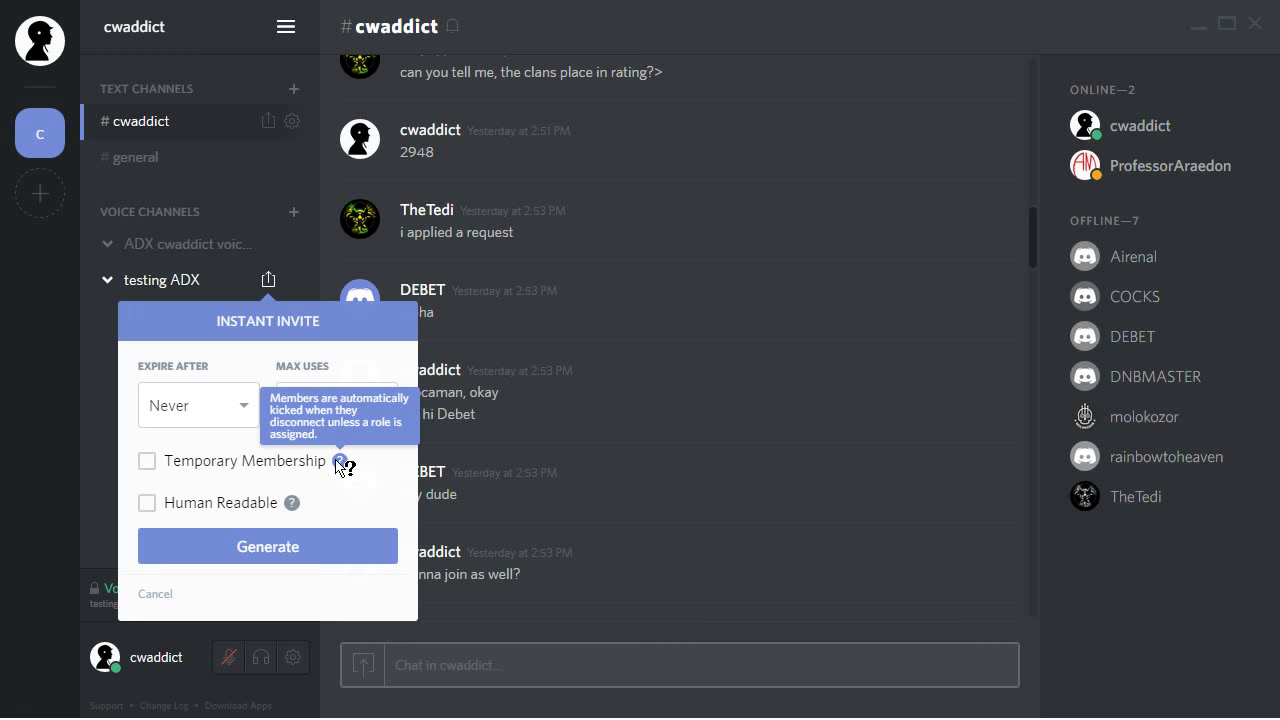
mouse_move(291, 503)
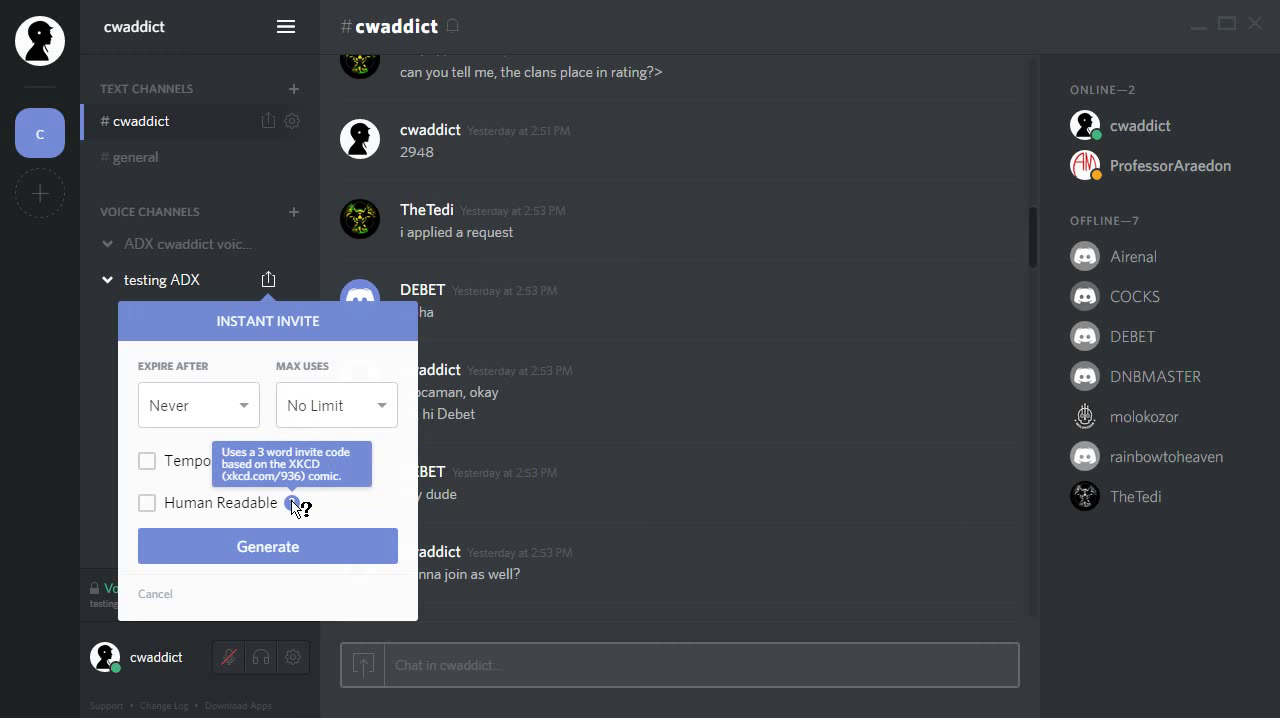
mouse_move(150, 513)
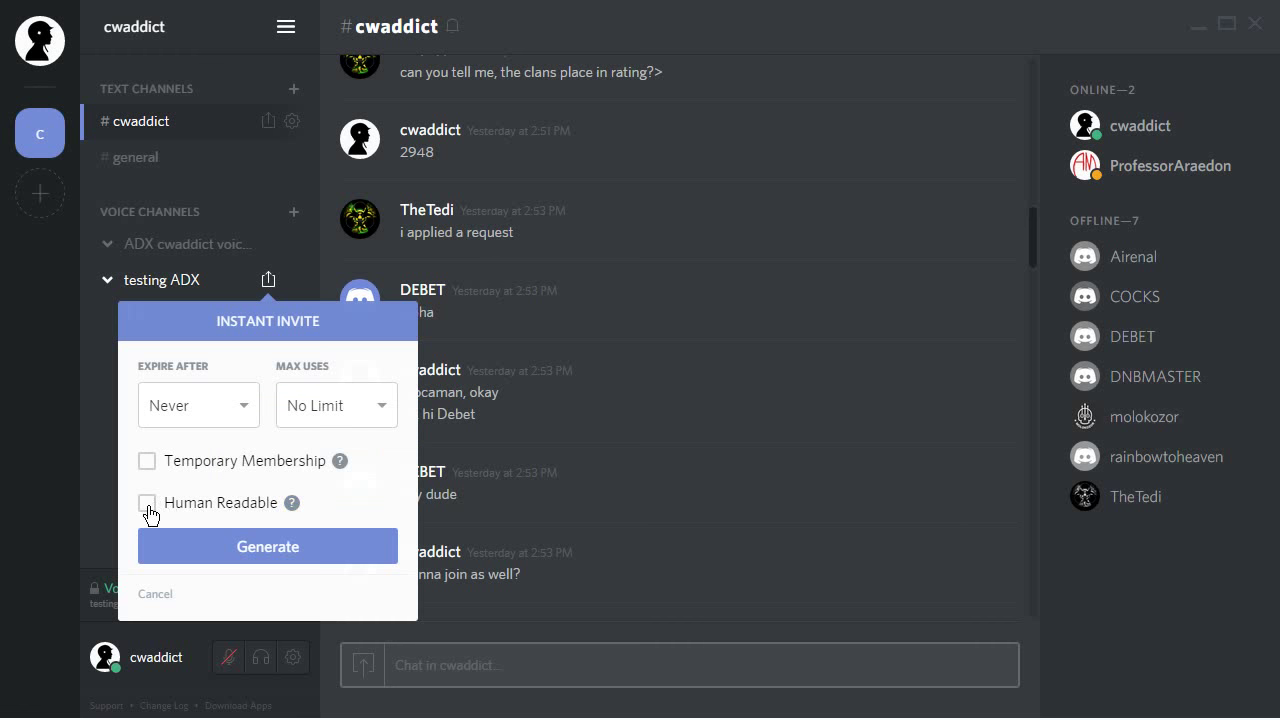
left_click(147, 502)
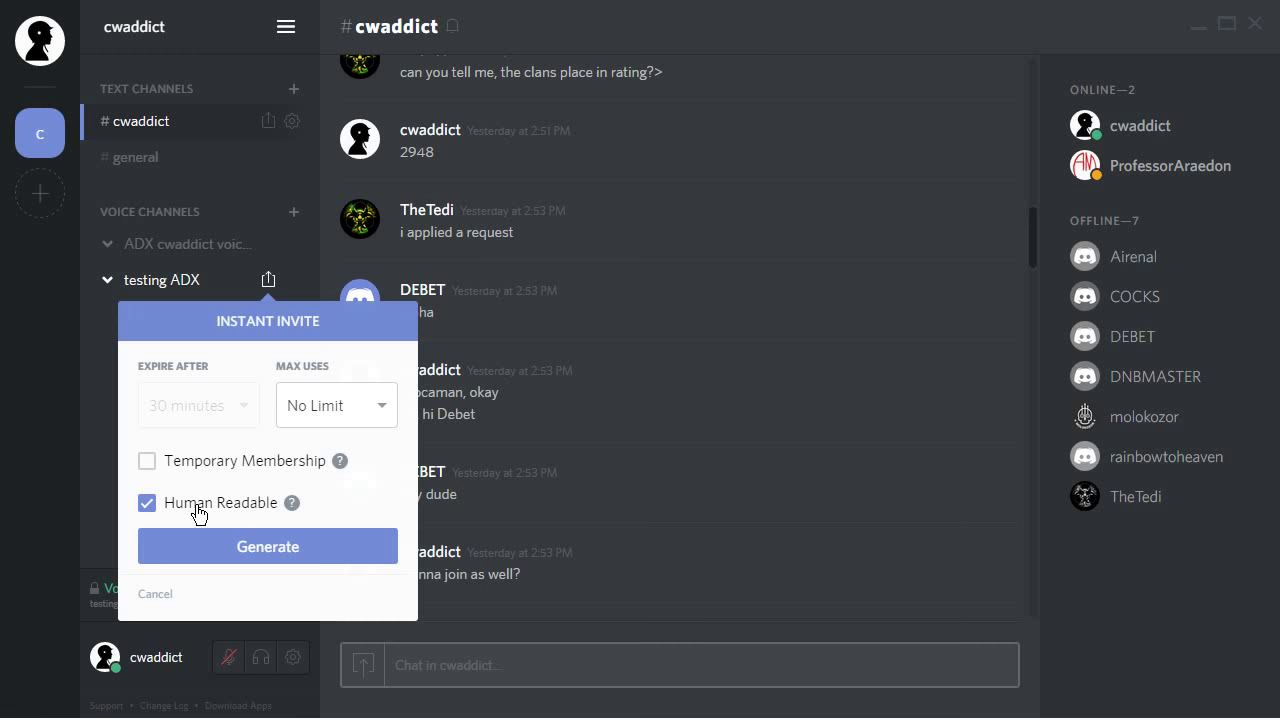
mouse_move(184, 419)
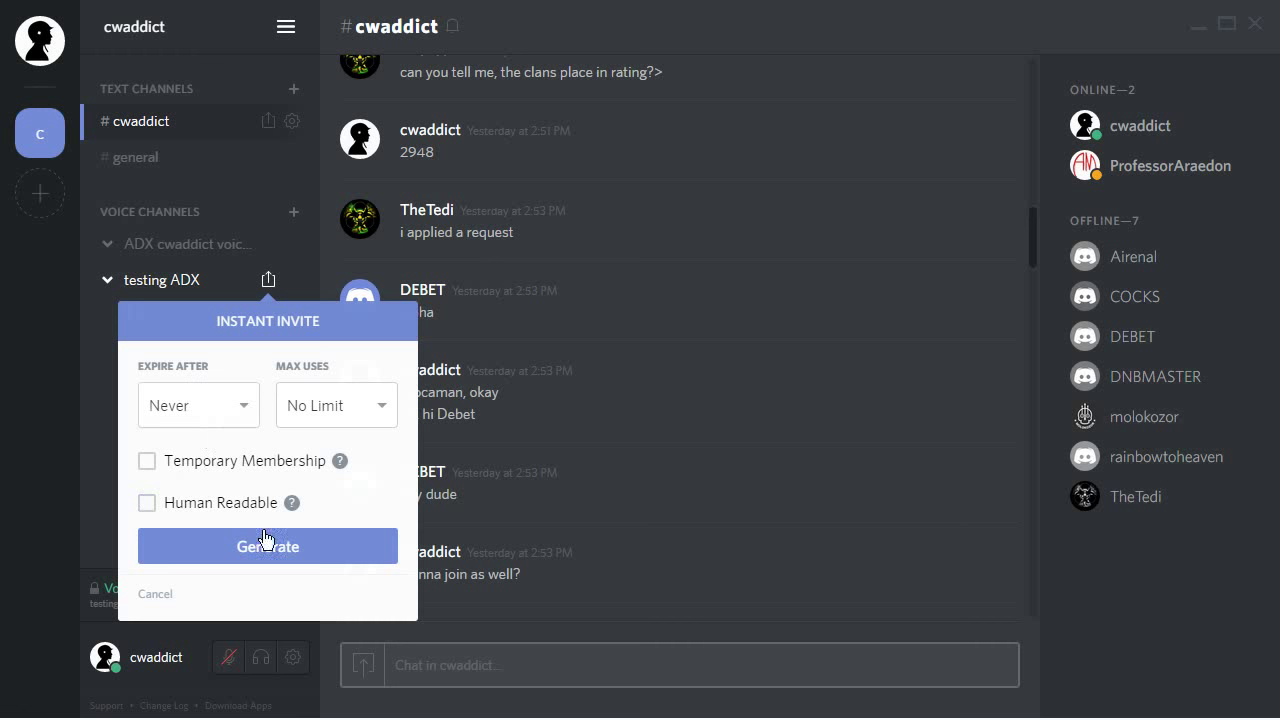
Generate the never-expiring testing ADX invite and select its URL.
left_click(267, 546)
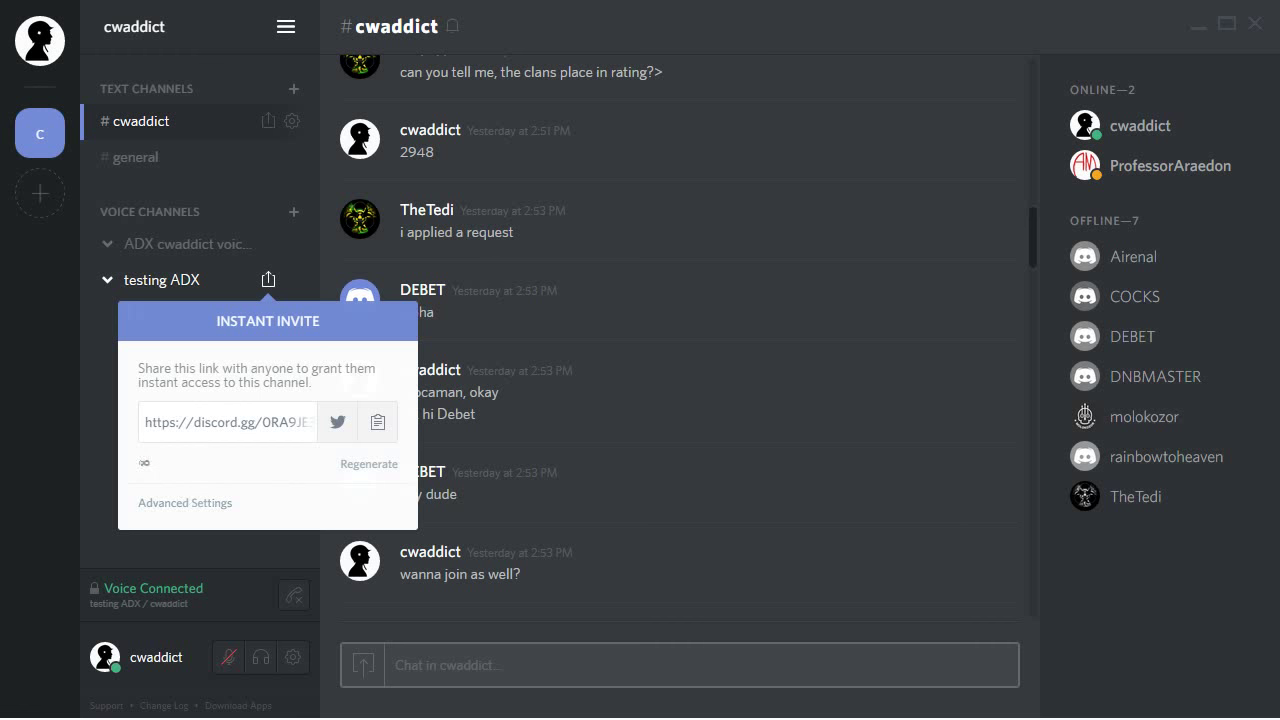
left_click(226, 421)
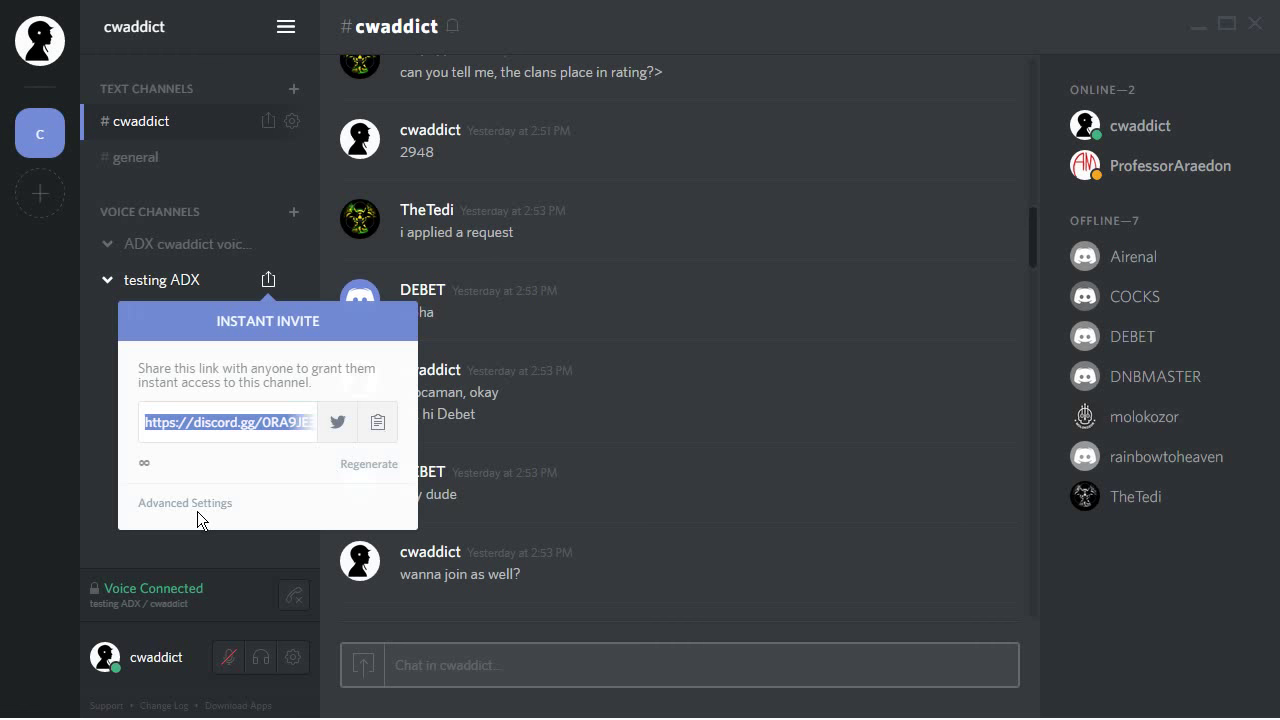
mouse_move(307, 458)
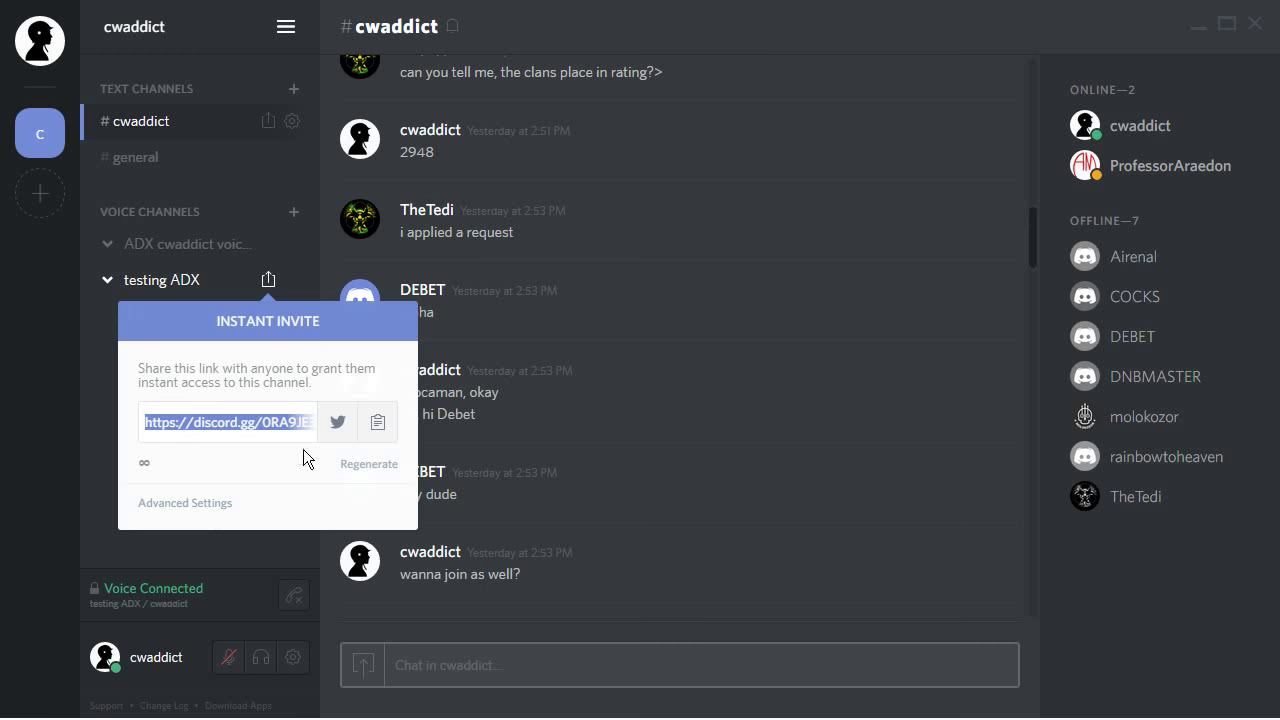
Close the invite popup and remove the testing ADX channel.
left_click(161, 279)
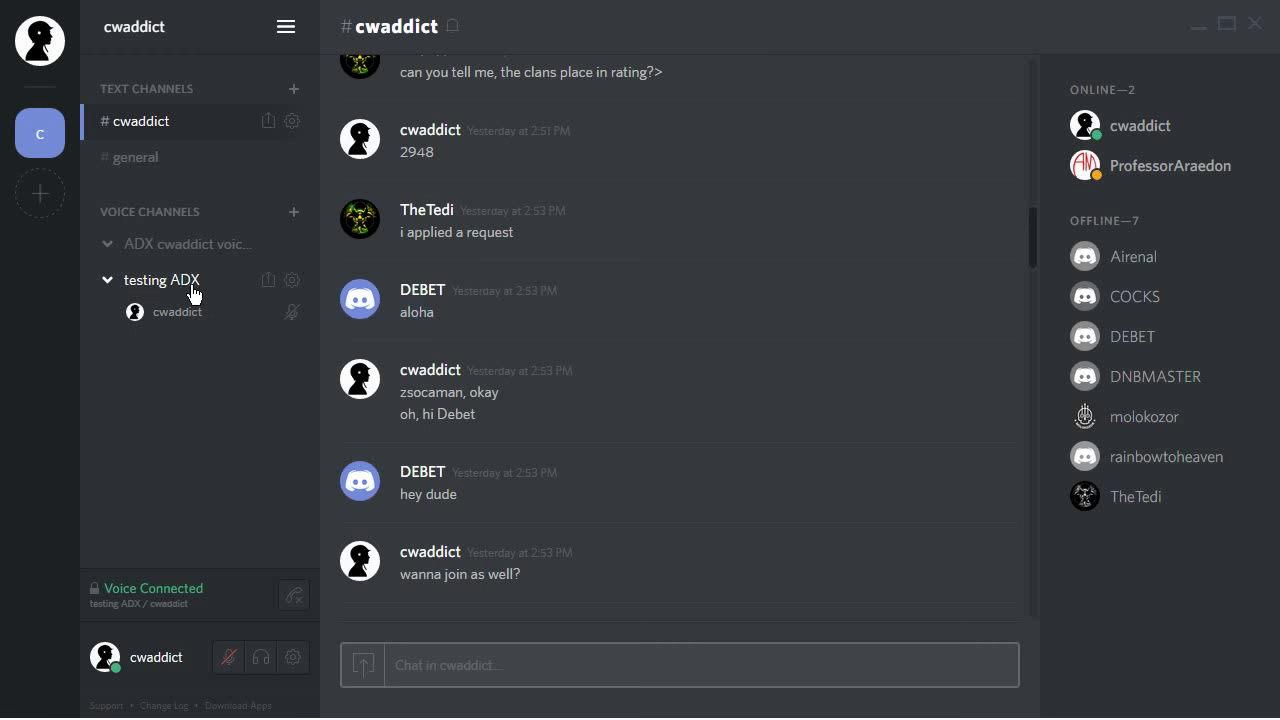
left_click(292, 280)
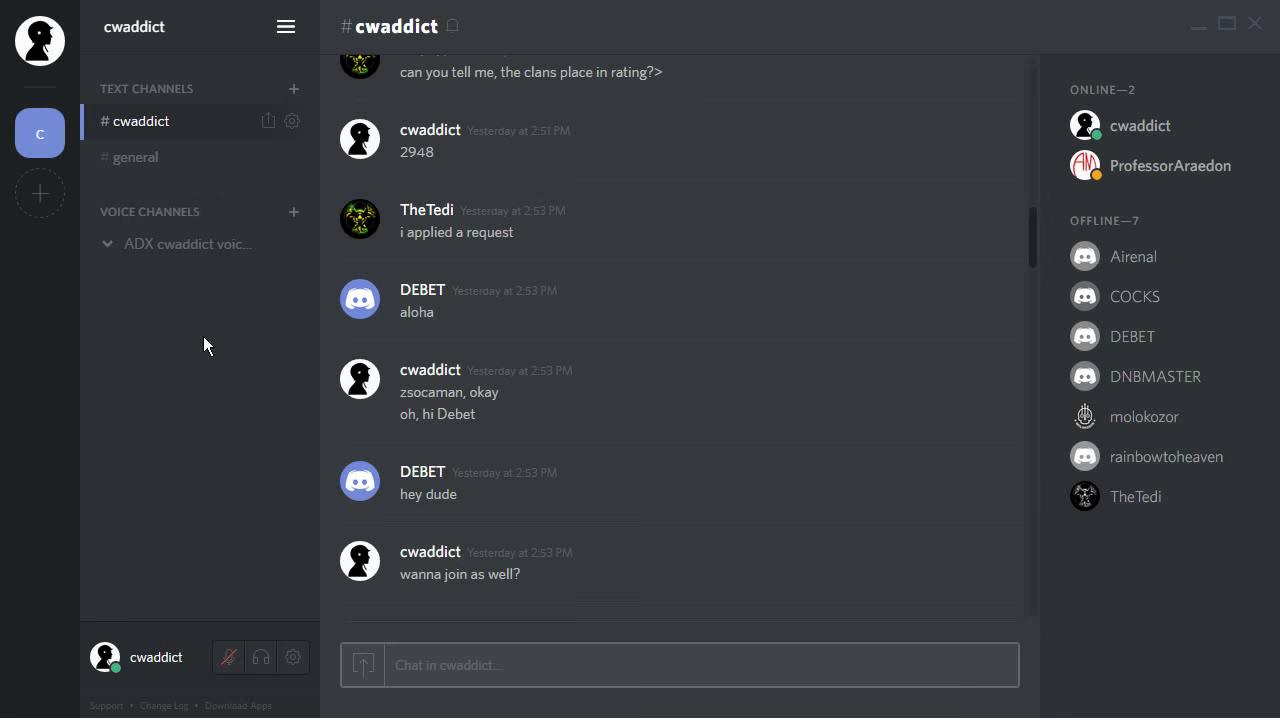
Join the ADX cwaddict voice chat, opening and closing its channel settings unchanged.
left_click(188, 244)
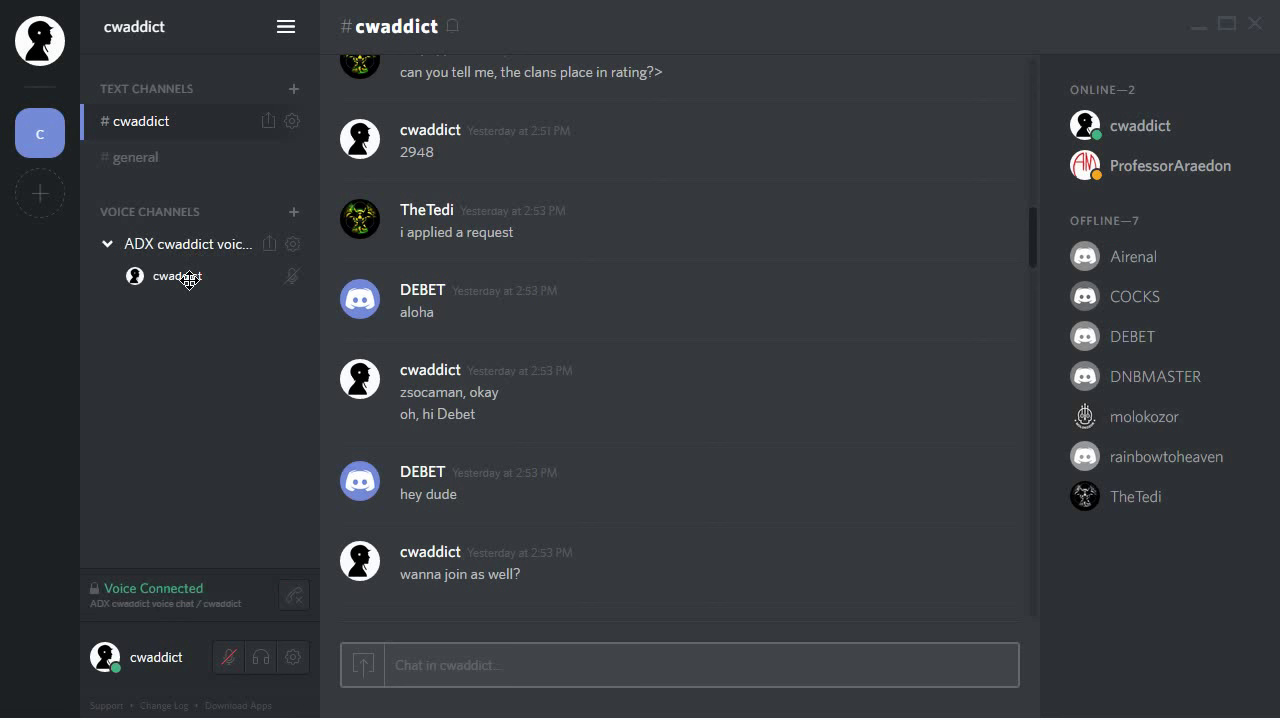
mouse_move(293, 243)
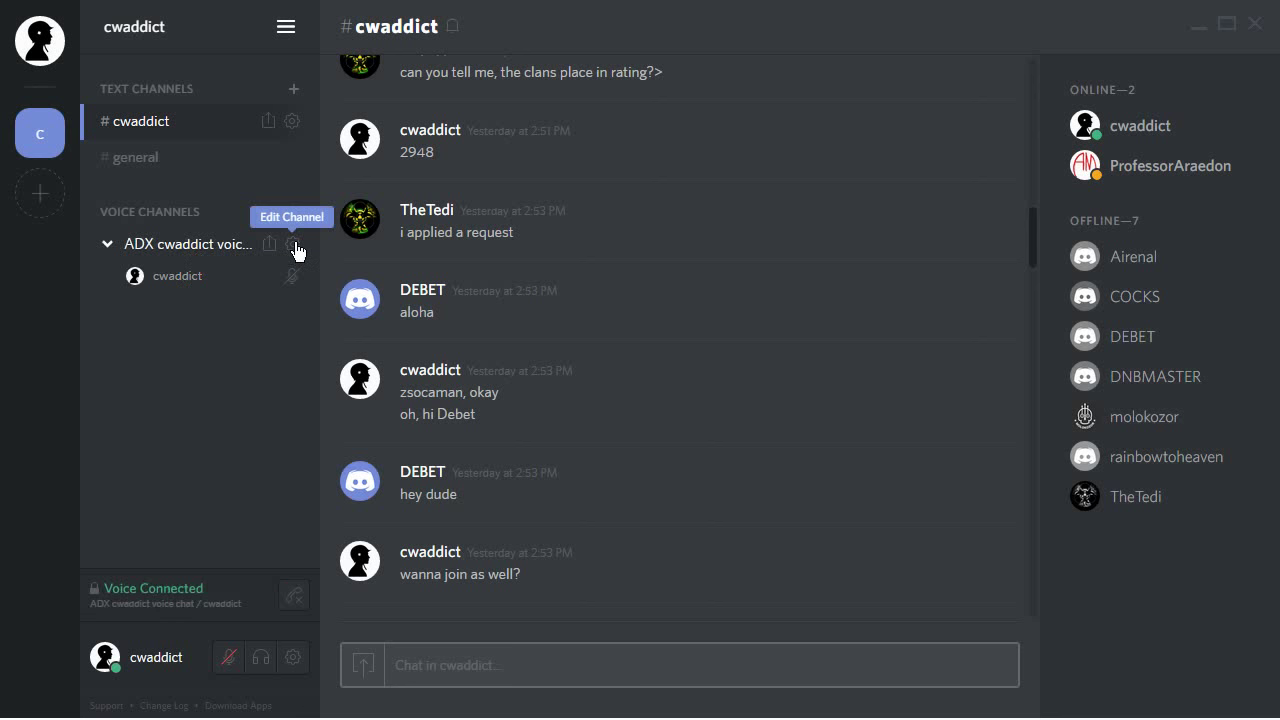
left_click(293, 243)
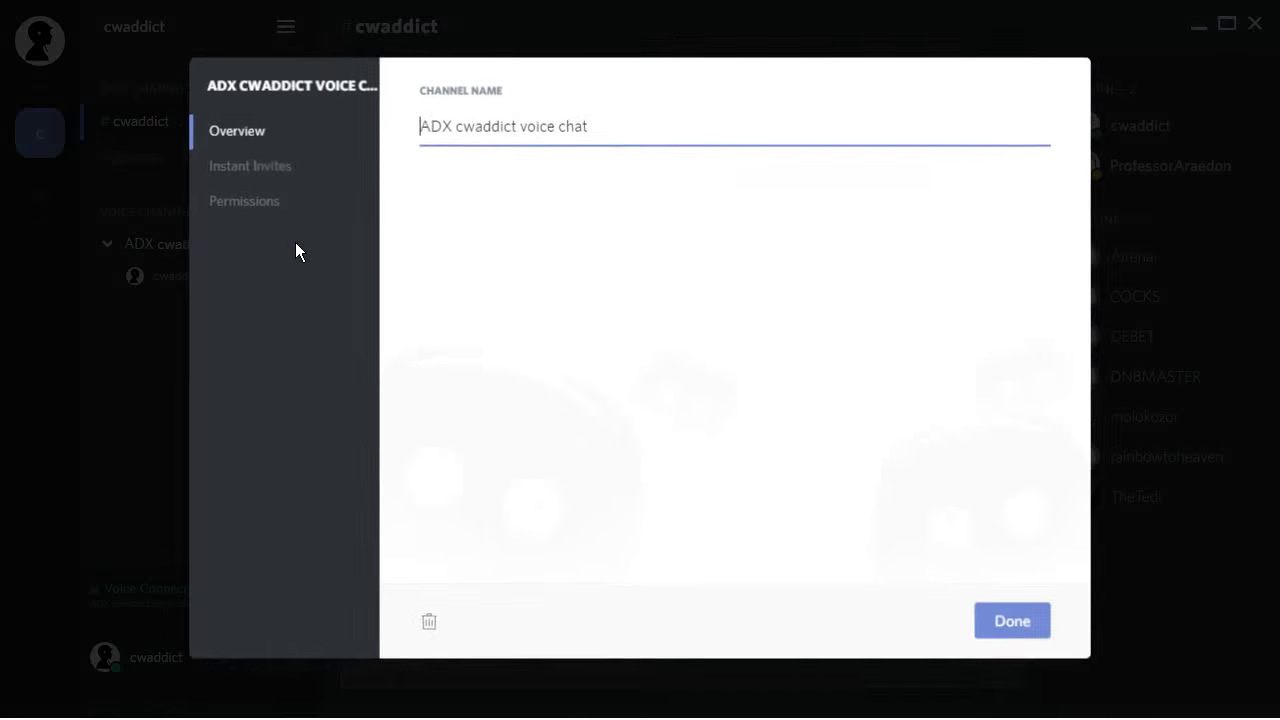
left_click(1011, 620)
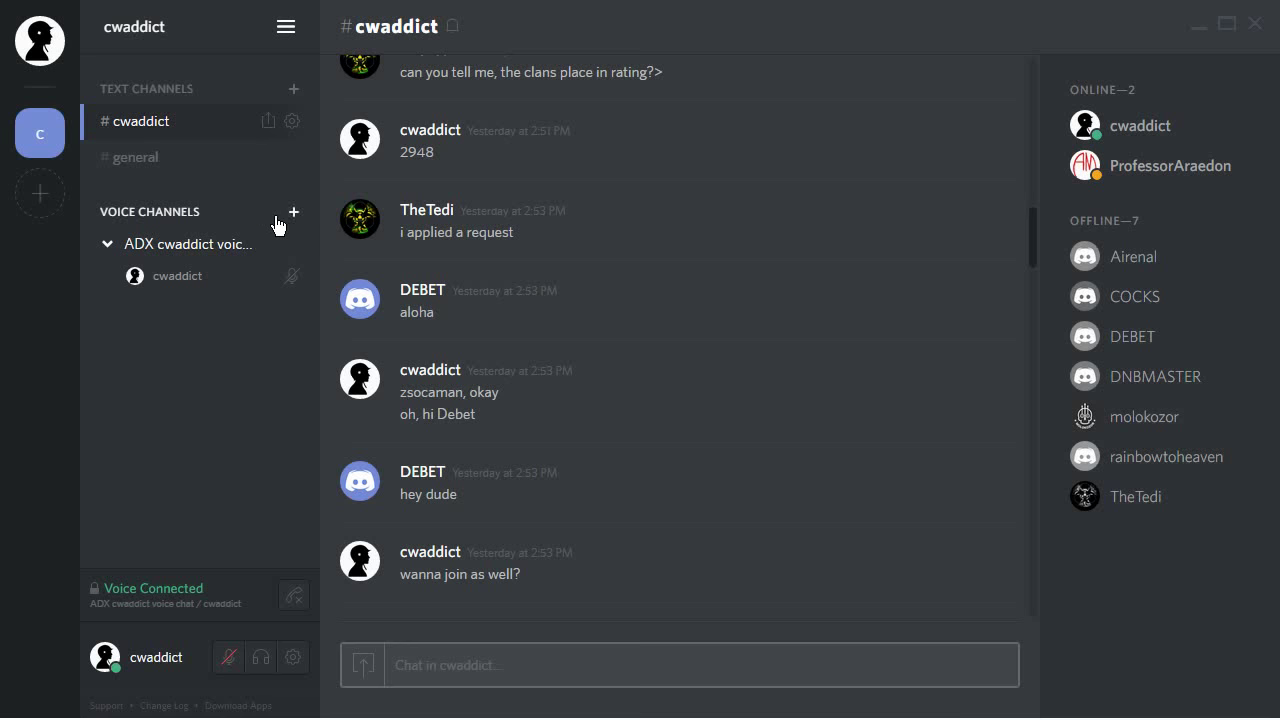
Create a never-expiring invite for ADX cwaddict voice chat and select the link.
left_click(269, 244)
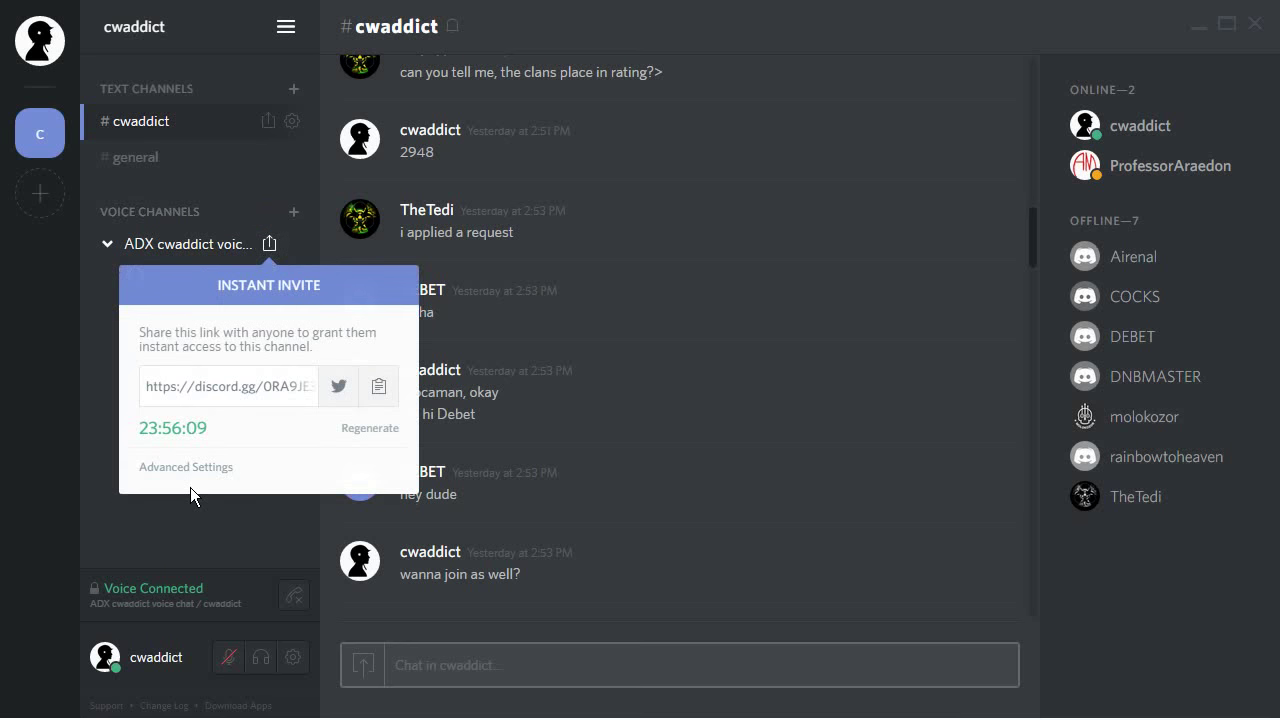
left_click(186, 466)
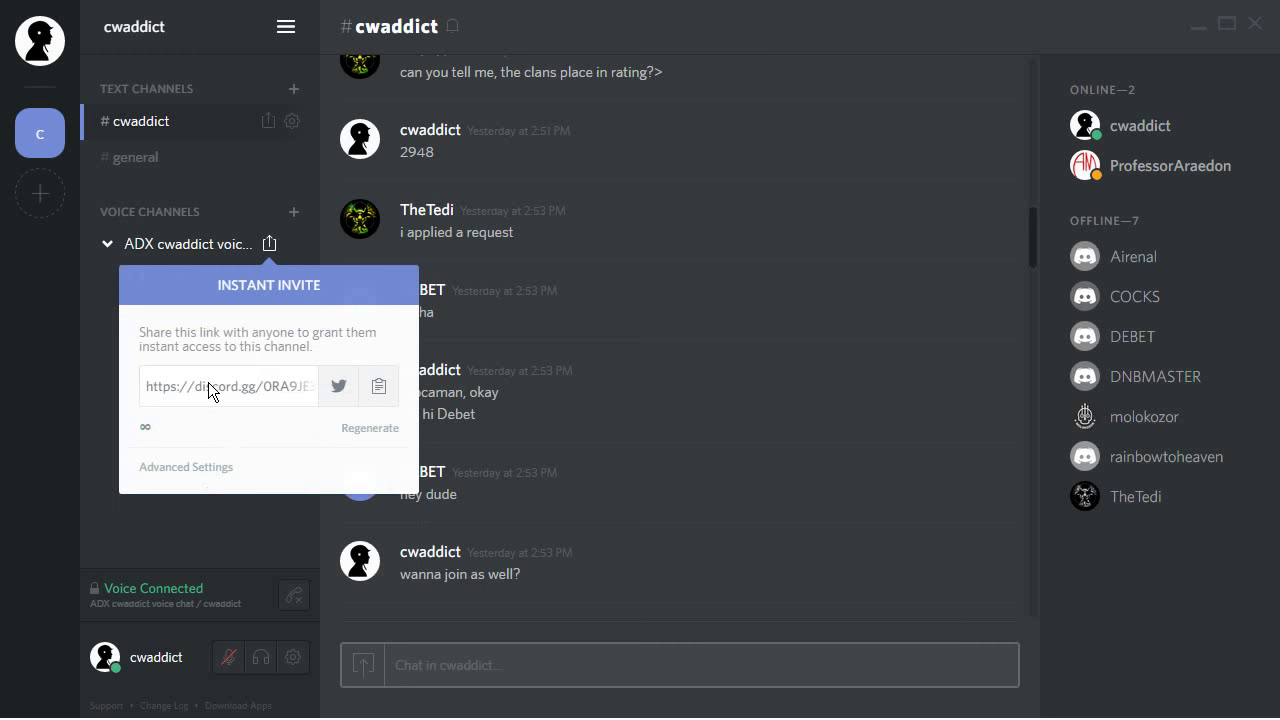
triple_click(228, 386)
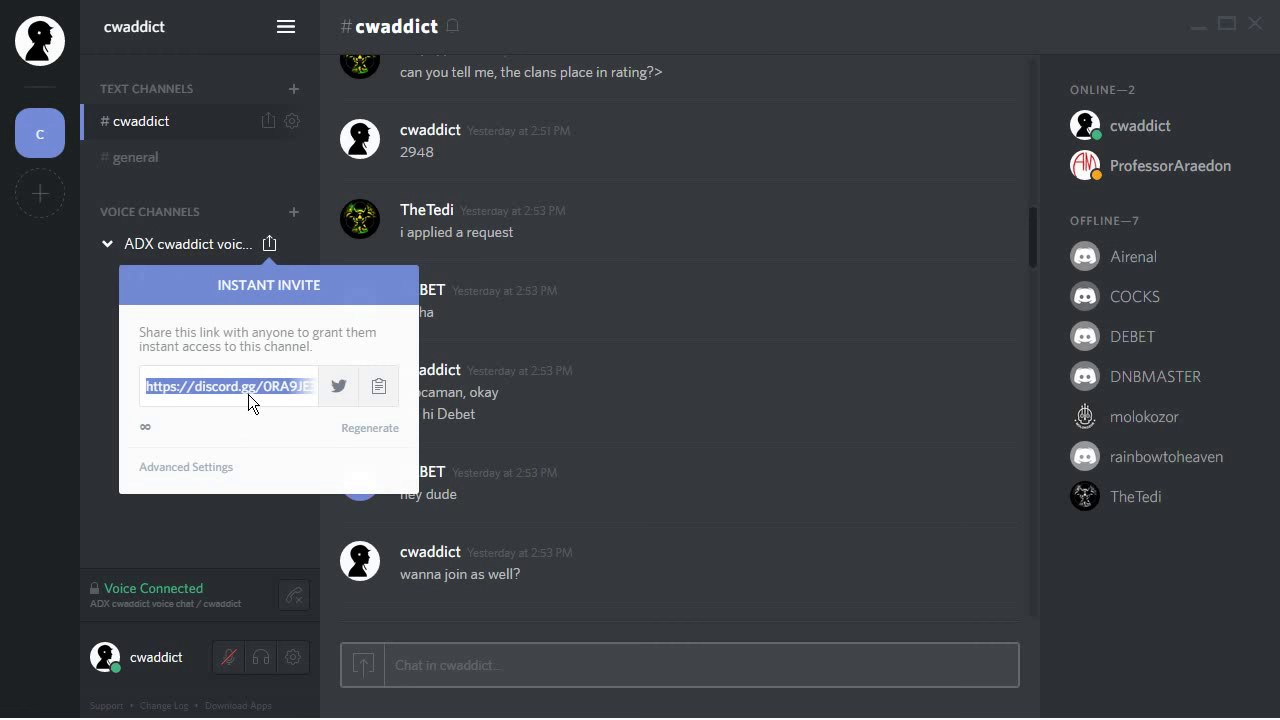
mouse_move(220, 465)
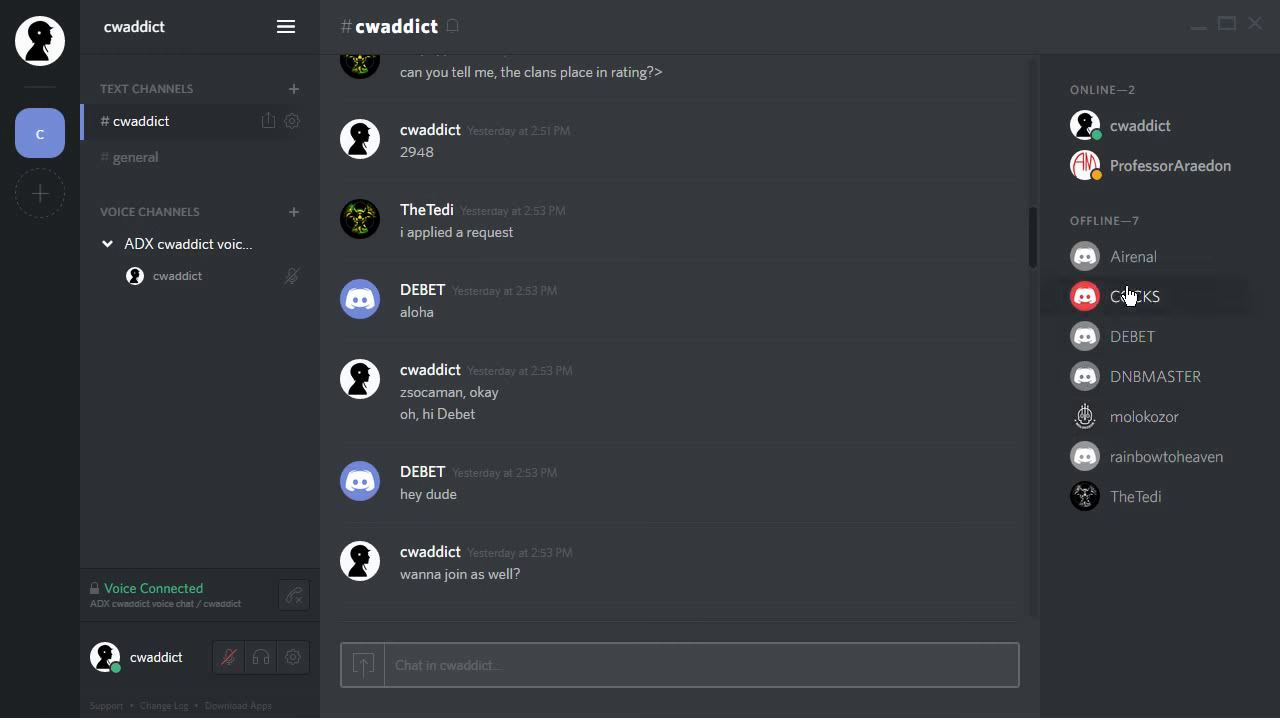
mouse_move(1125, 497)
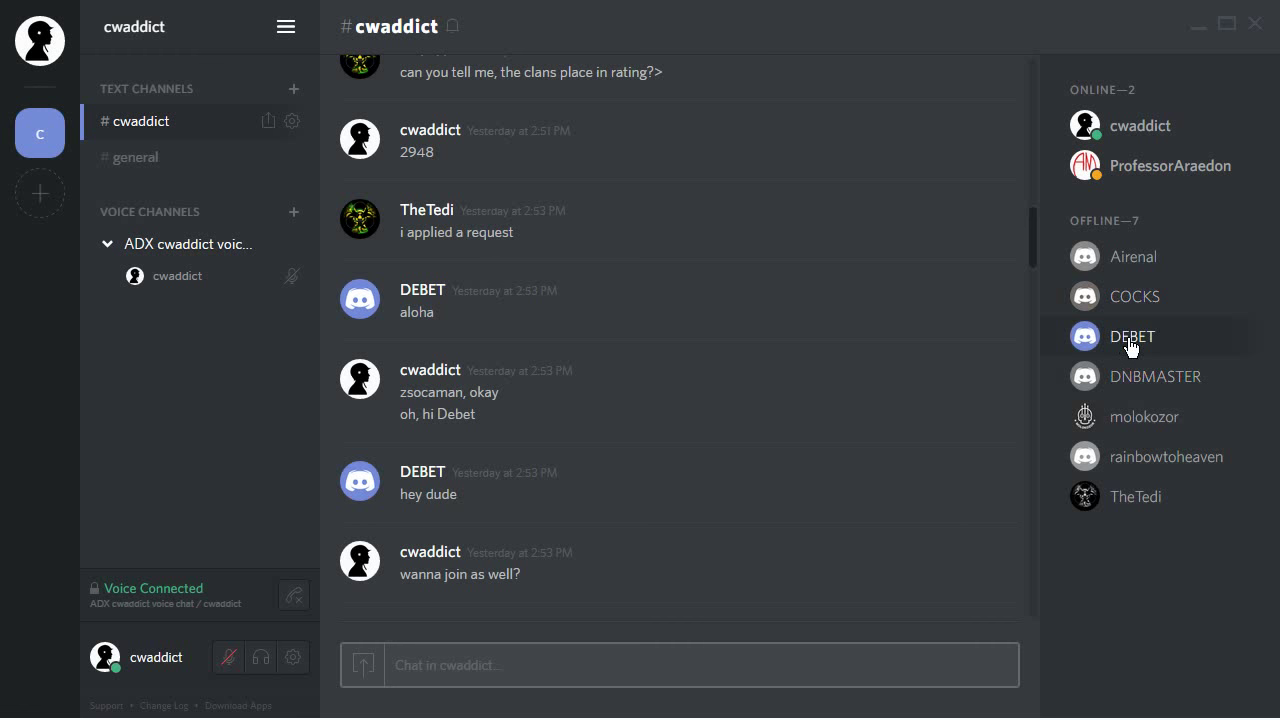
Message an offline member, browse other DM conversations, then return to #cwaddict.
left_click(1131, 336)
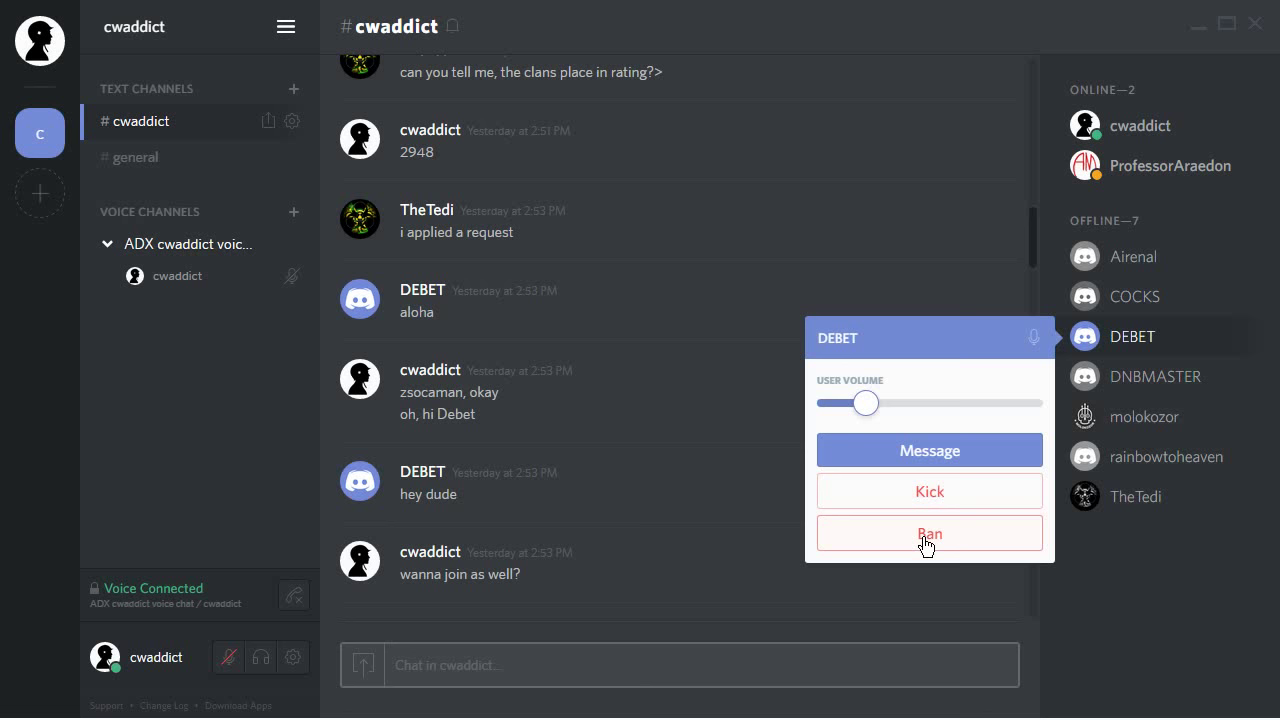
mouse_move(928, 450)
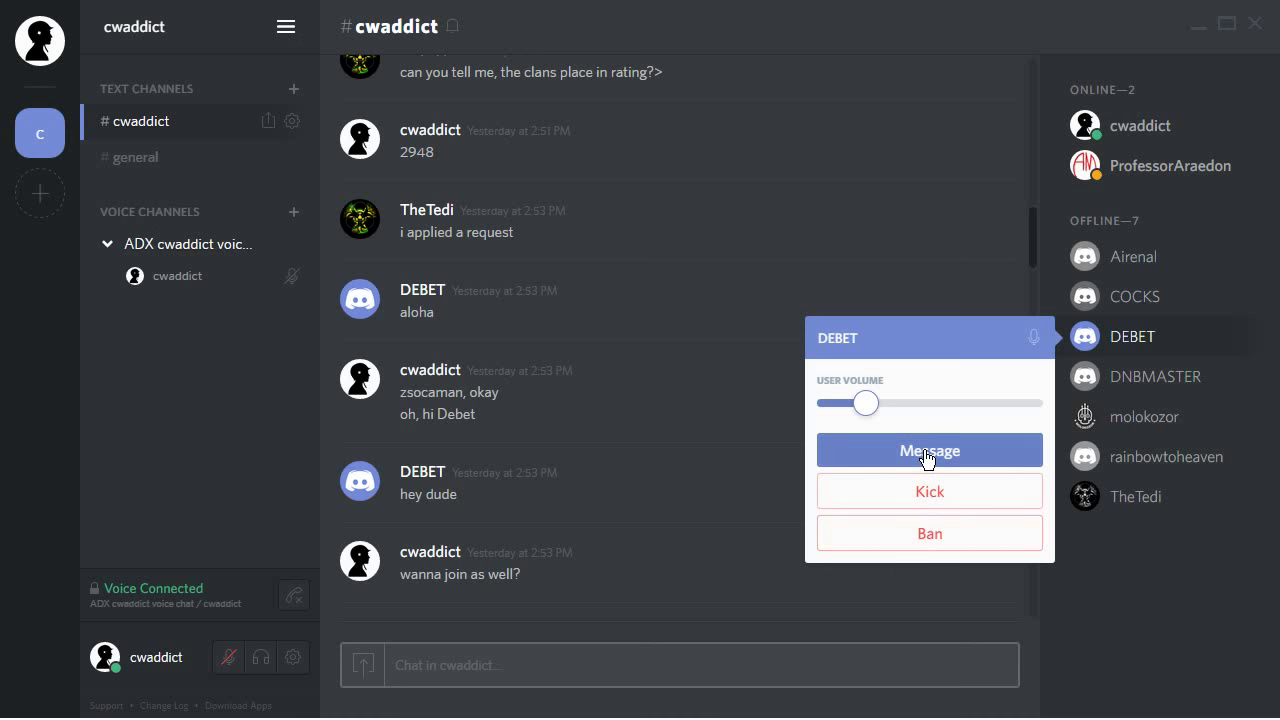
left_click(928, 450)
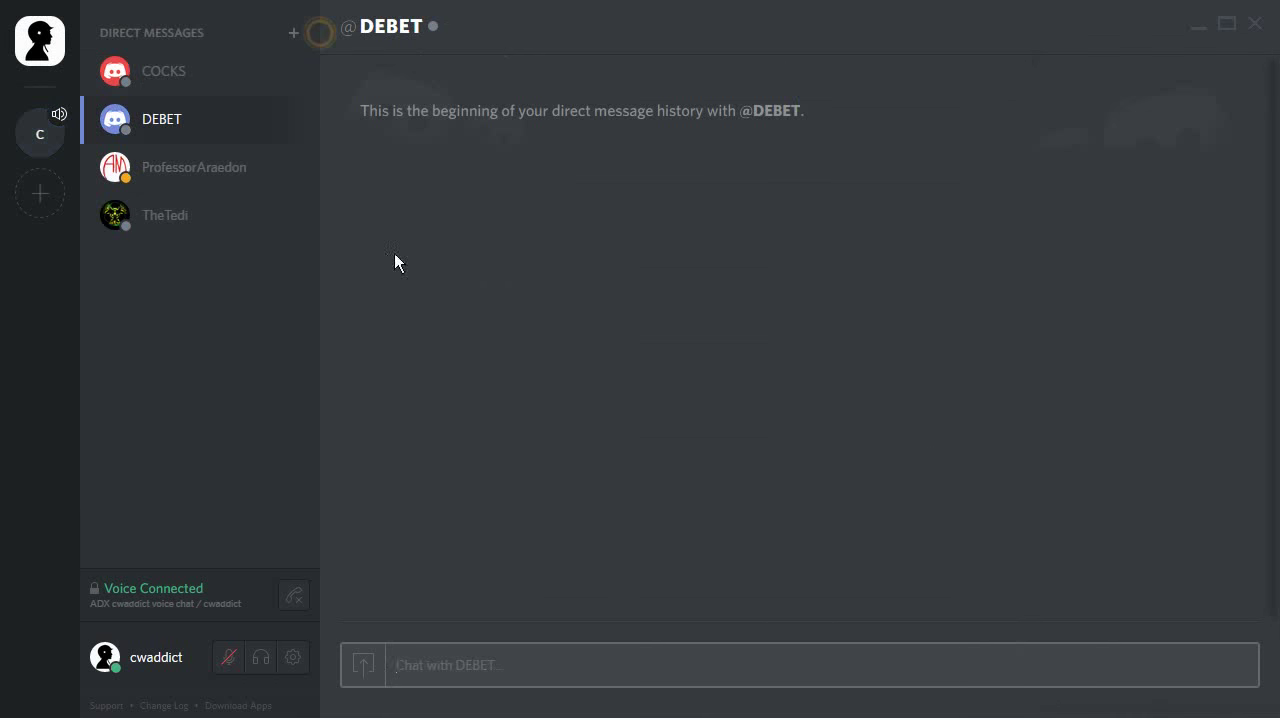
left_click(163, 71)
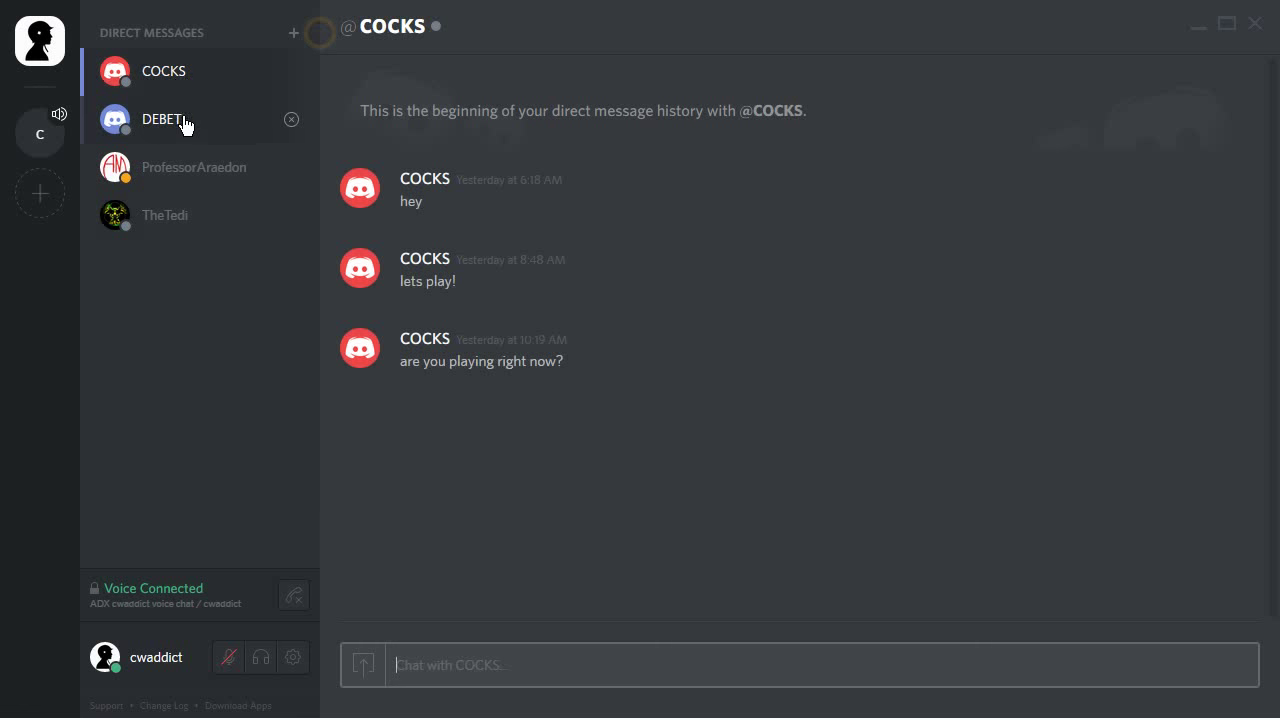
left_click(193, 167)
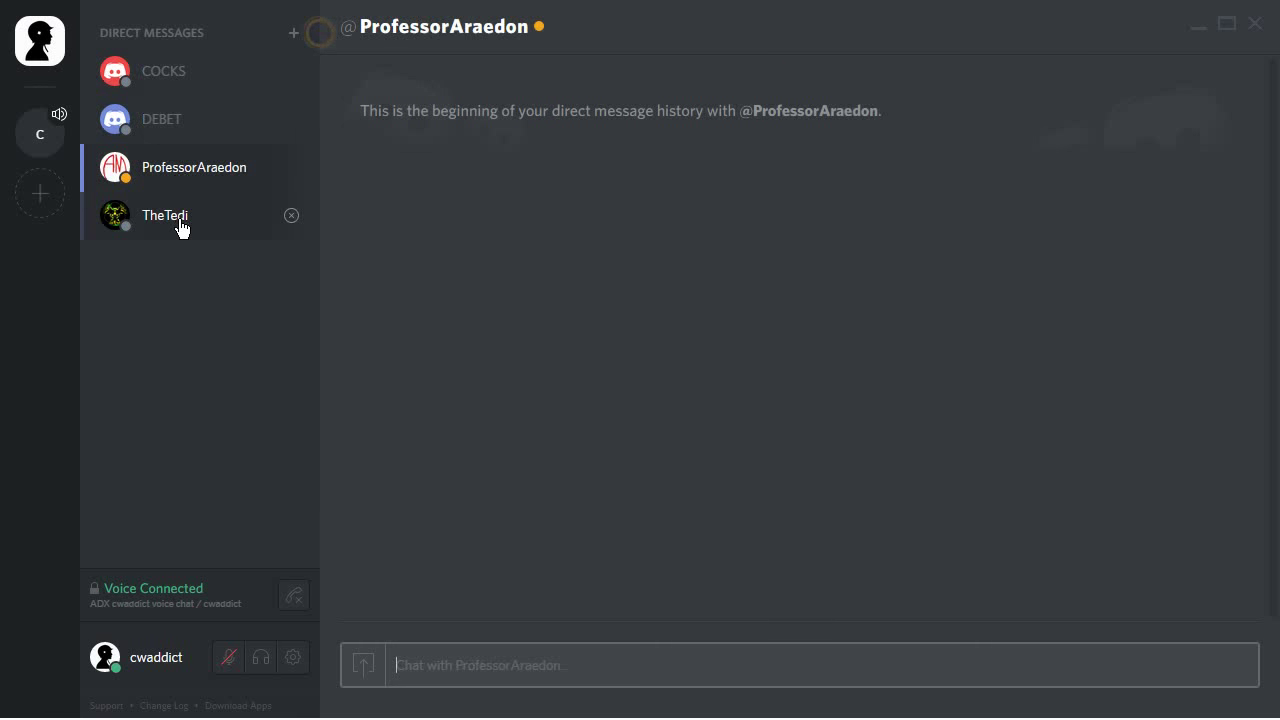
left_click(40, 133)
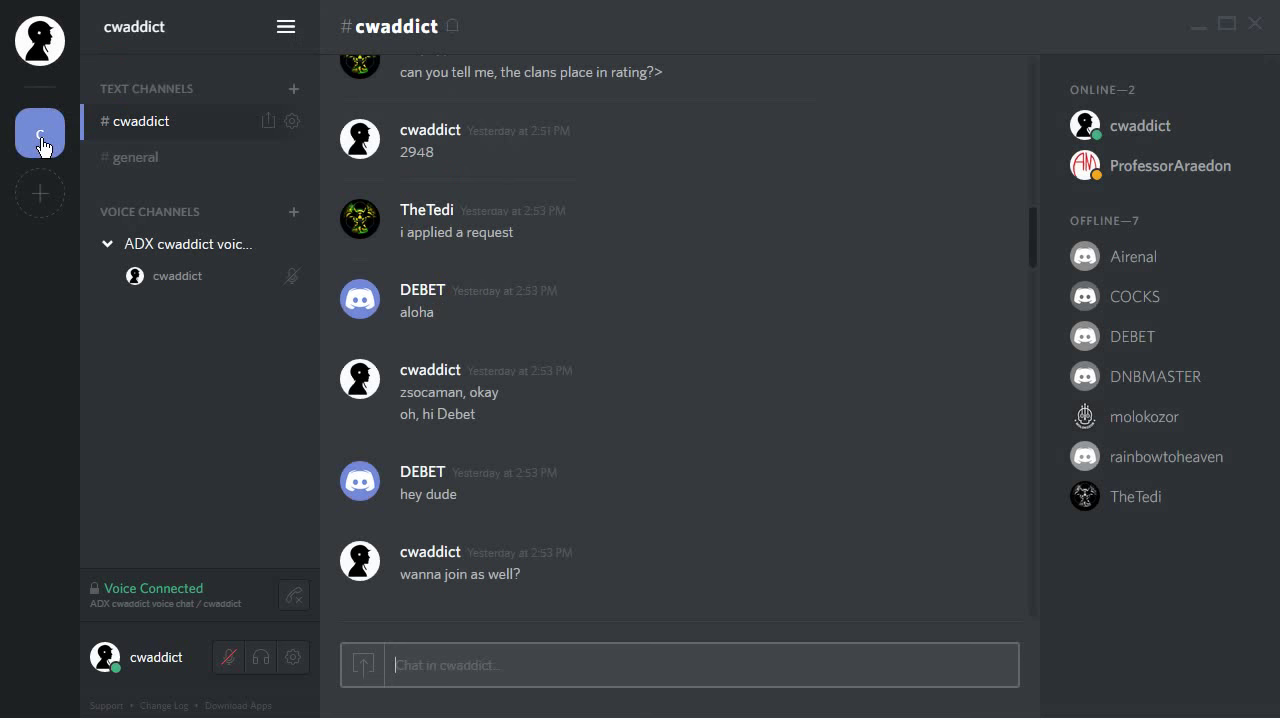
left_click(133, 157)
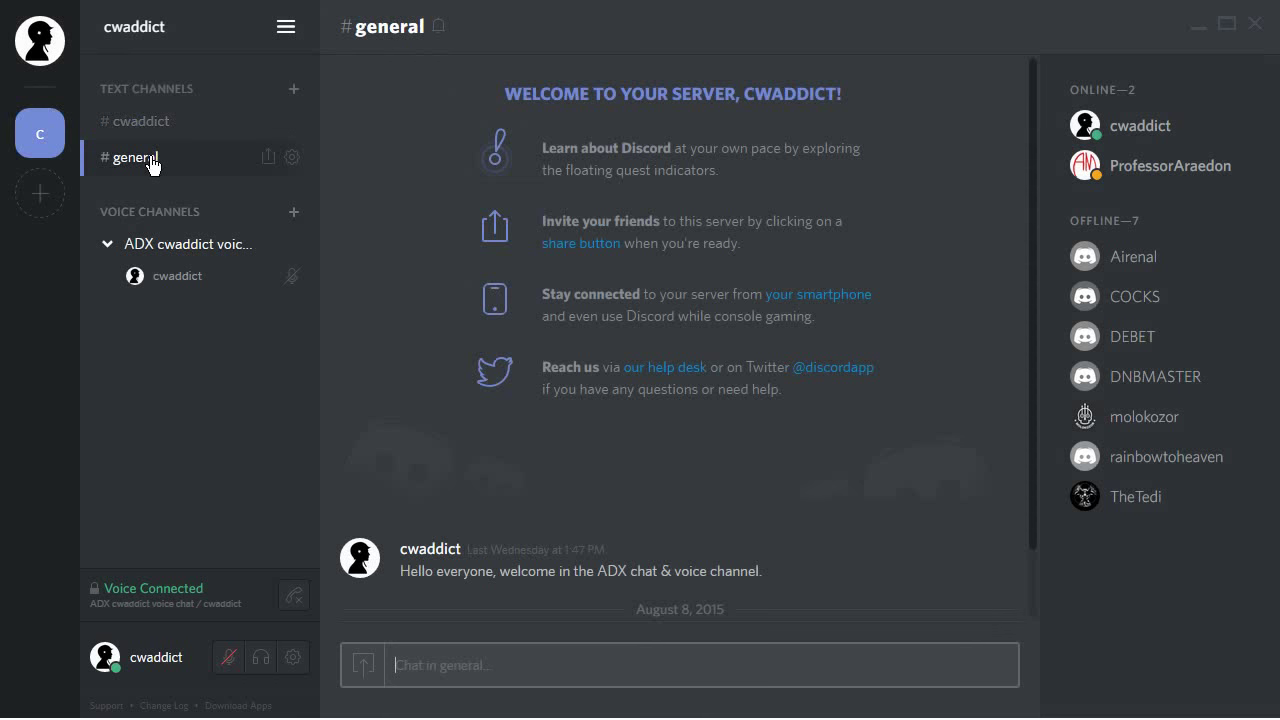
left_click(141, 120)
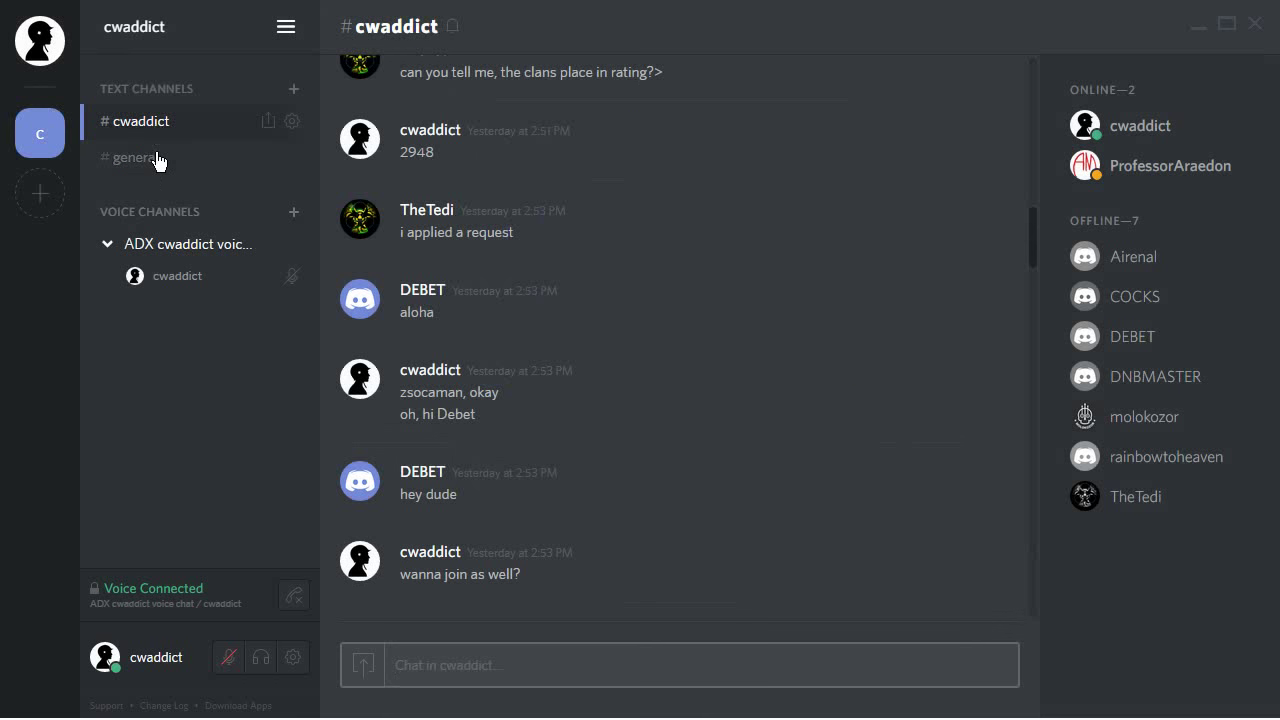
left_click(133, 157)
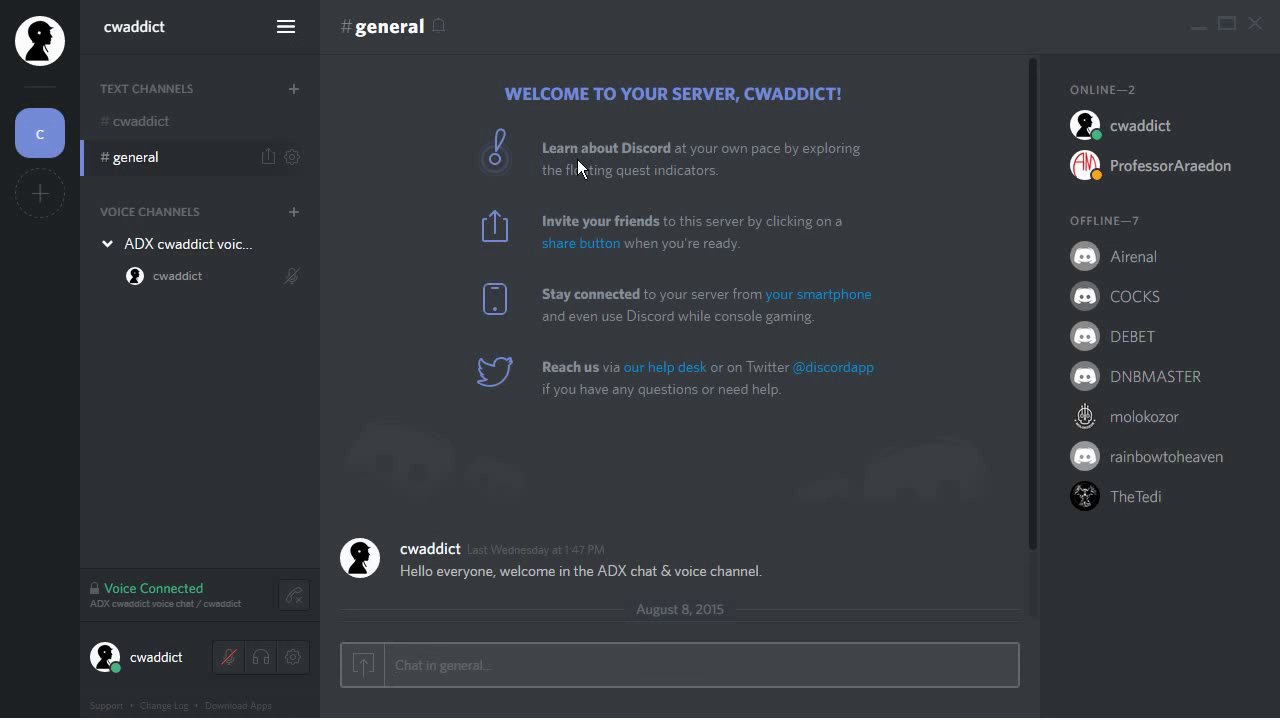
mouse_move(613, 300)
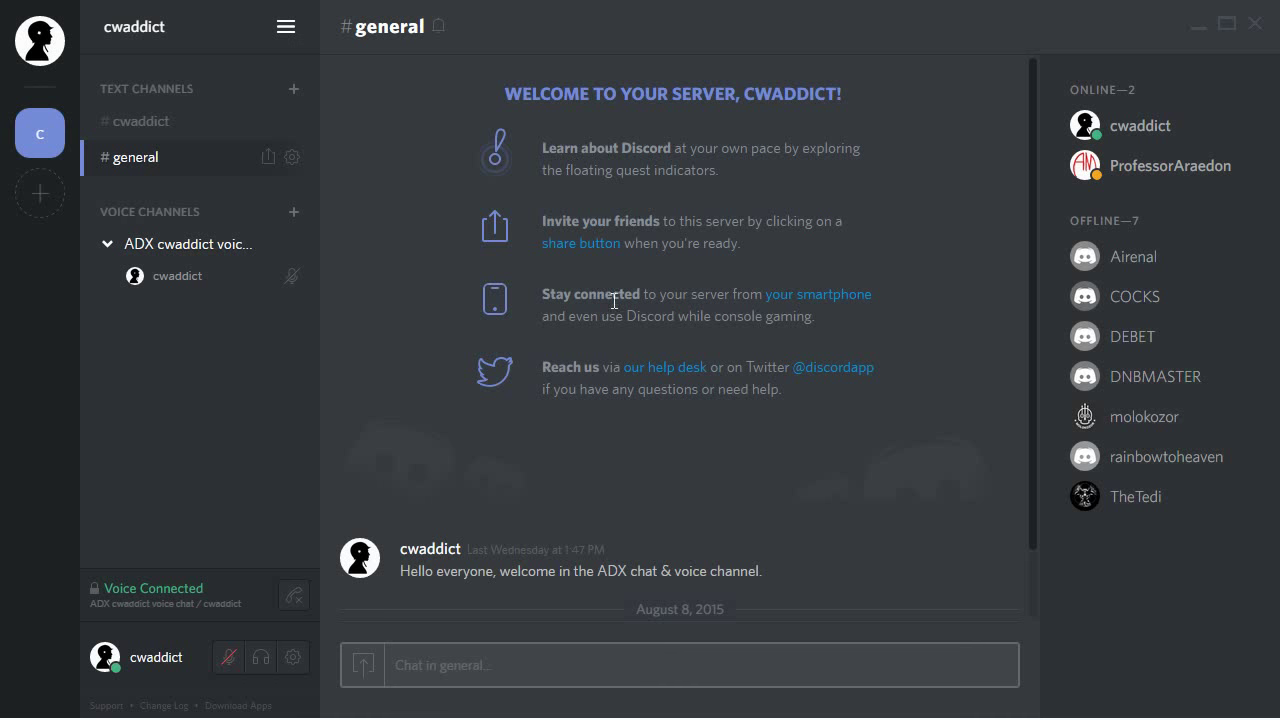
left_click(140, 121)
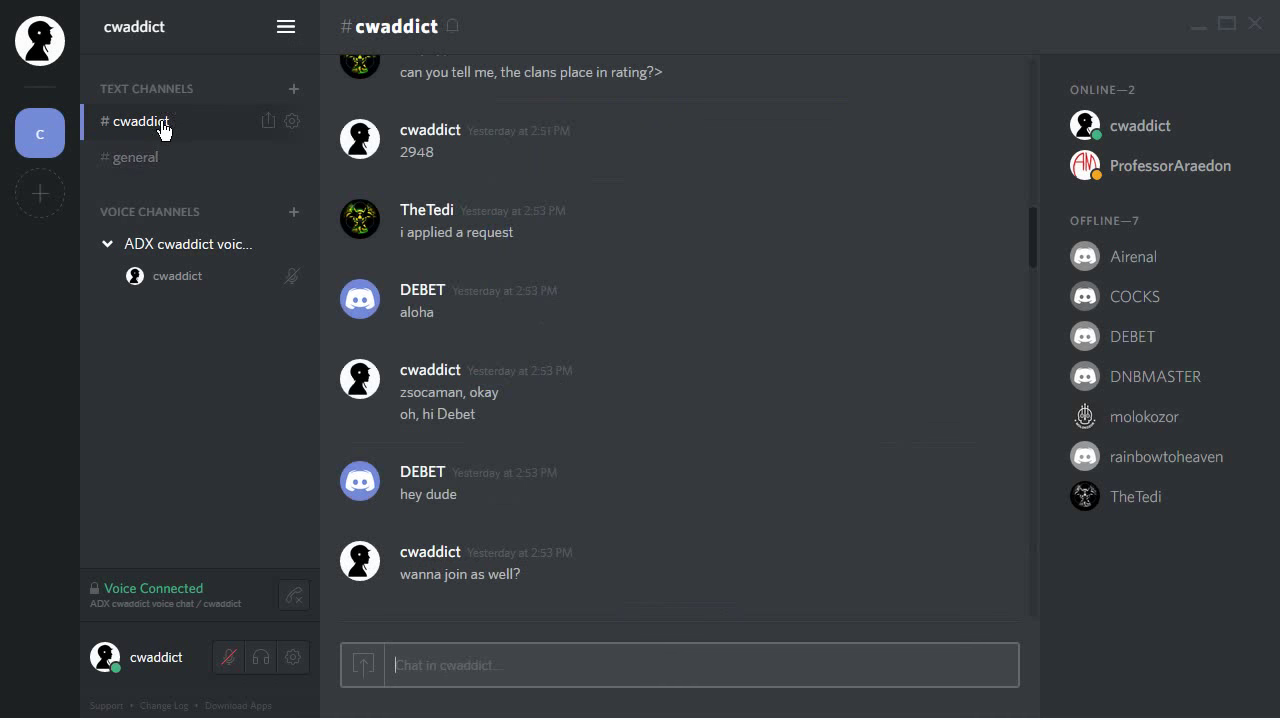
mouse_move(197, 360)
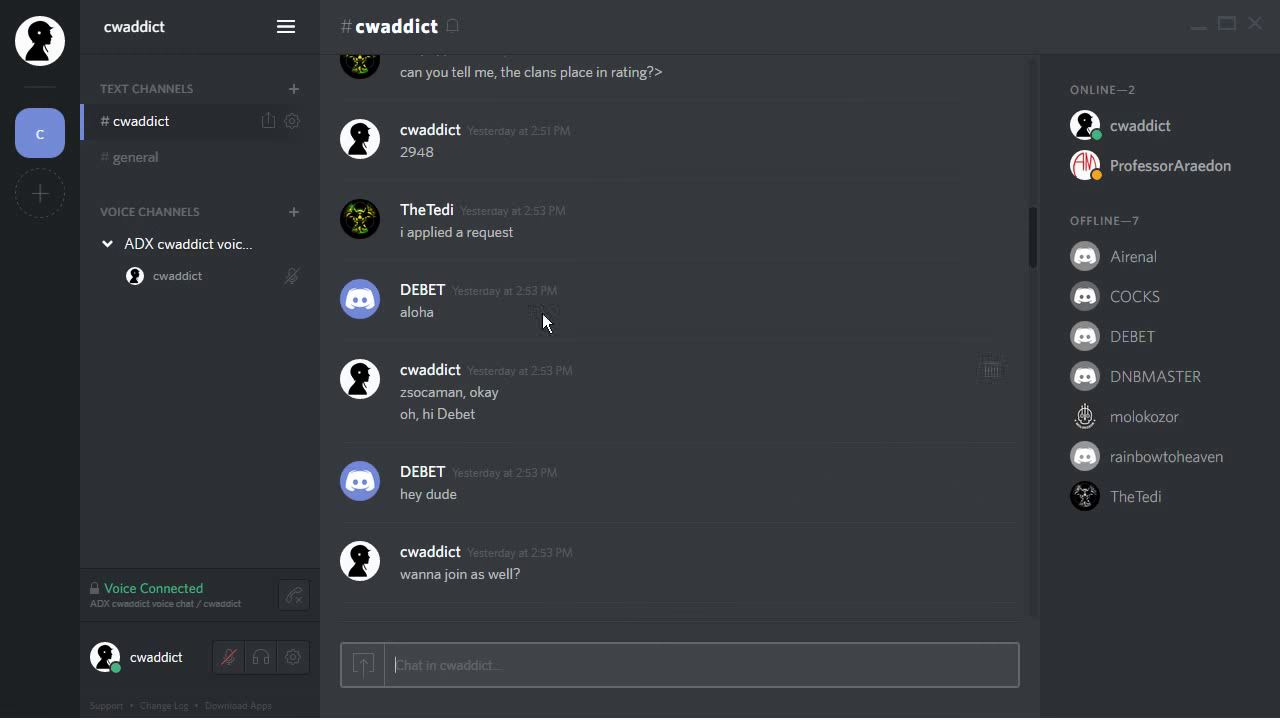
mouse_move(293, 657)
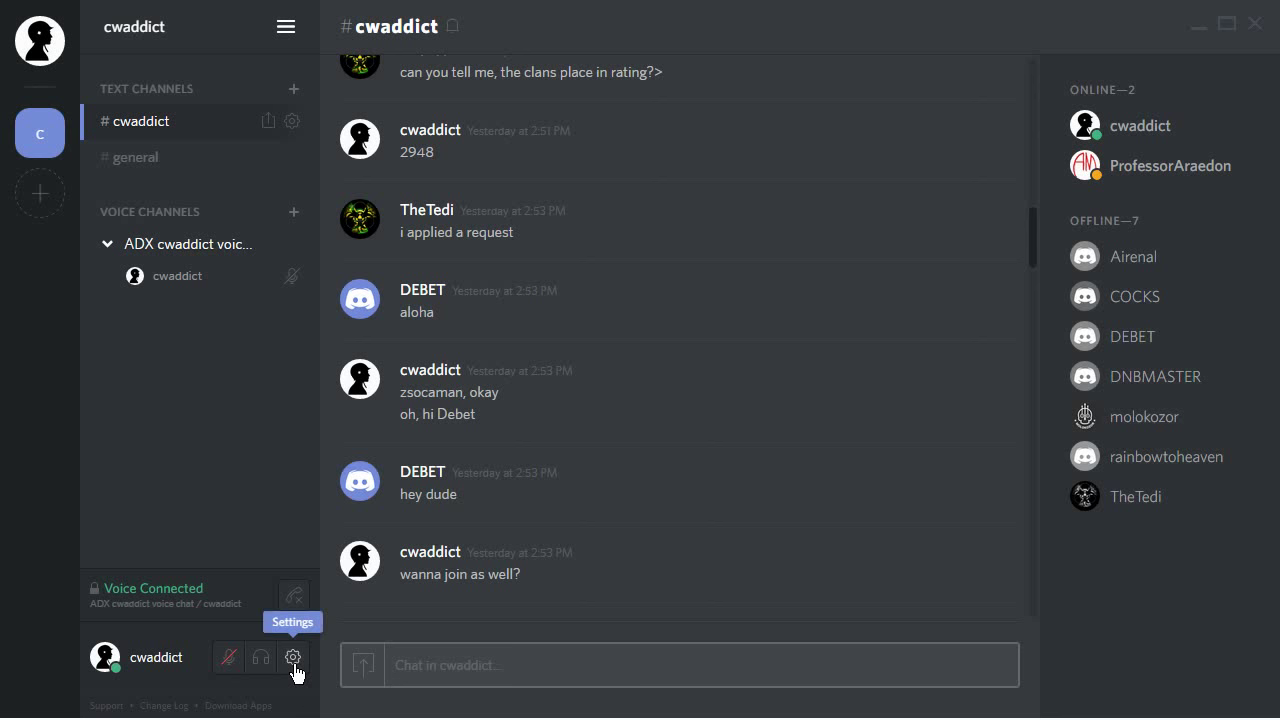
Choose the Light theme under Appearance in User Settings, then scroll the chat down.
left_click(293, 657)
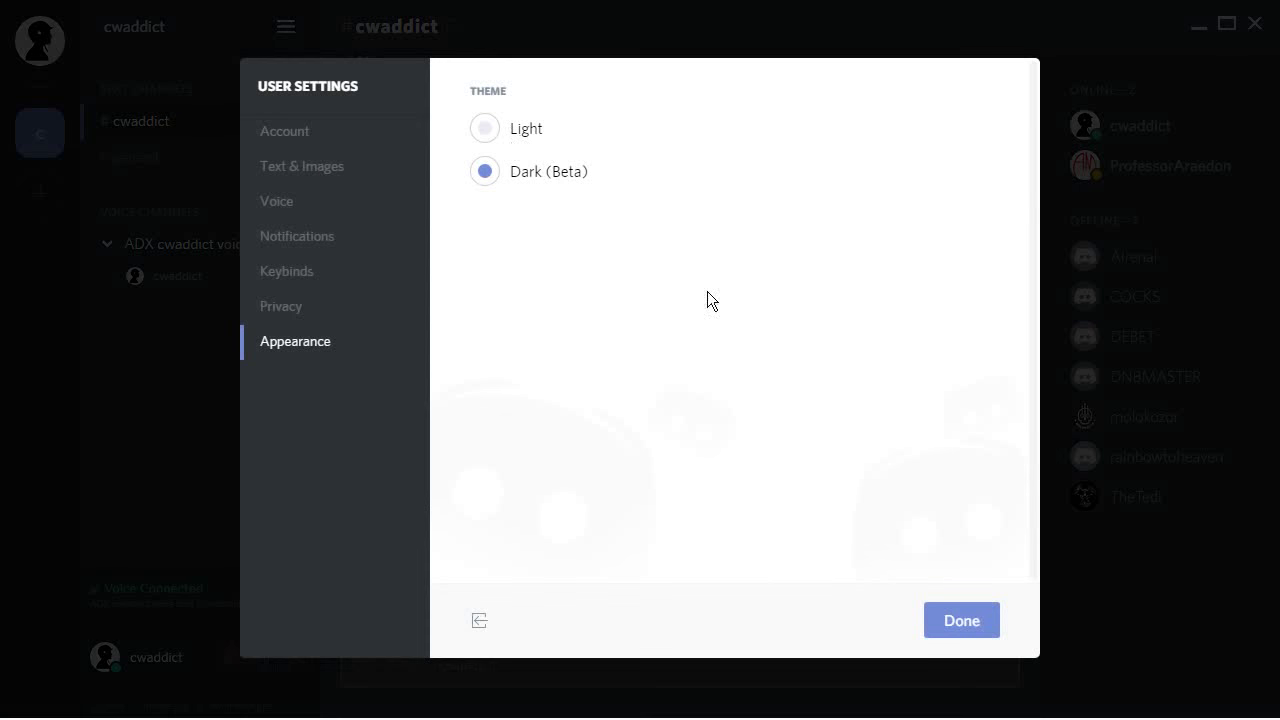
left_click(960, 620)
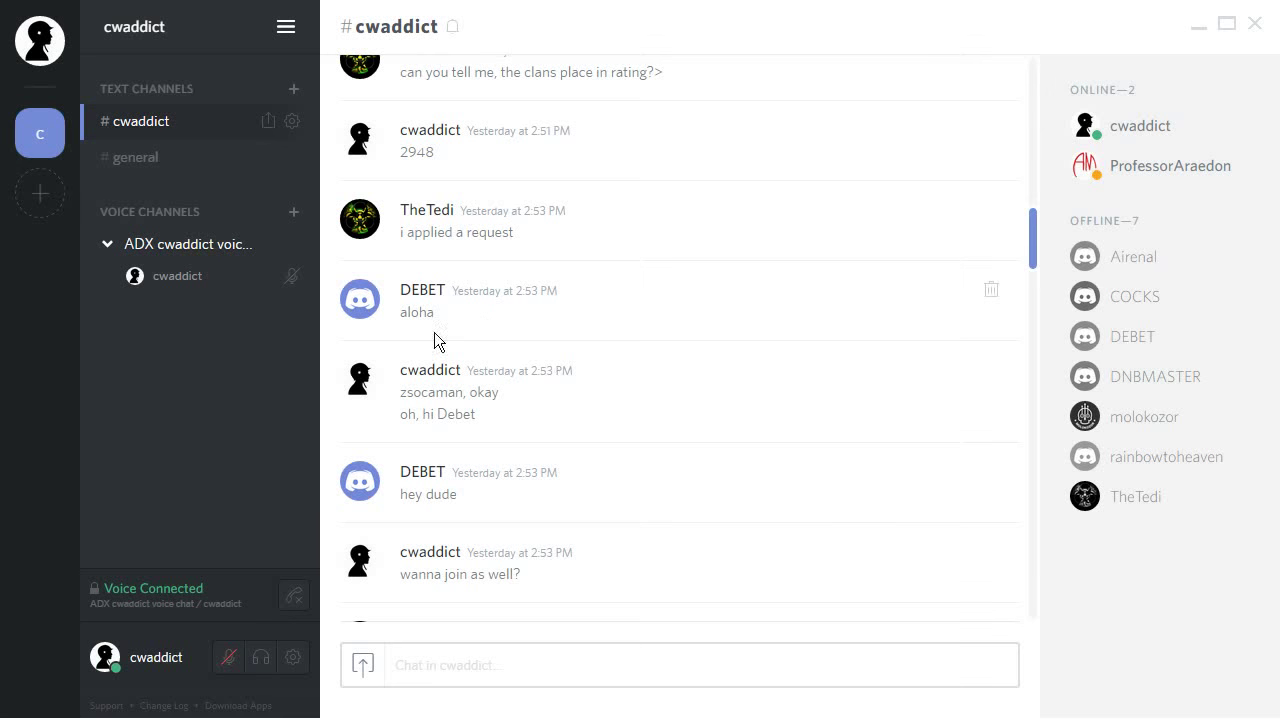
scroll("down", 3)
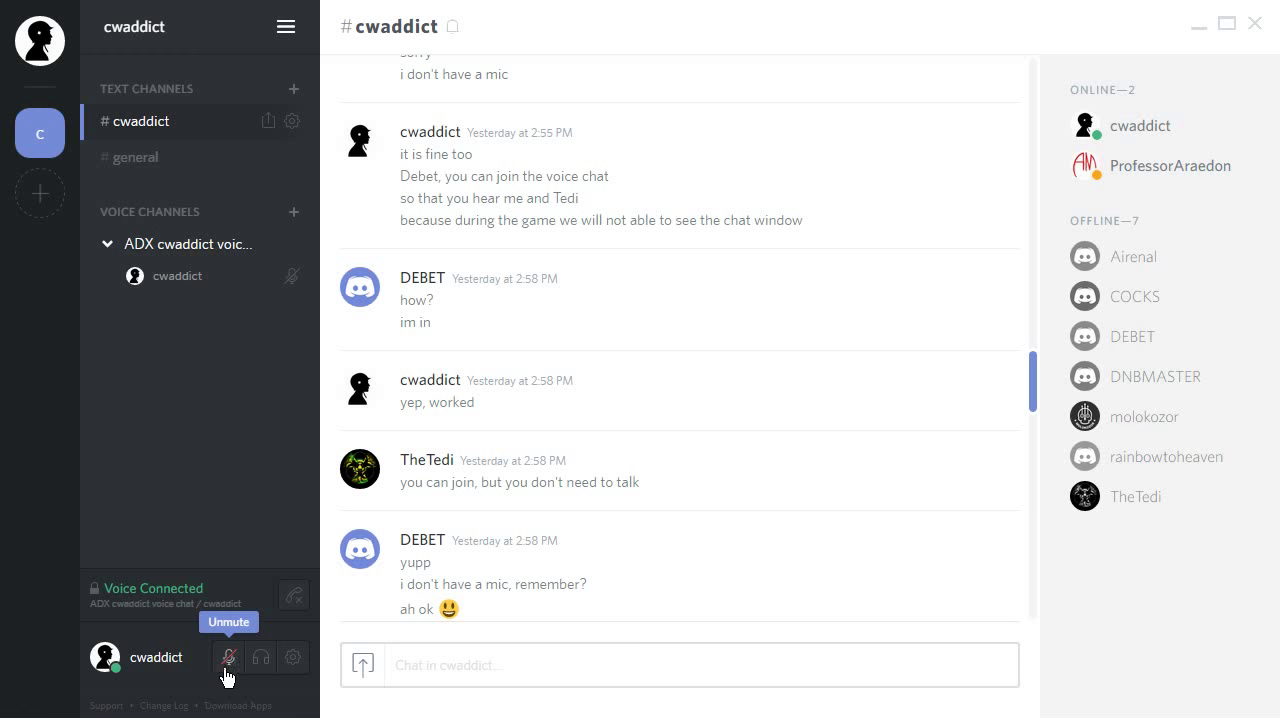
mouse_move(229, 665)
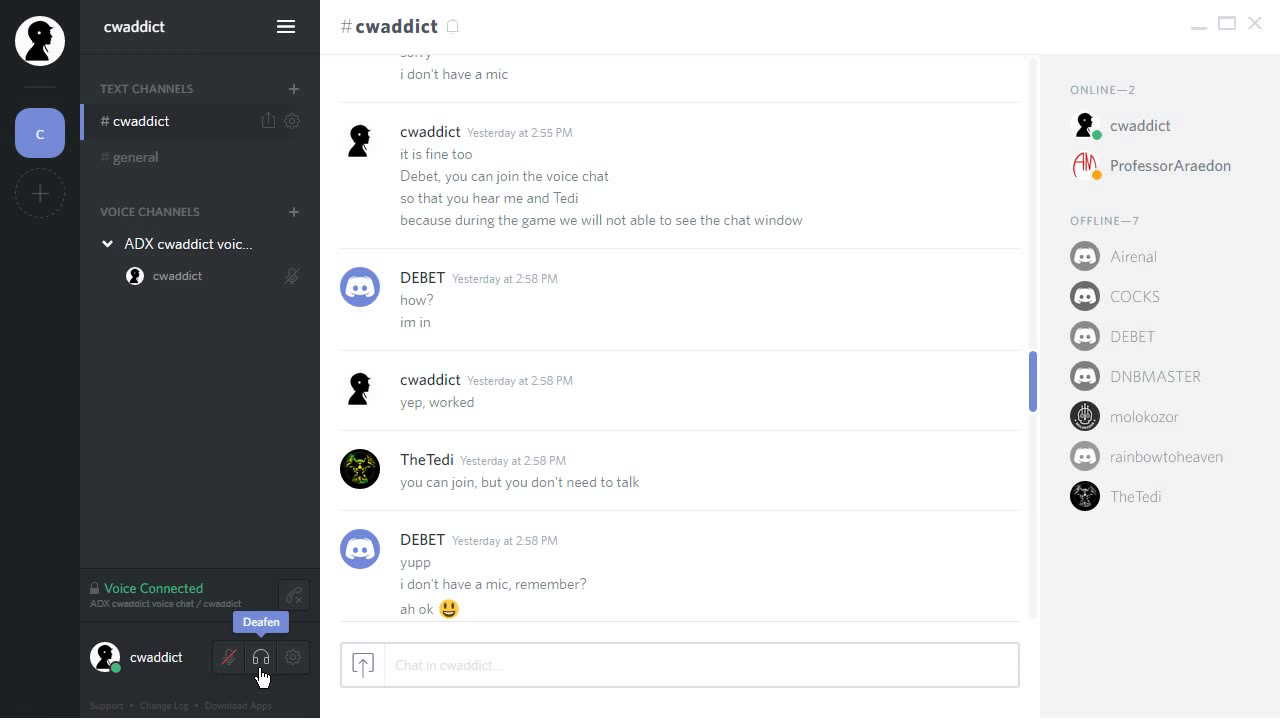
mouse_move(293, 657)
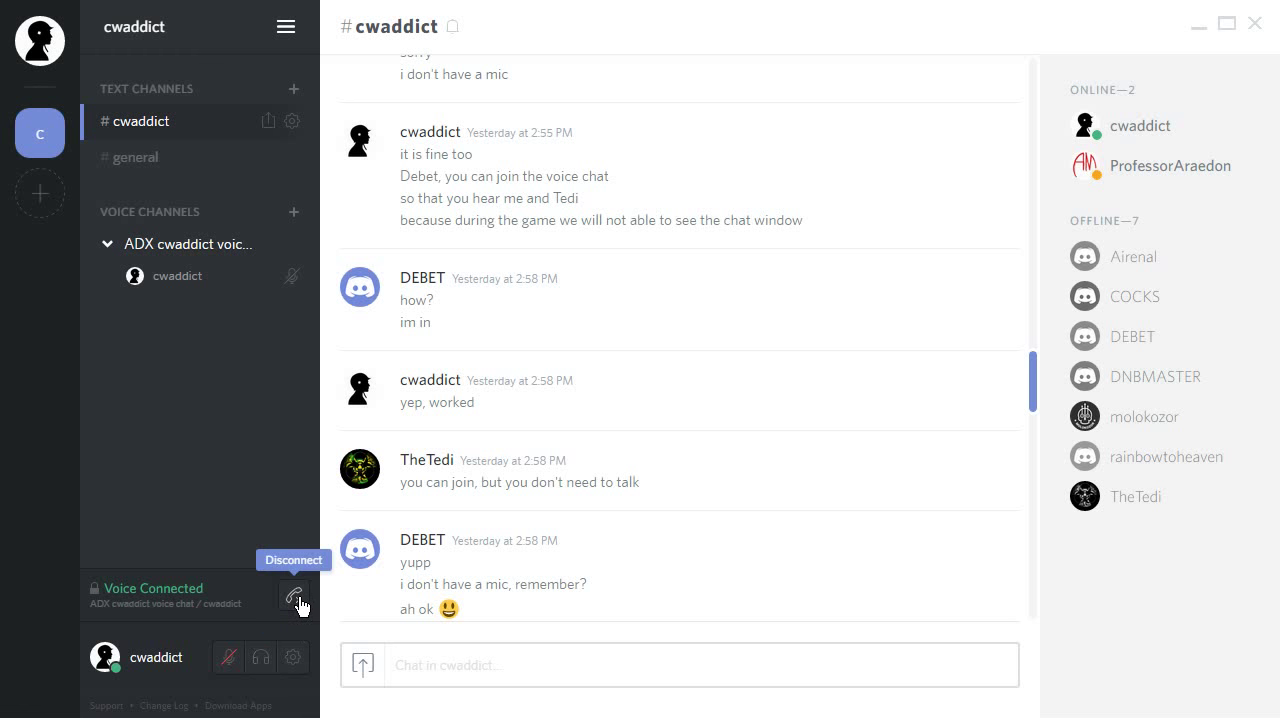
mouse_move(247, 350)
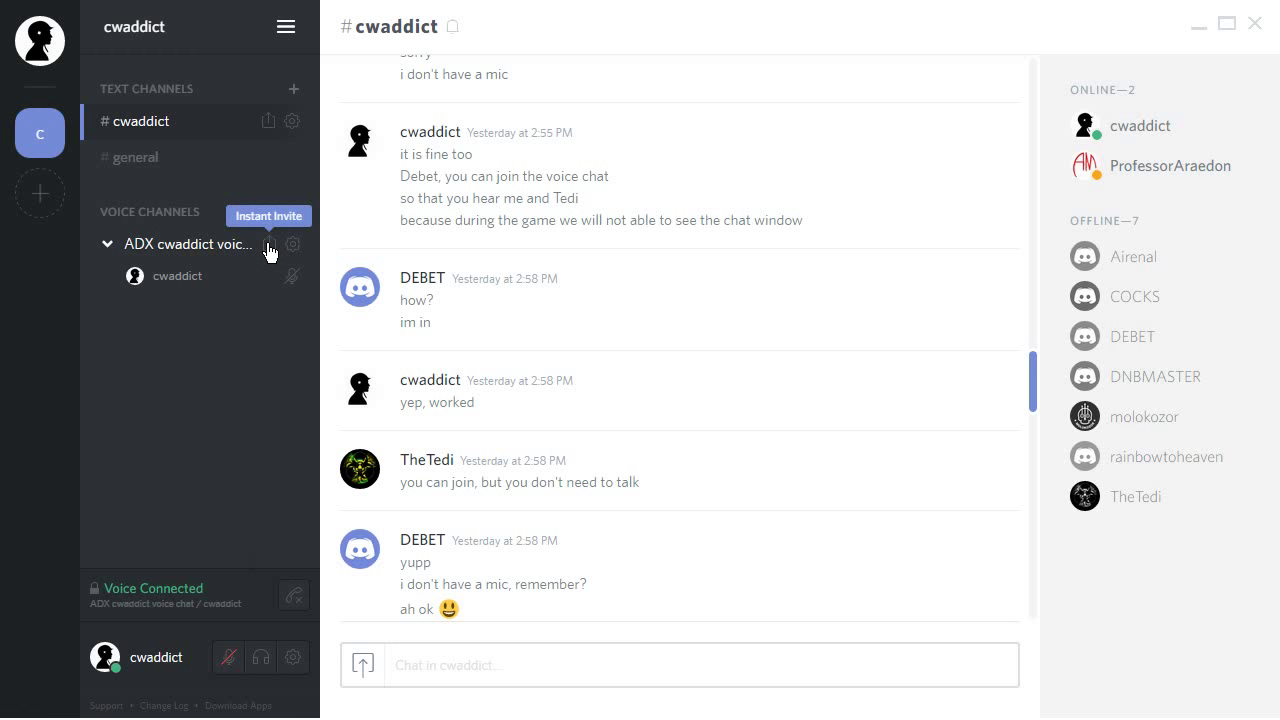
left_click(269, 244)
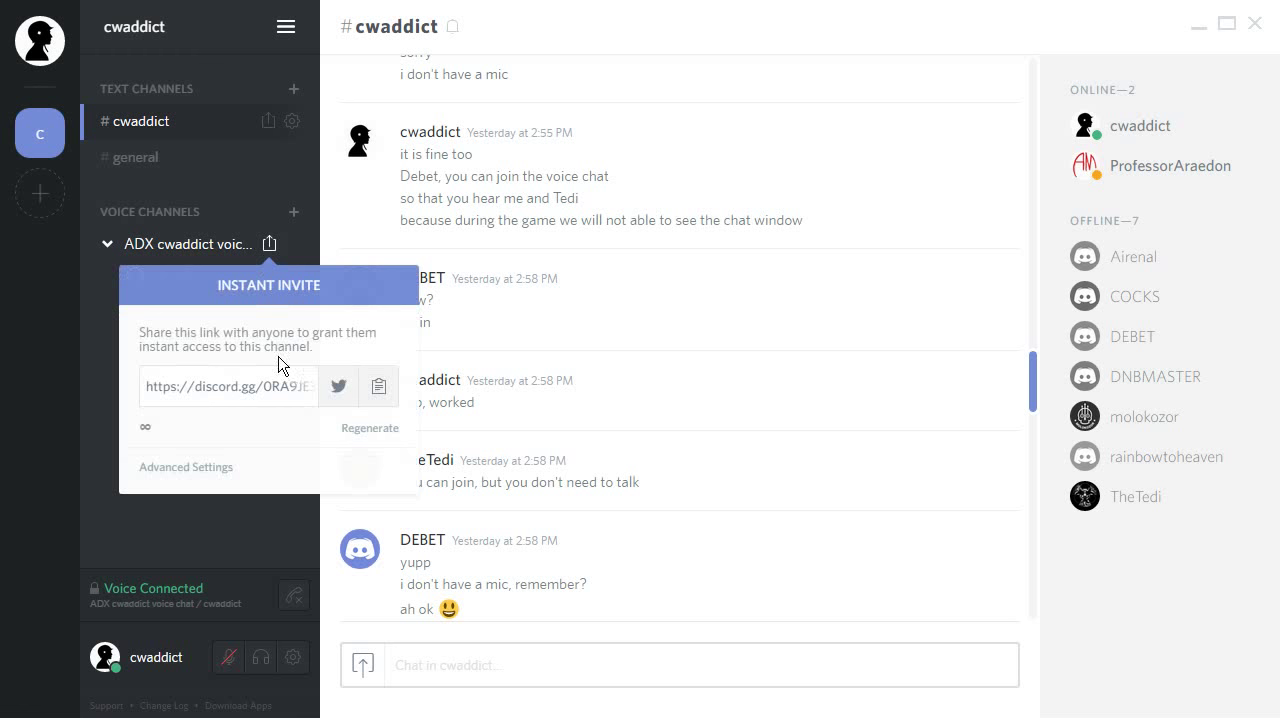
mouse_move(353, 388)
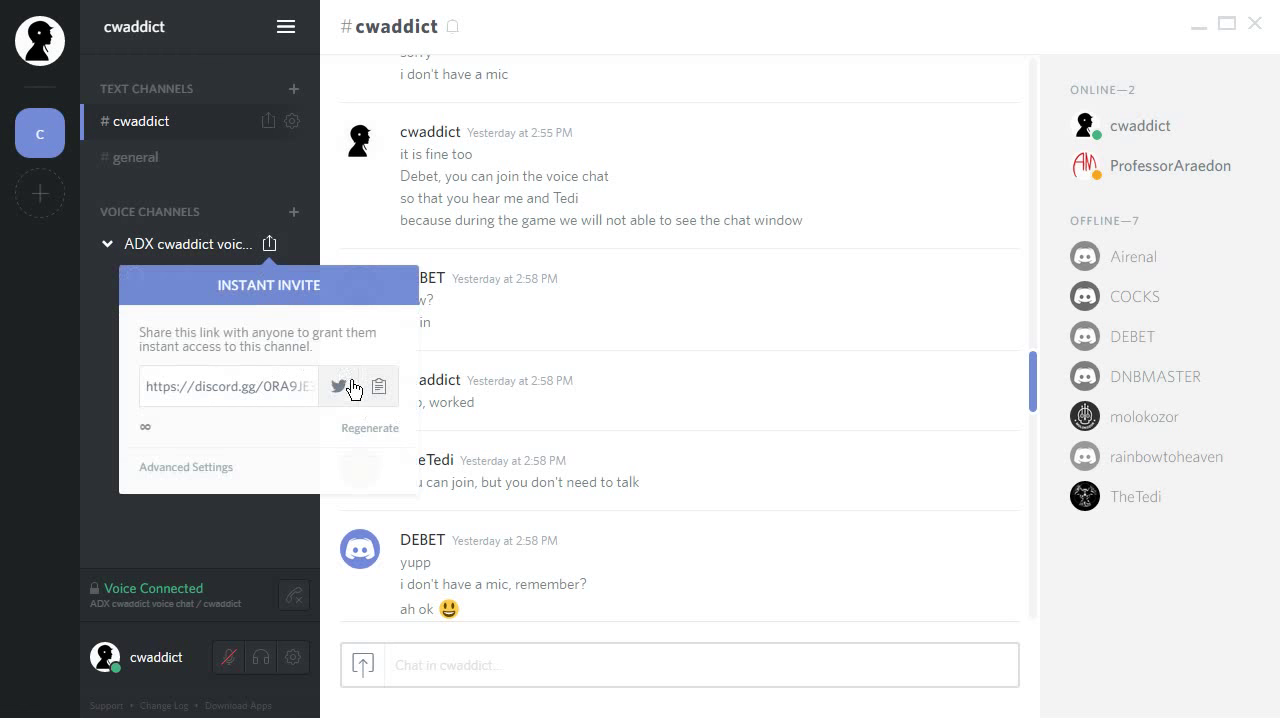
mouse_move(164, 544)
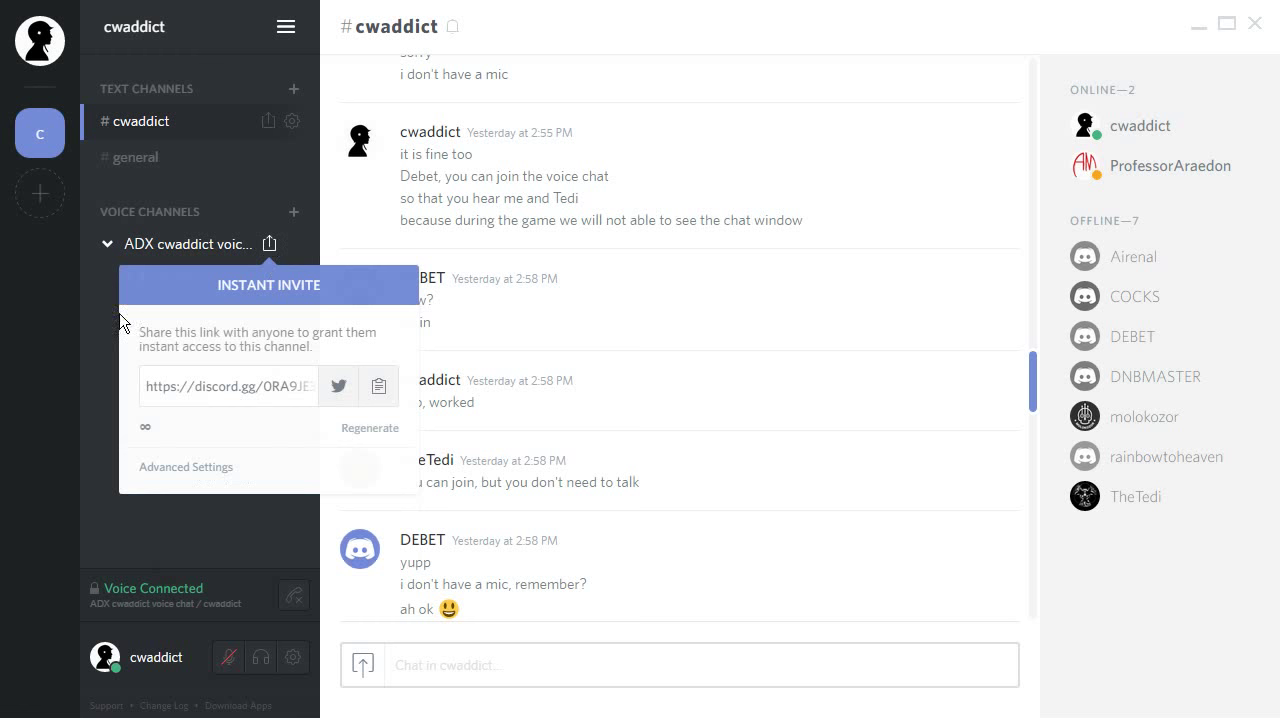
left_click(140, 120)
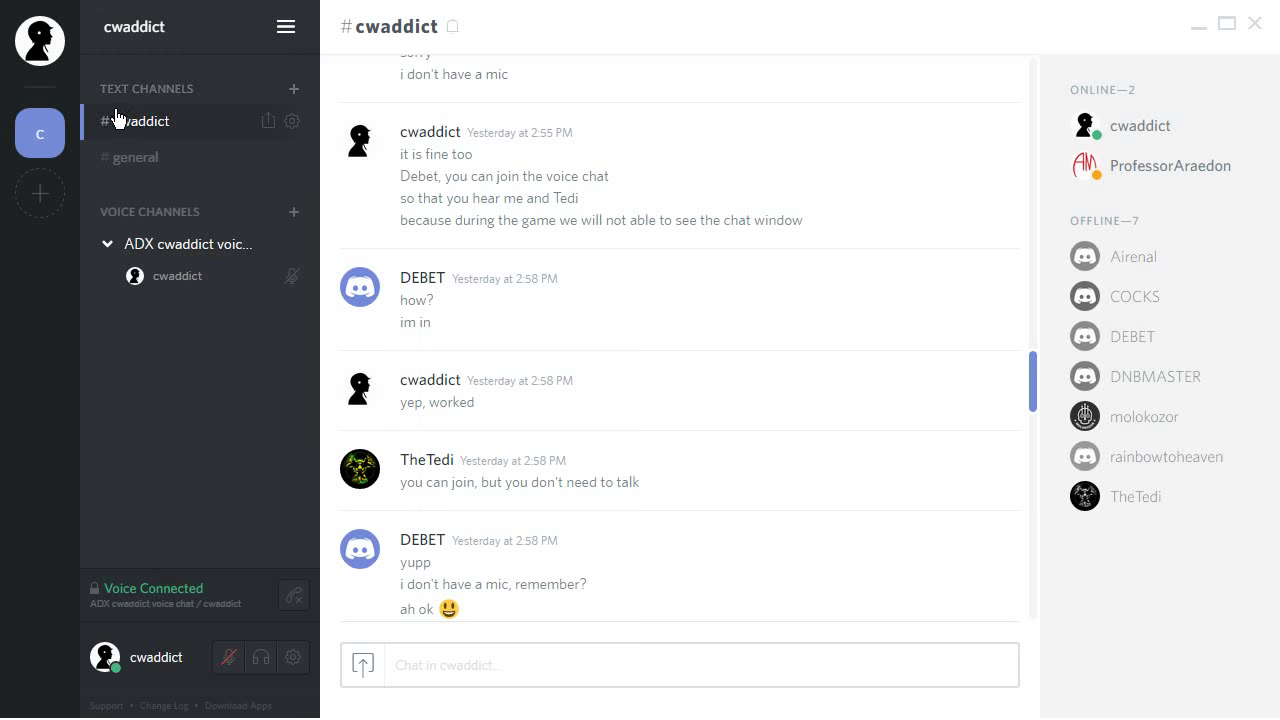
mouse_move(178, 72)
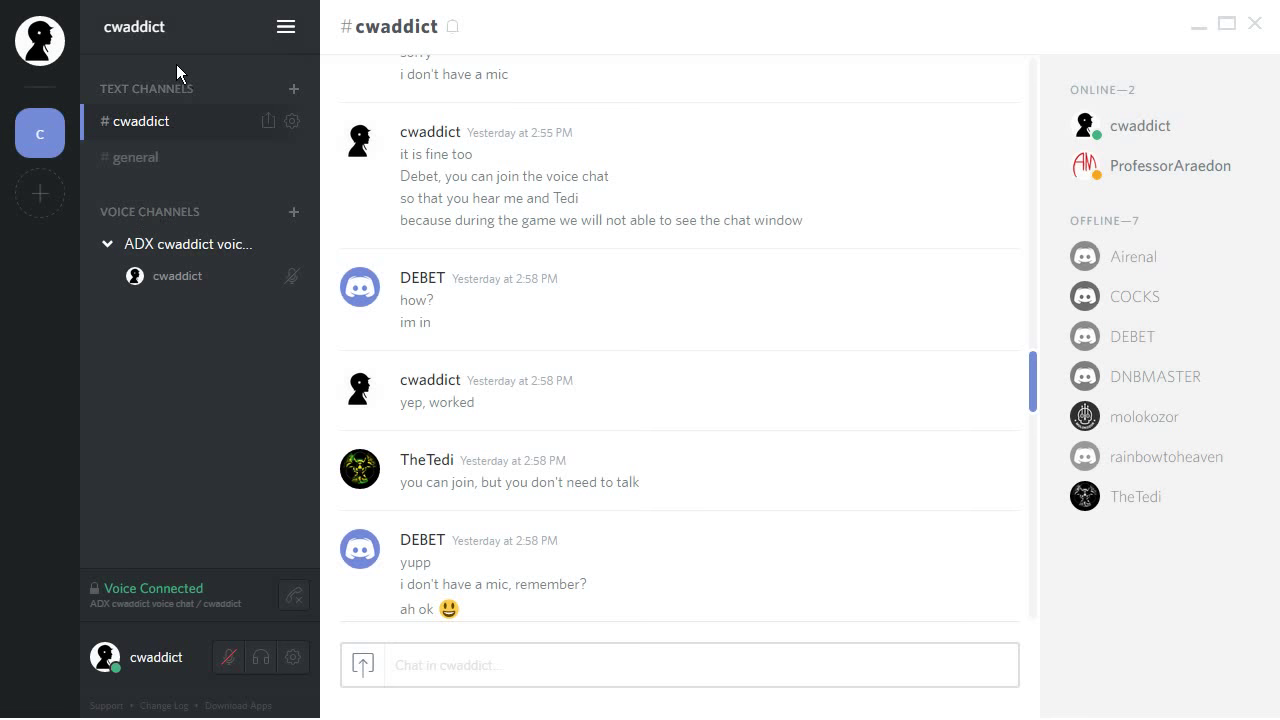
mouse_move(166, 214)
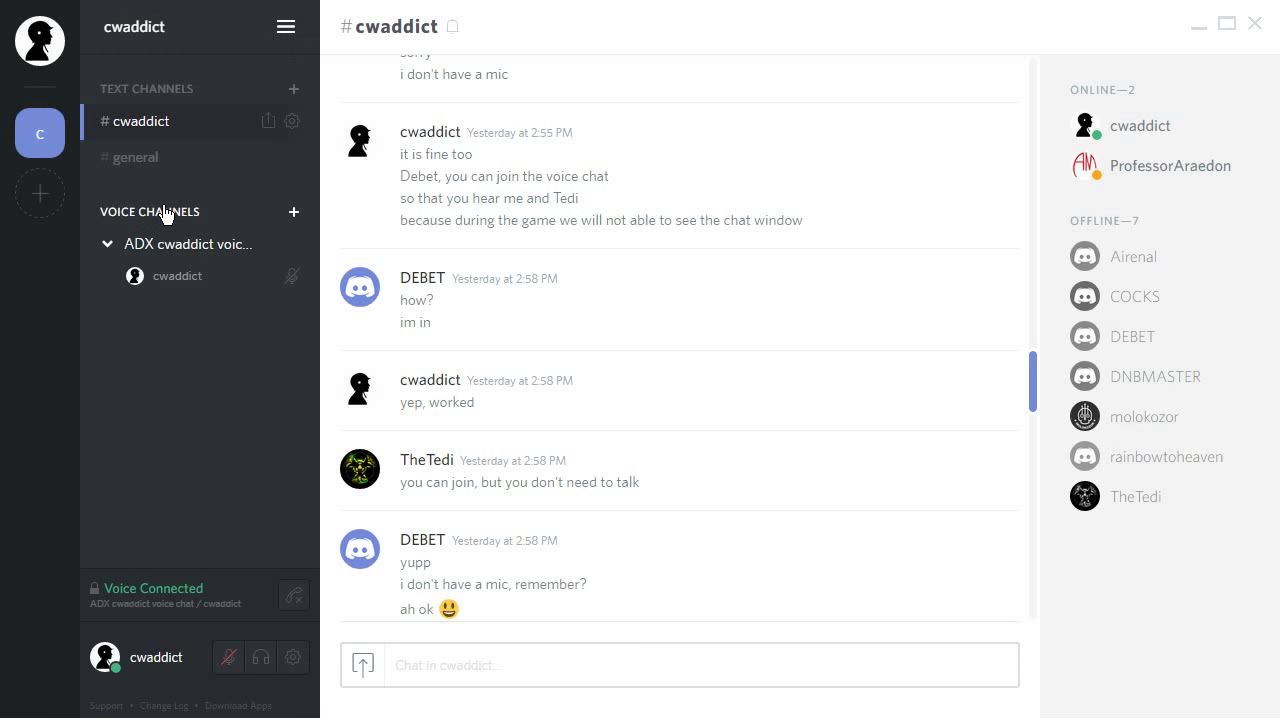
mouse_move(224, 308)
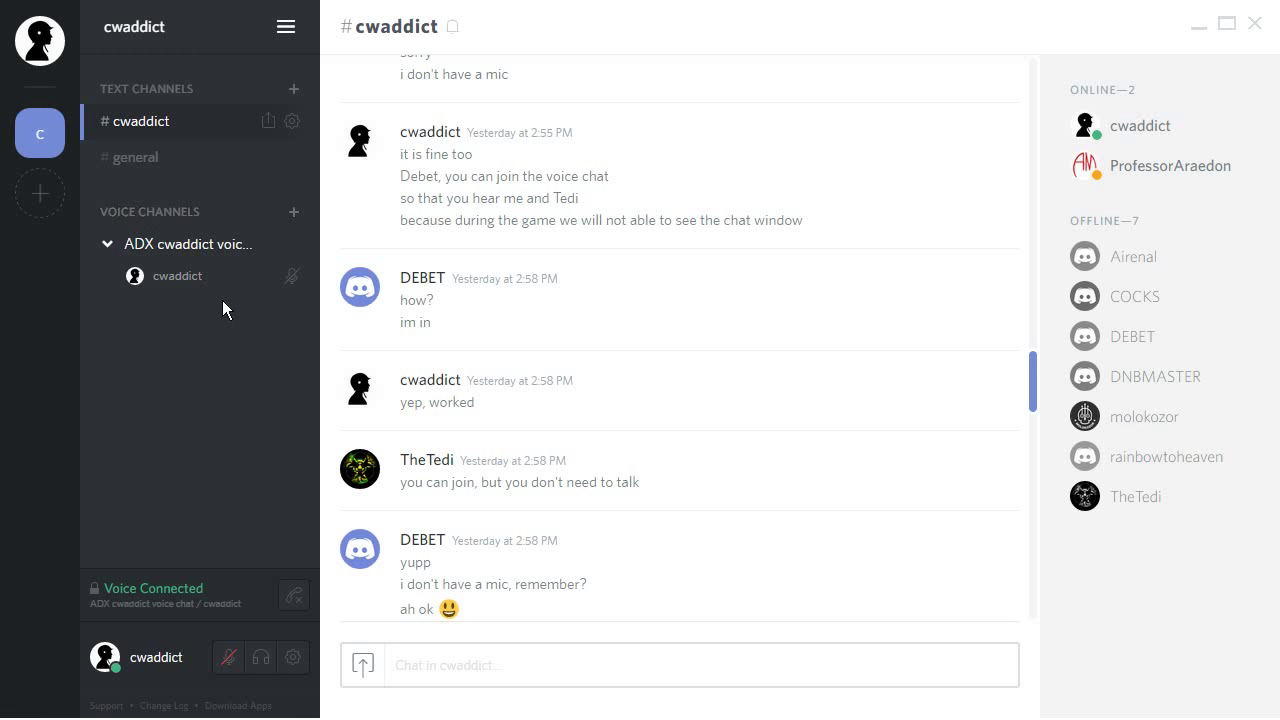
mouse_move(218, 307)
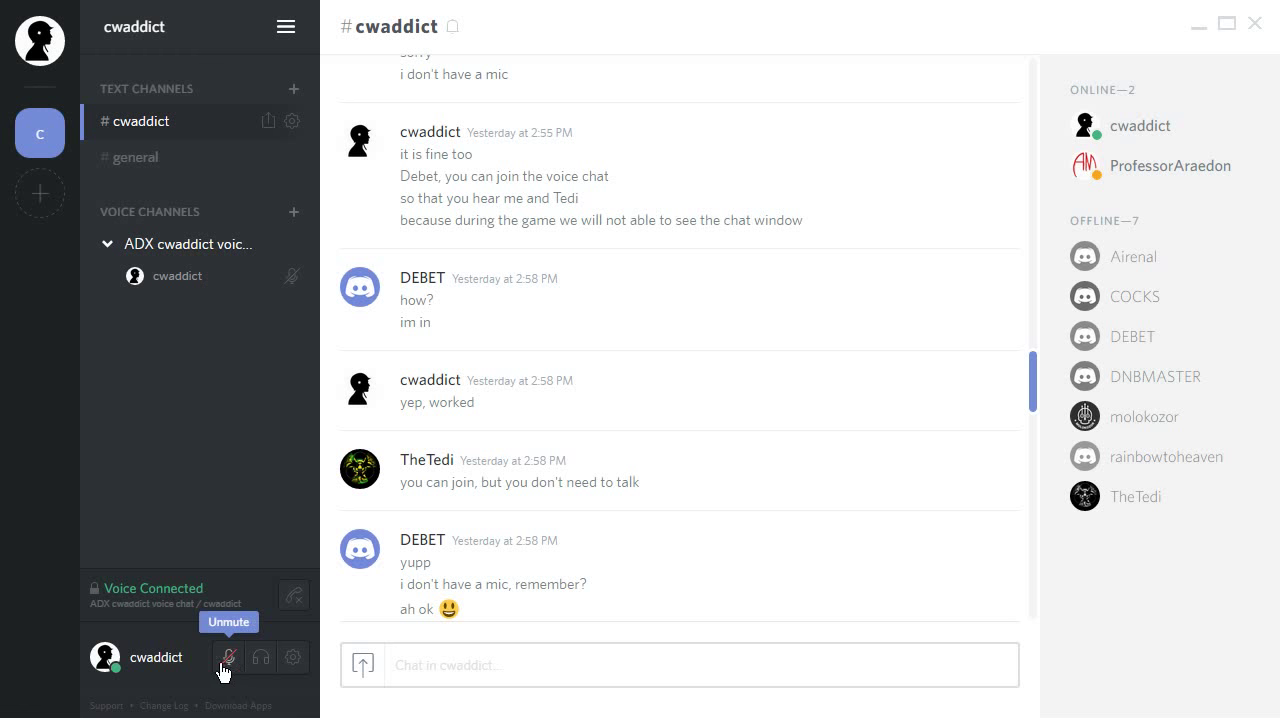
mouse_move(260, 657)
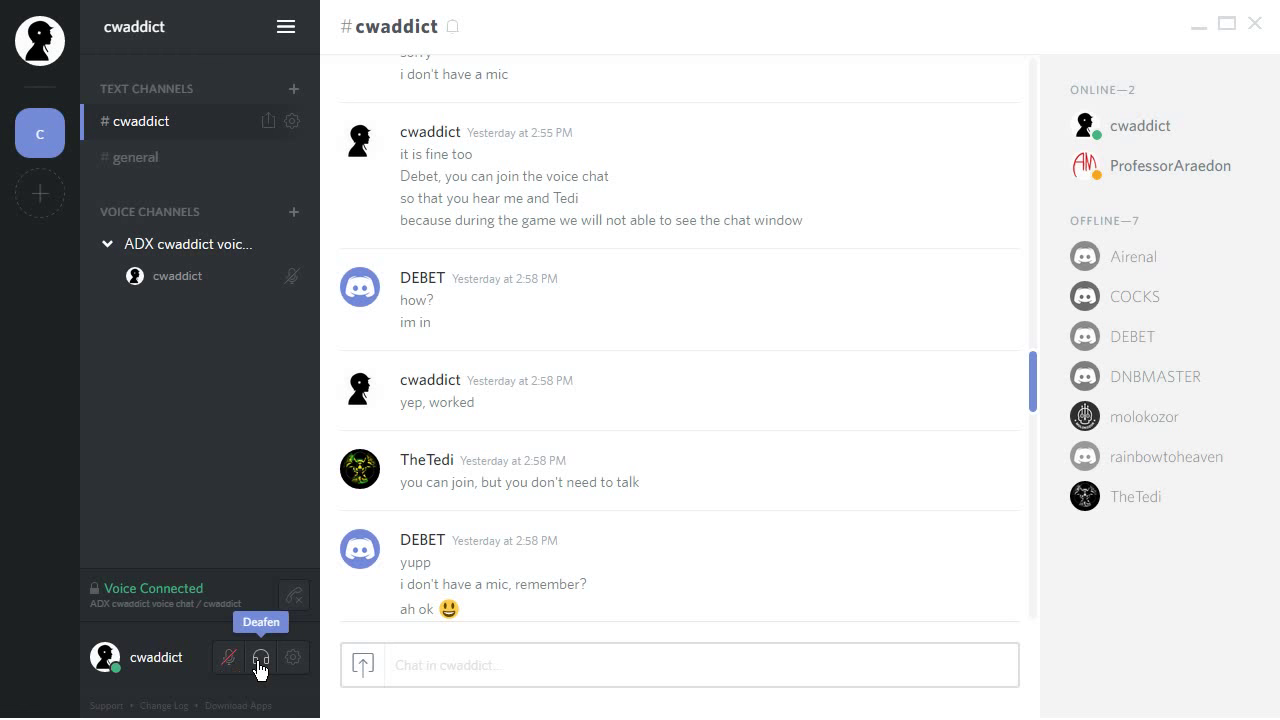
left_click(228, 657)
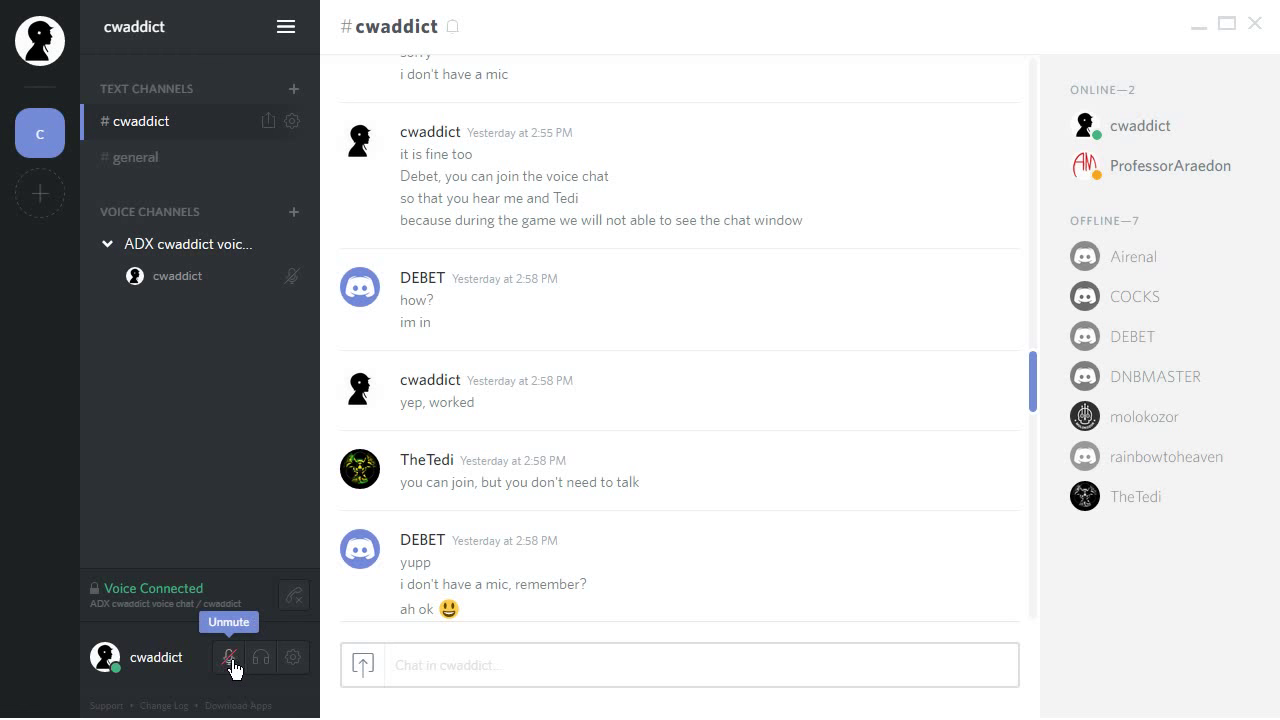
mouse_move(170, 165)
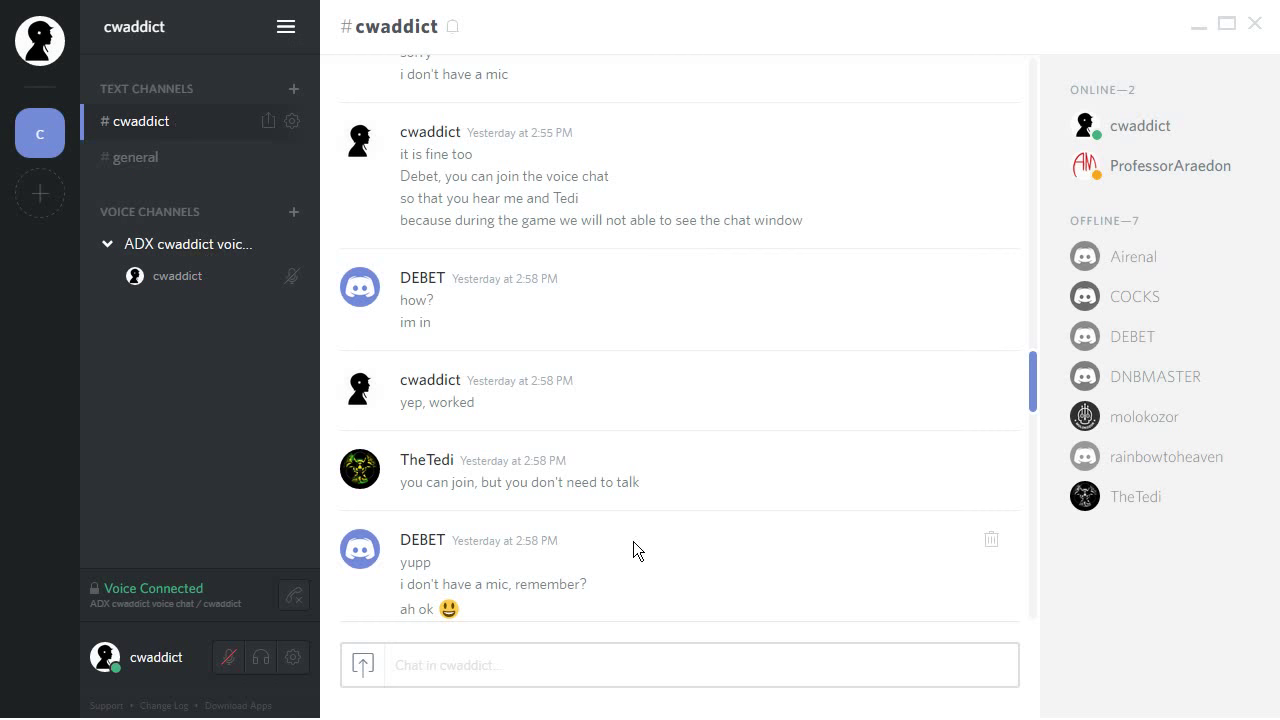
scroll("down", 3)
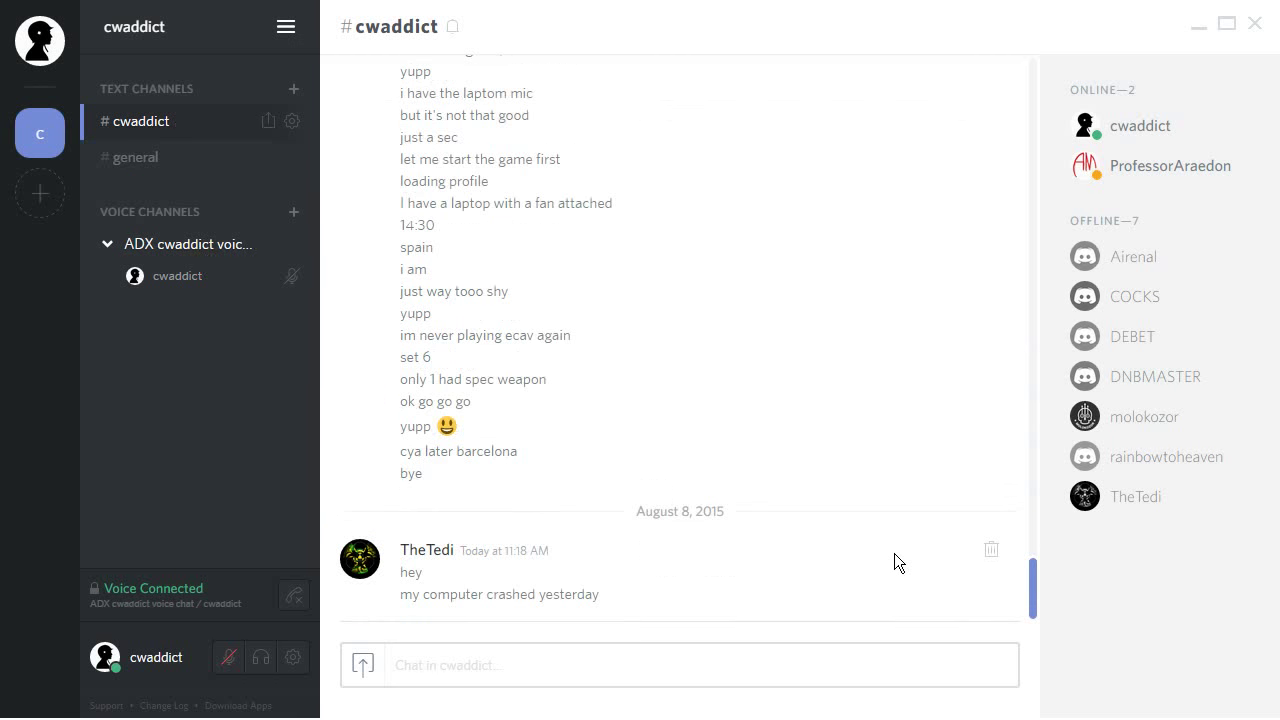
mouse_move(468, 616)
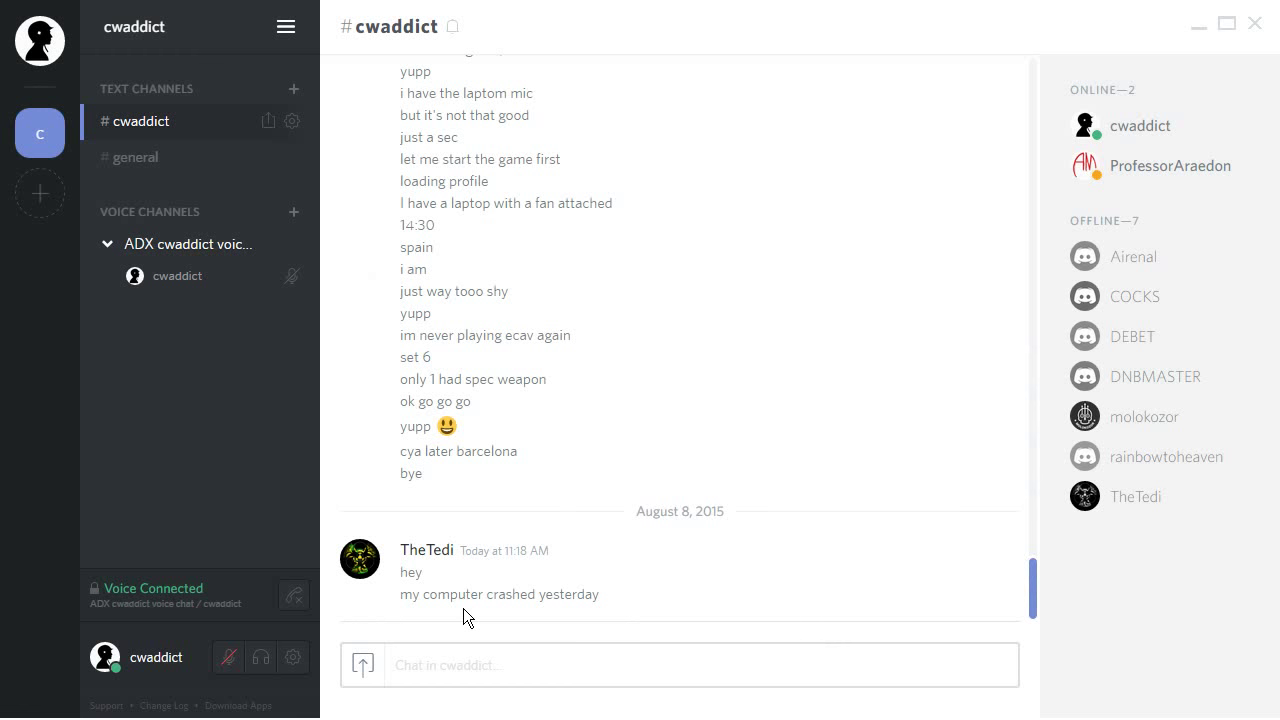